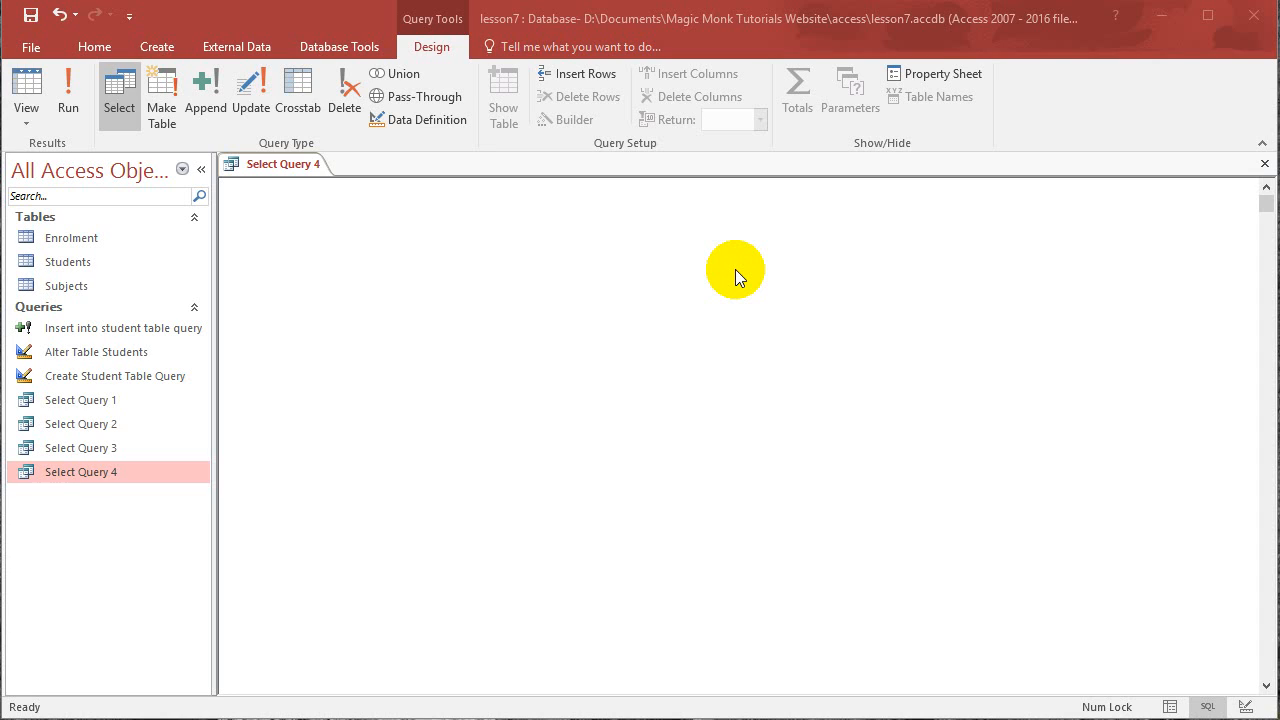
mouse_move(96, 244)
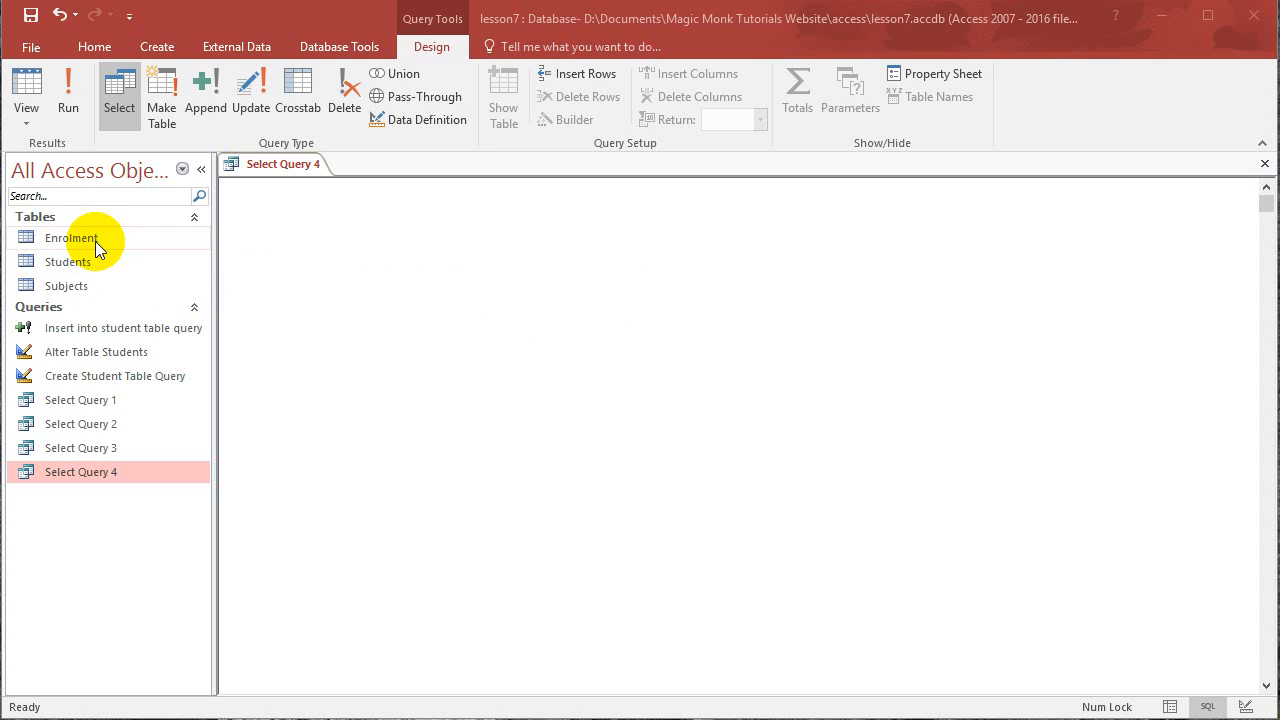
mouse_move(88, 292)
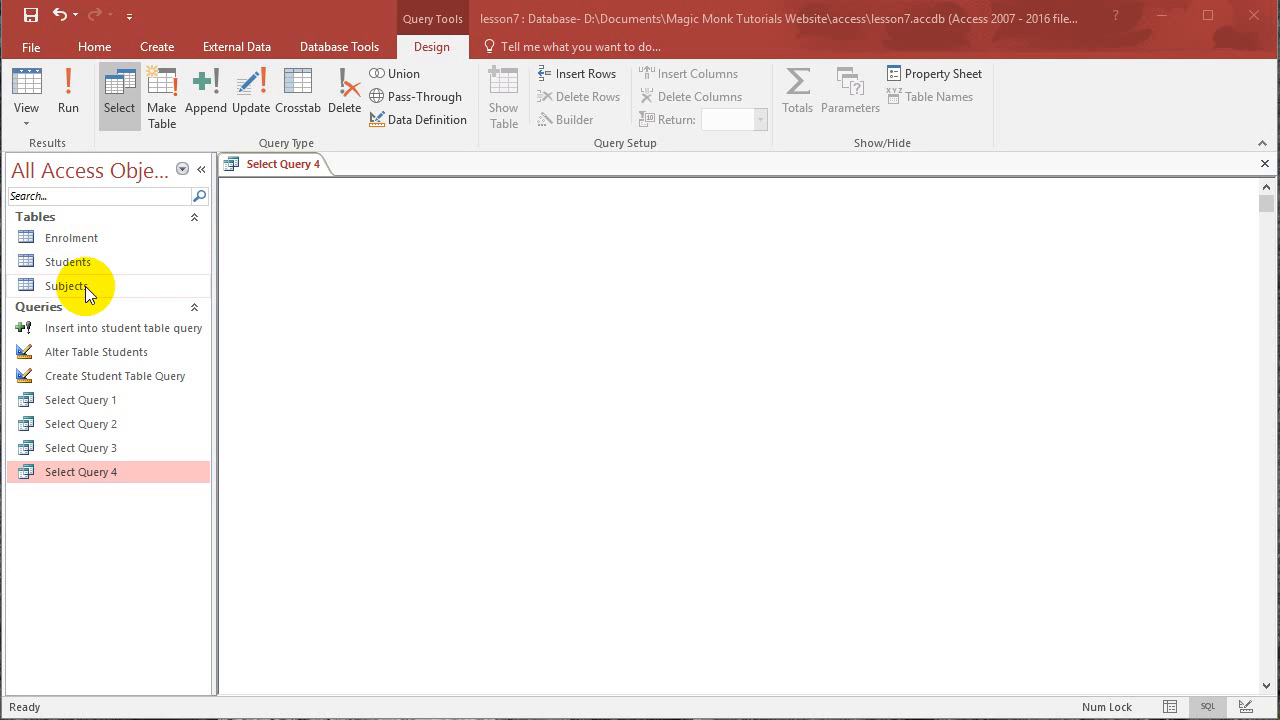
mouse_move(84, 290)
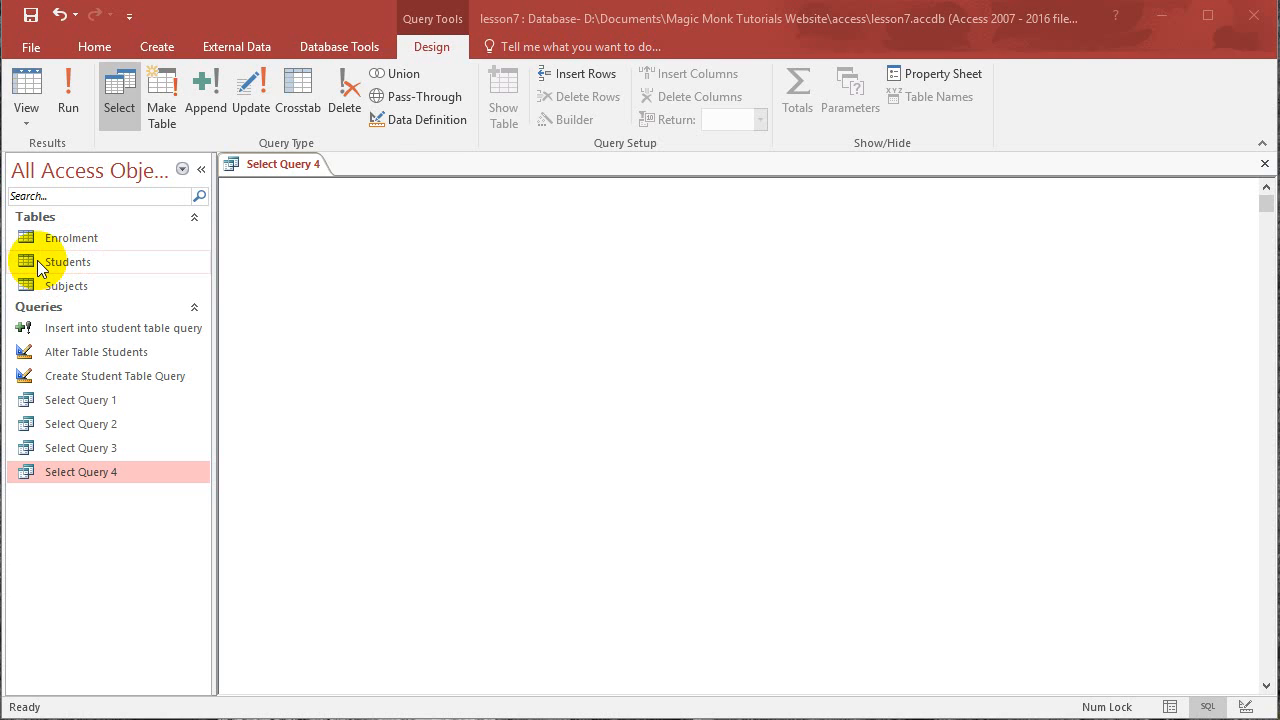
- Open the Students table in Datasheet View from the navigation pane
double_click(68, 260)
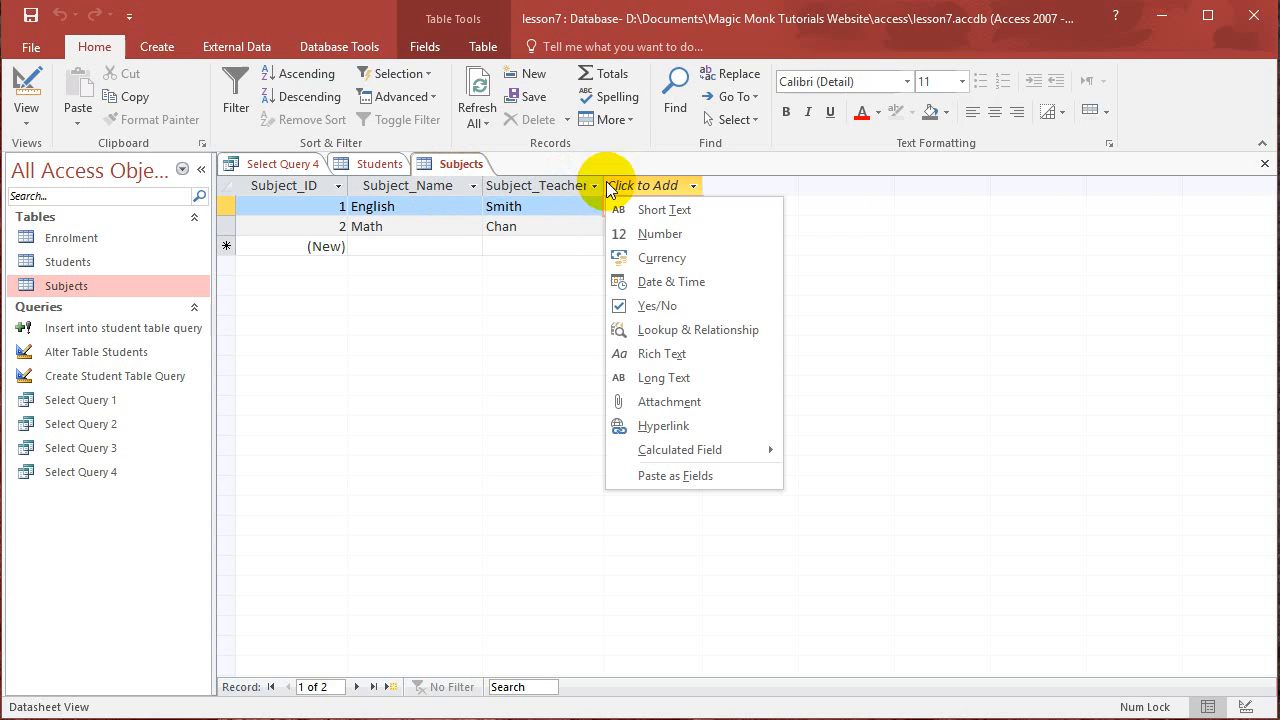
- Review the Subjects table (English, Smith) and switch to the Enrolment table for a new record
left_click(640, 206)
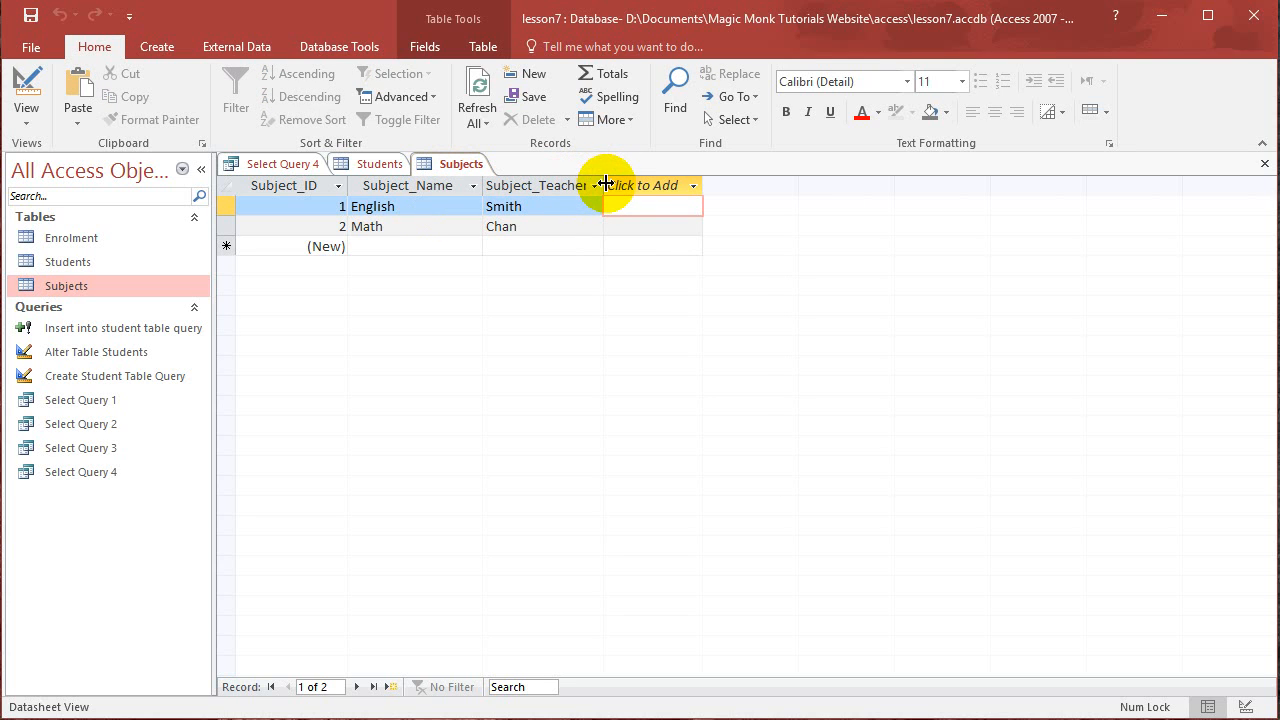
left_click(708, 184)
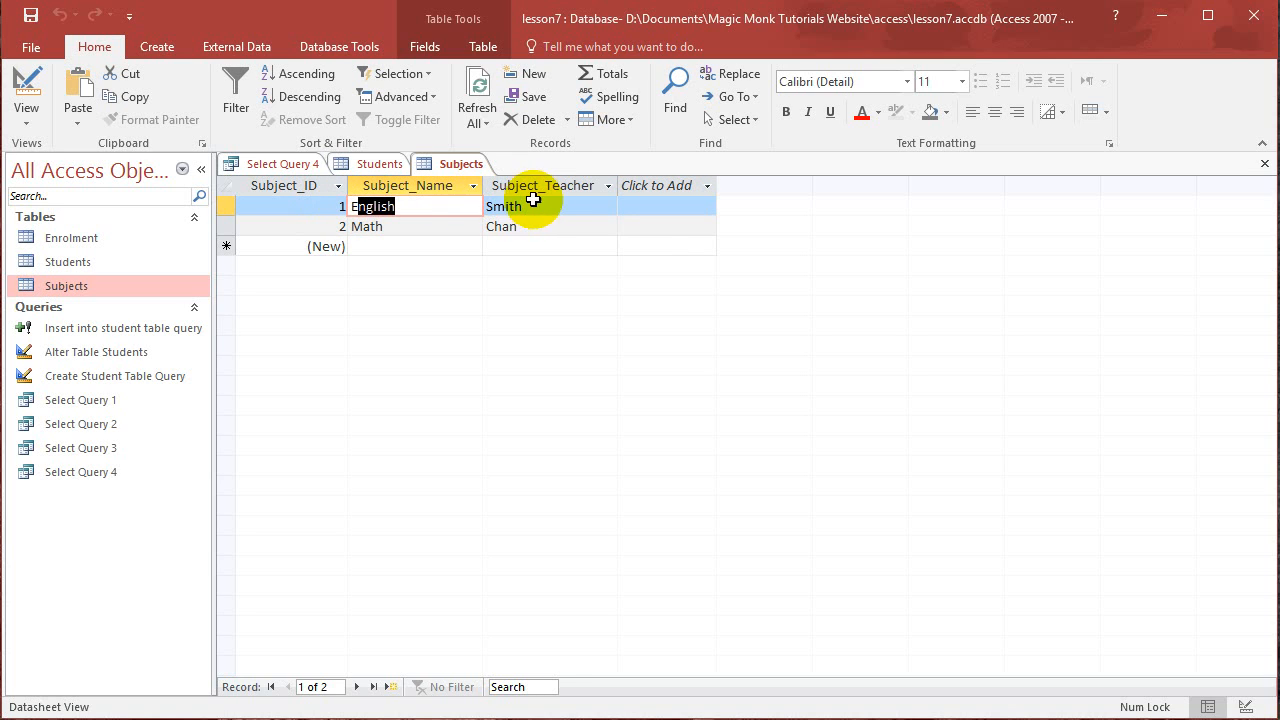
left_click(548, 206)
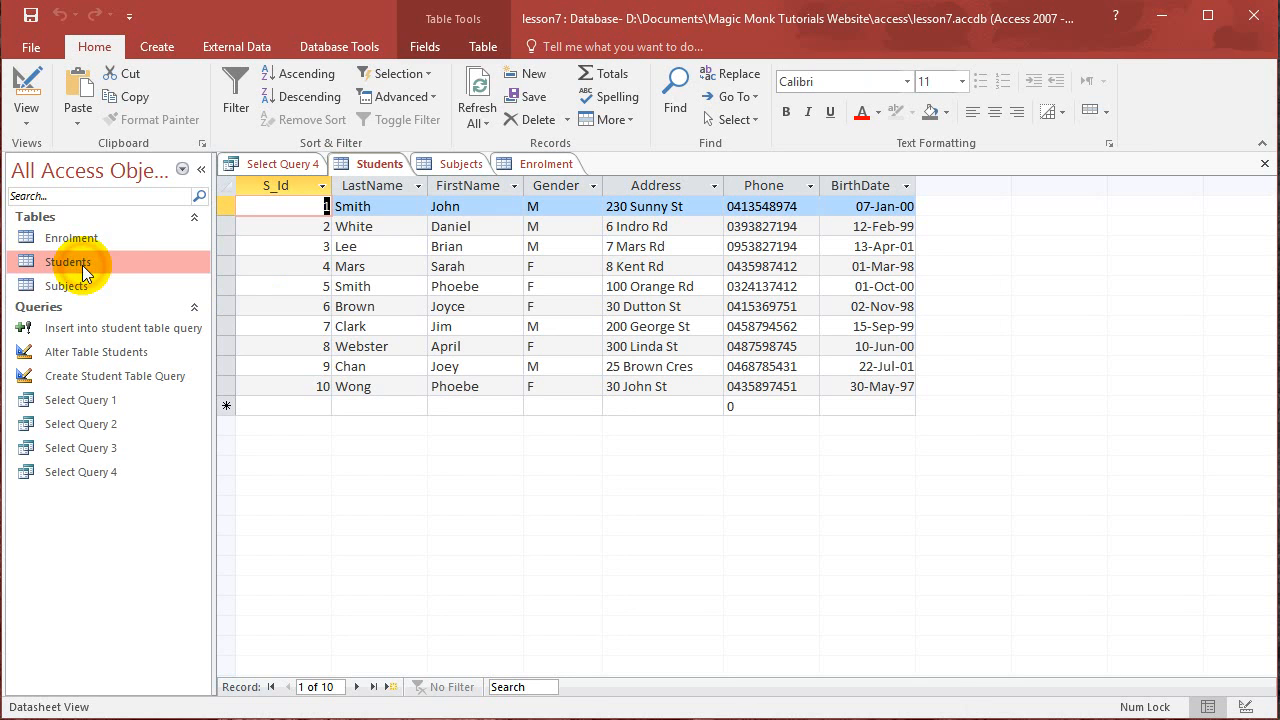
mouse_move(96, 292)
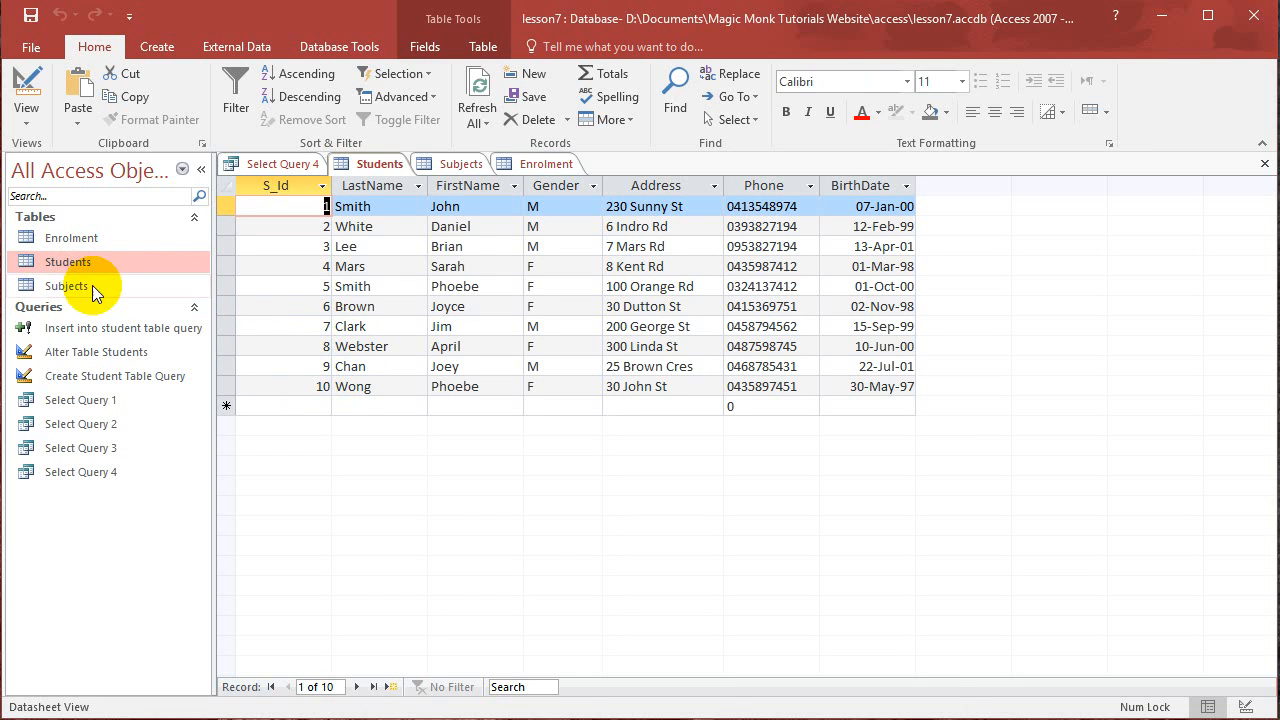
left_click(68, 286)
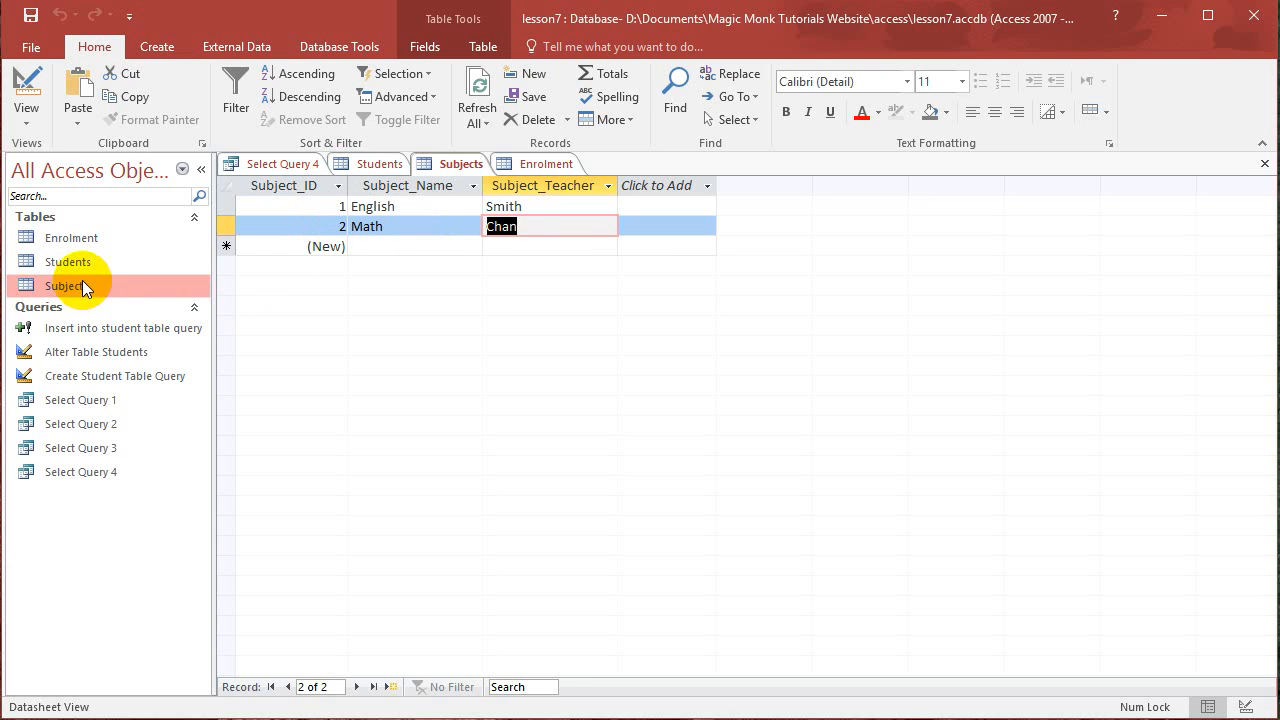
left_click(548, 164)
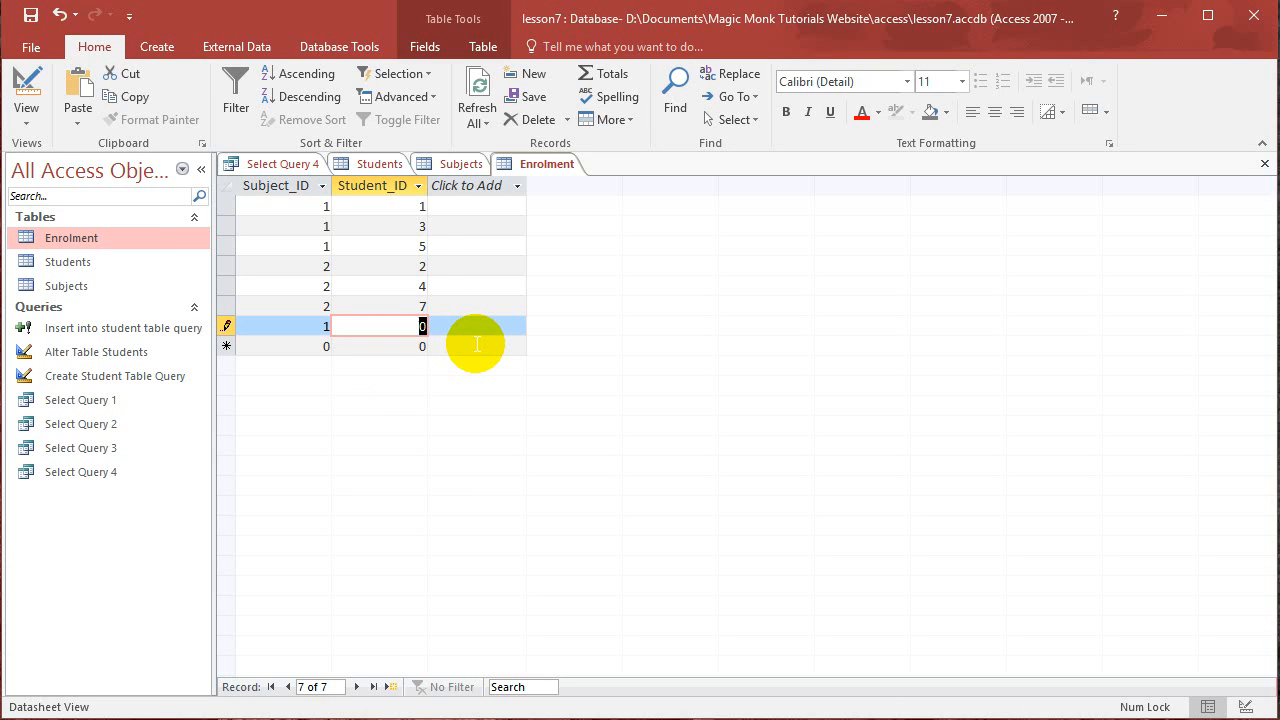
- Enter Student_ID 10 for subject 1, save the record and review subject 1's four enrolments
type("10")
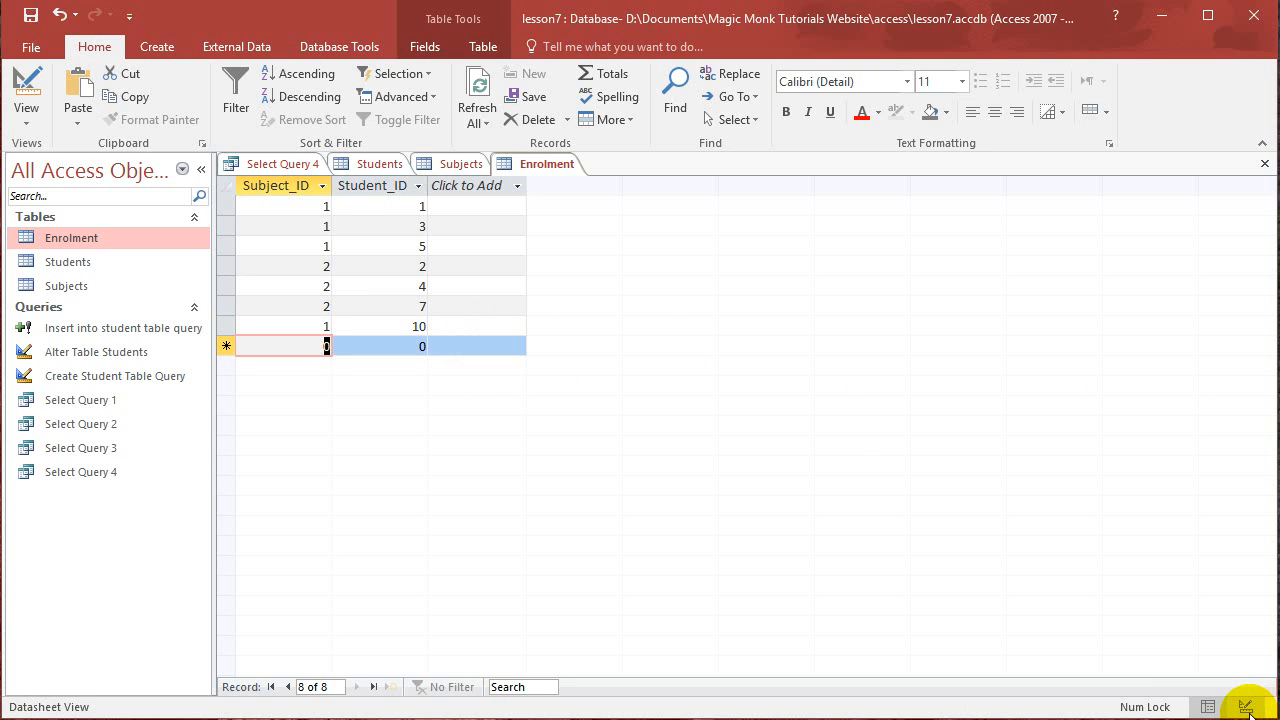
left_click(26, 90)
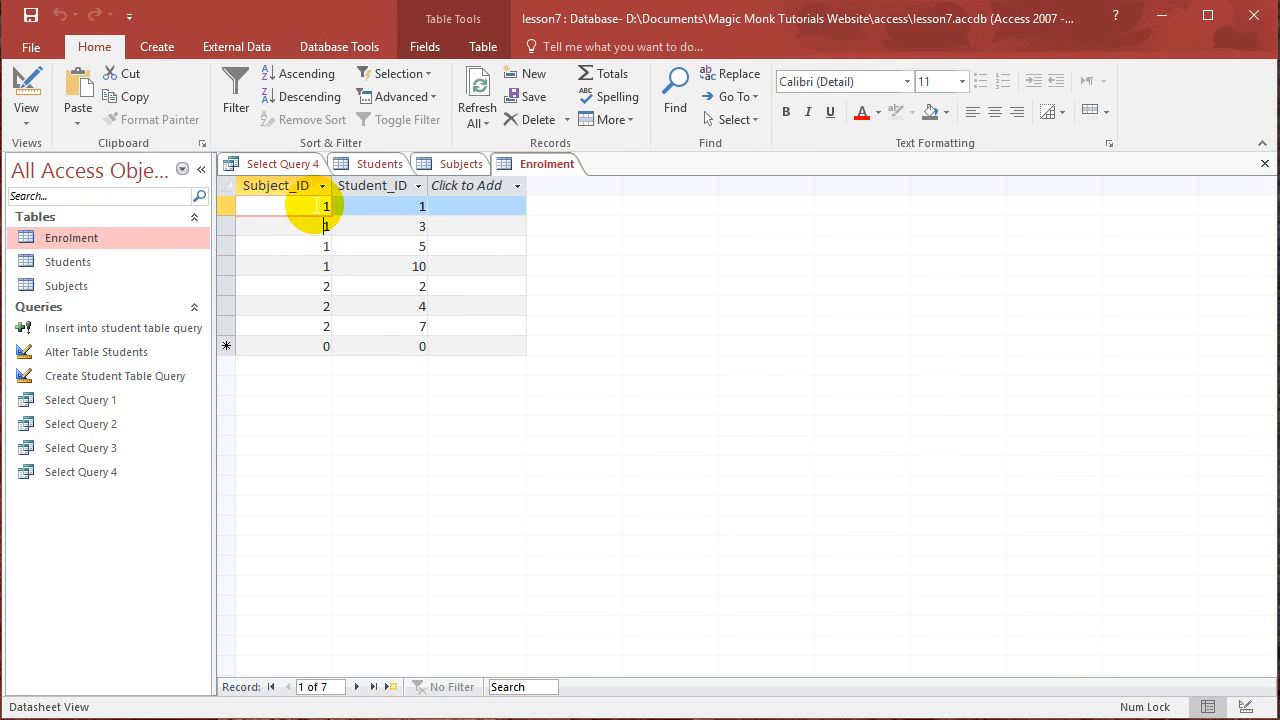
left_click(420, 226)
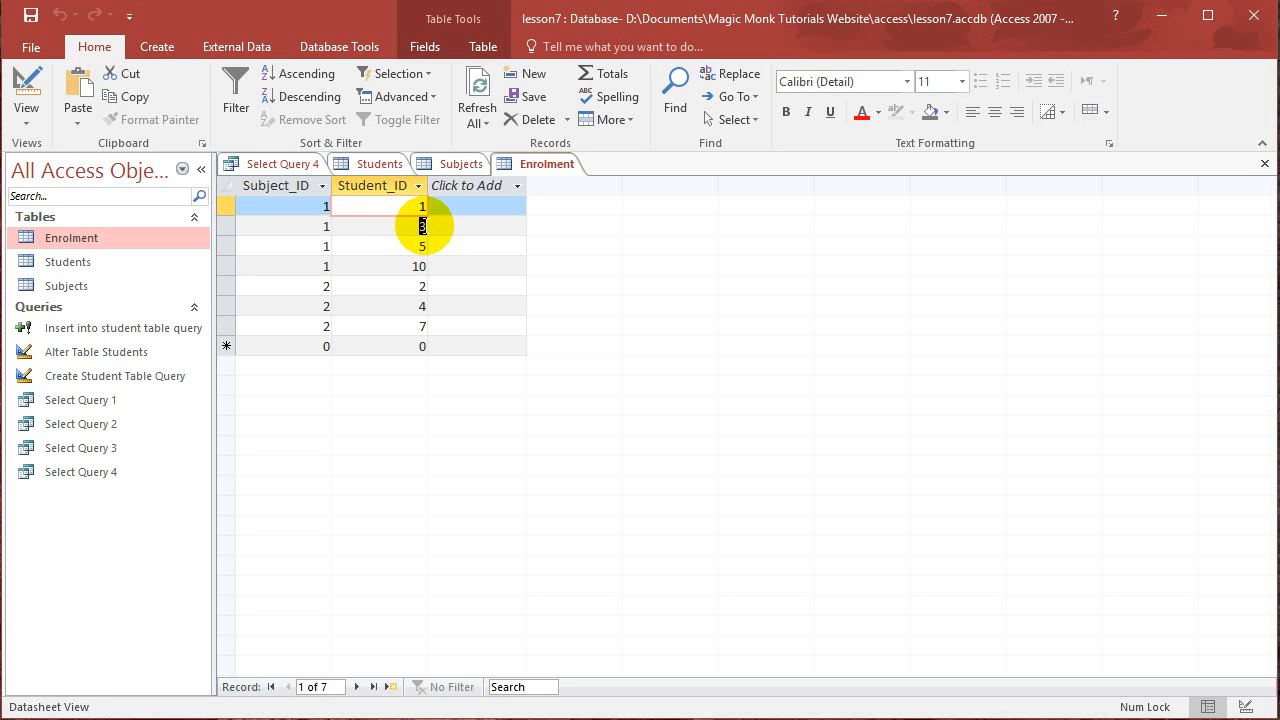
left_click(224, 226)
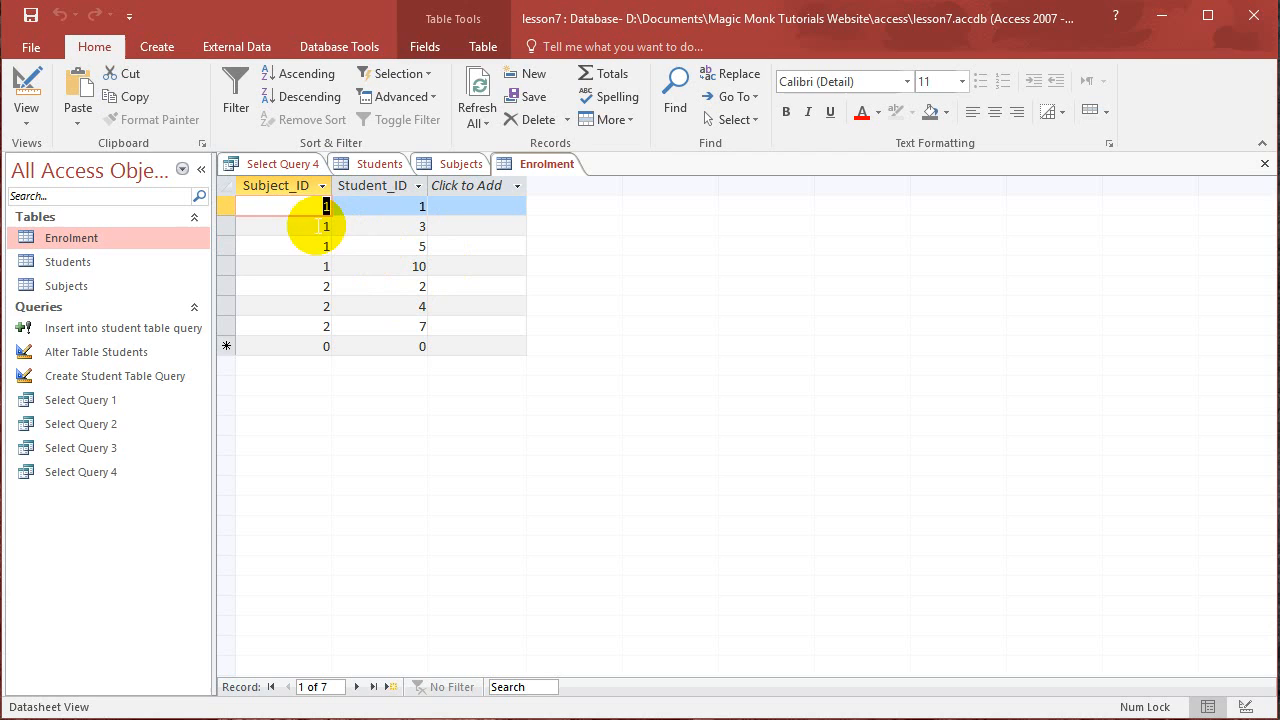
mouse_move(424, 244)
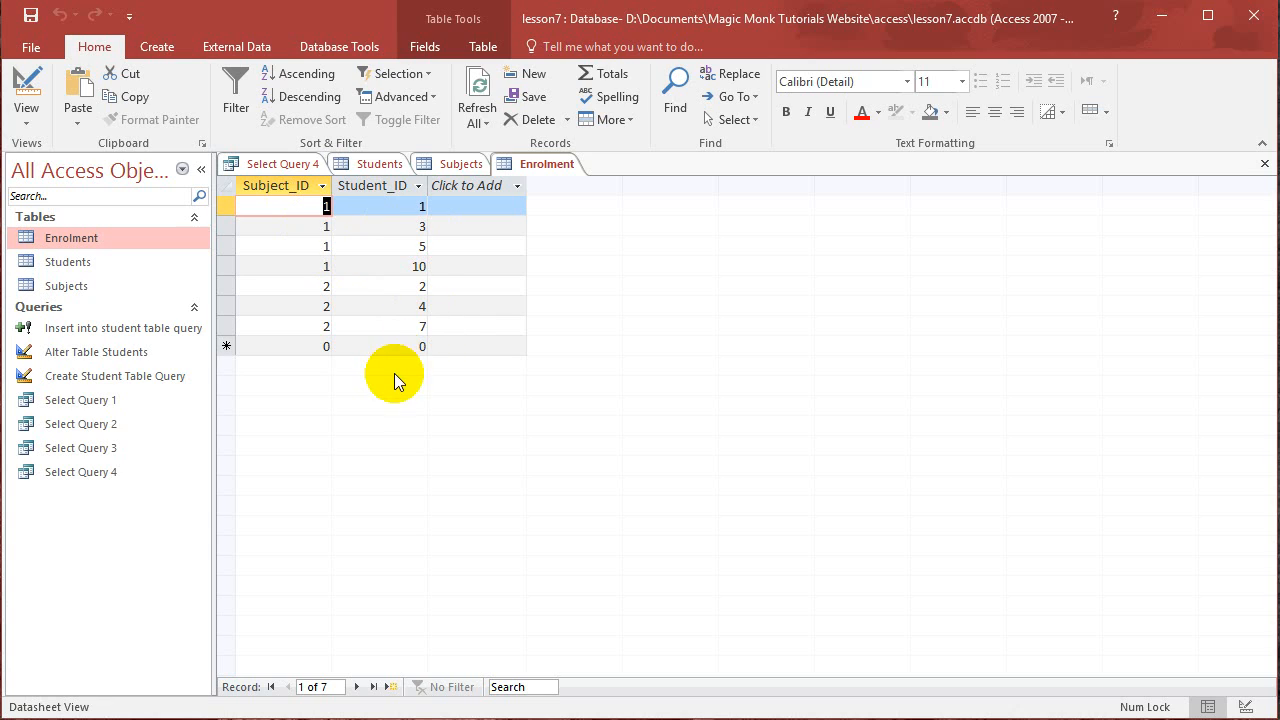
mouse_move(408, 388)
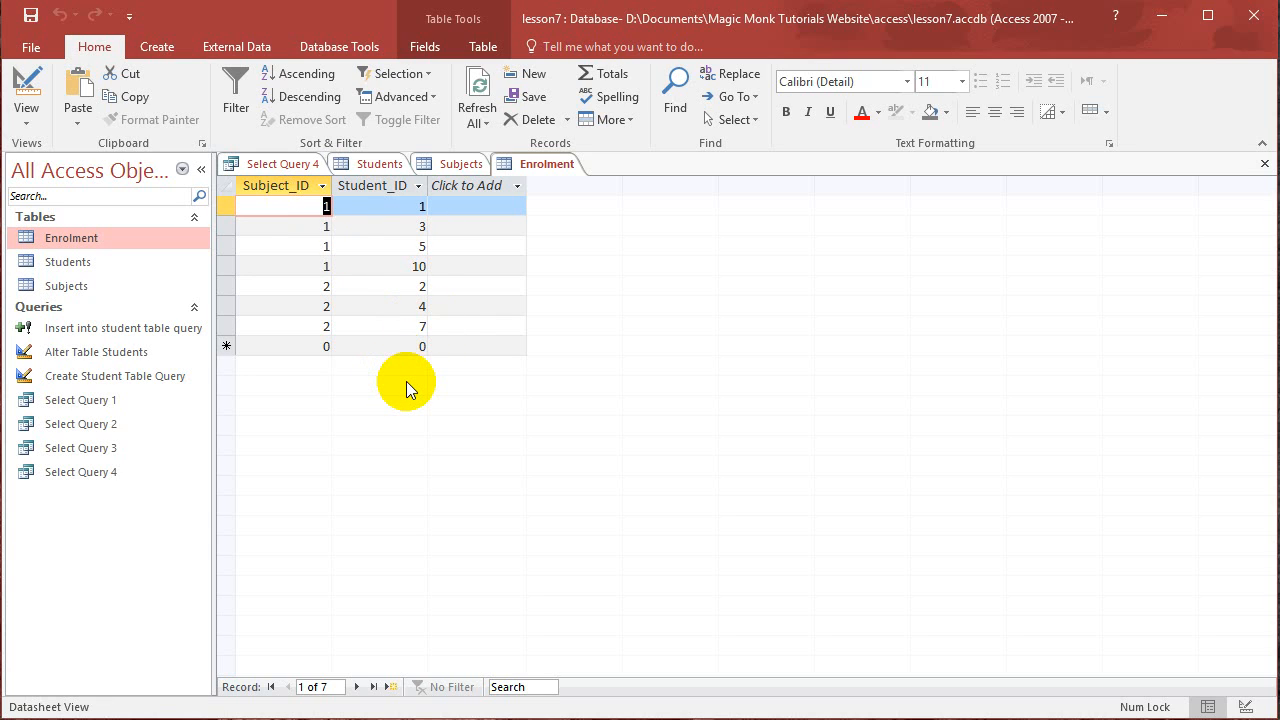
mouse_move(400, 368)
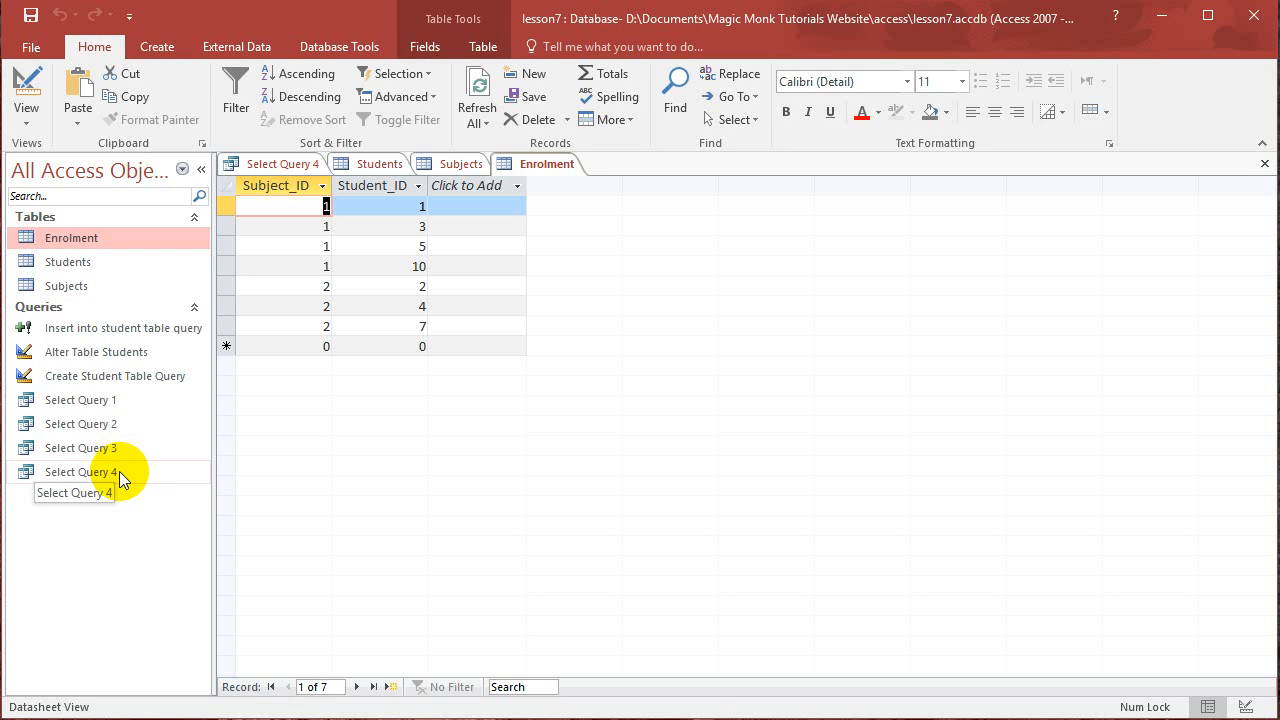
- Open Select Query 4 in Design View and bring its SQL tab to the front
right_click(82, 472)
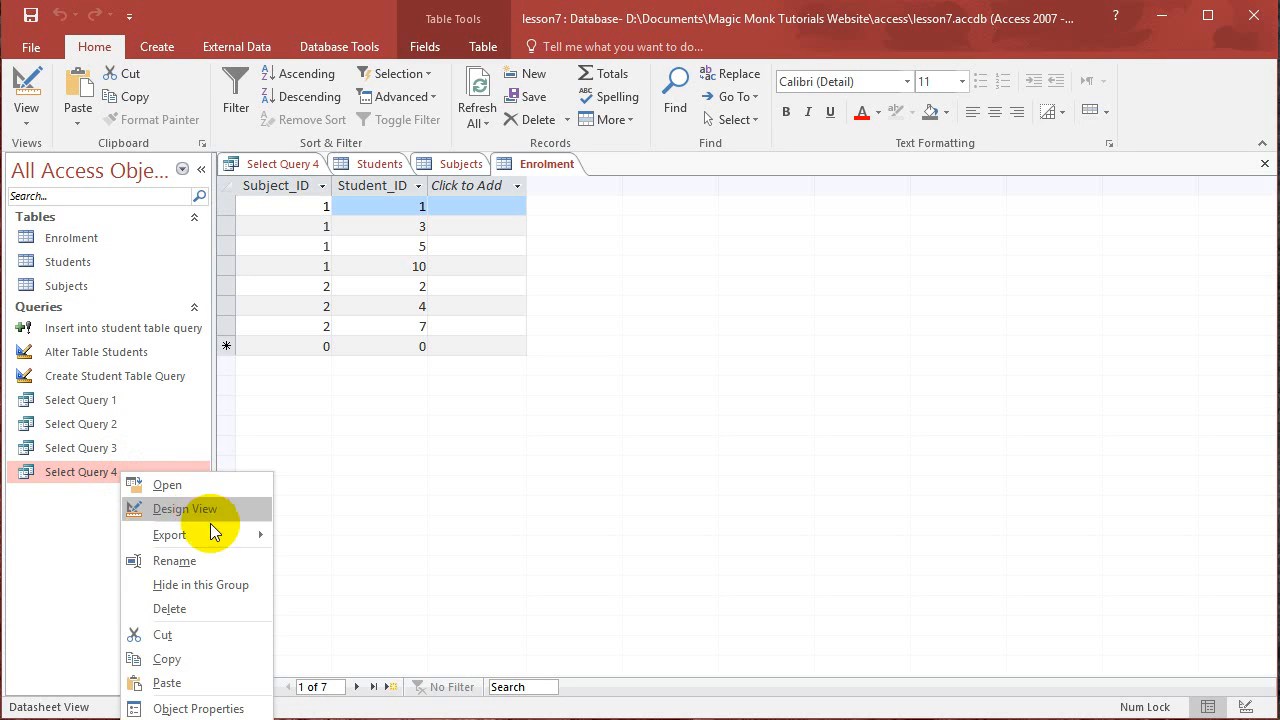
left_click(184, 510)
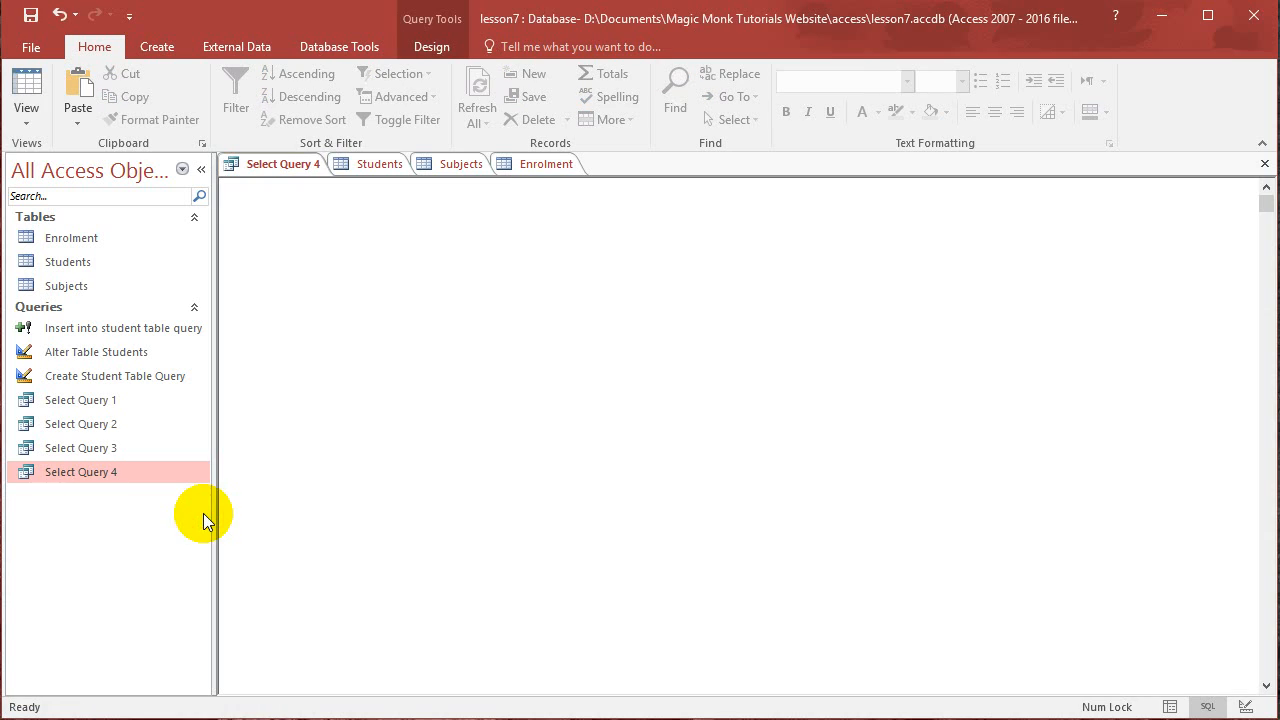
mouse_move(388, 218)
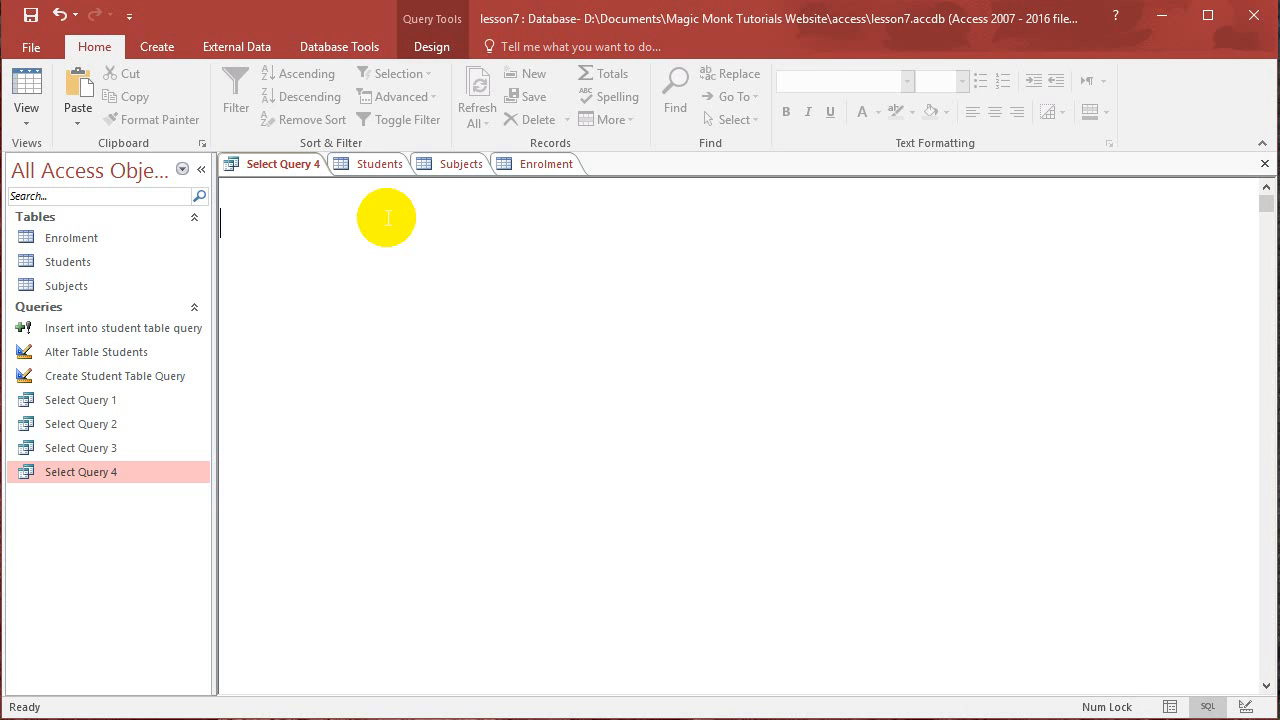
mouse_move(284, 164)
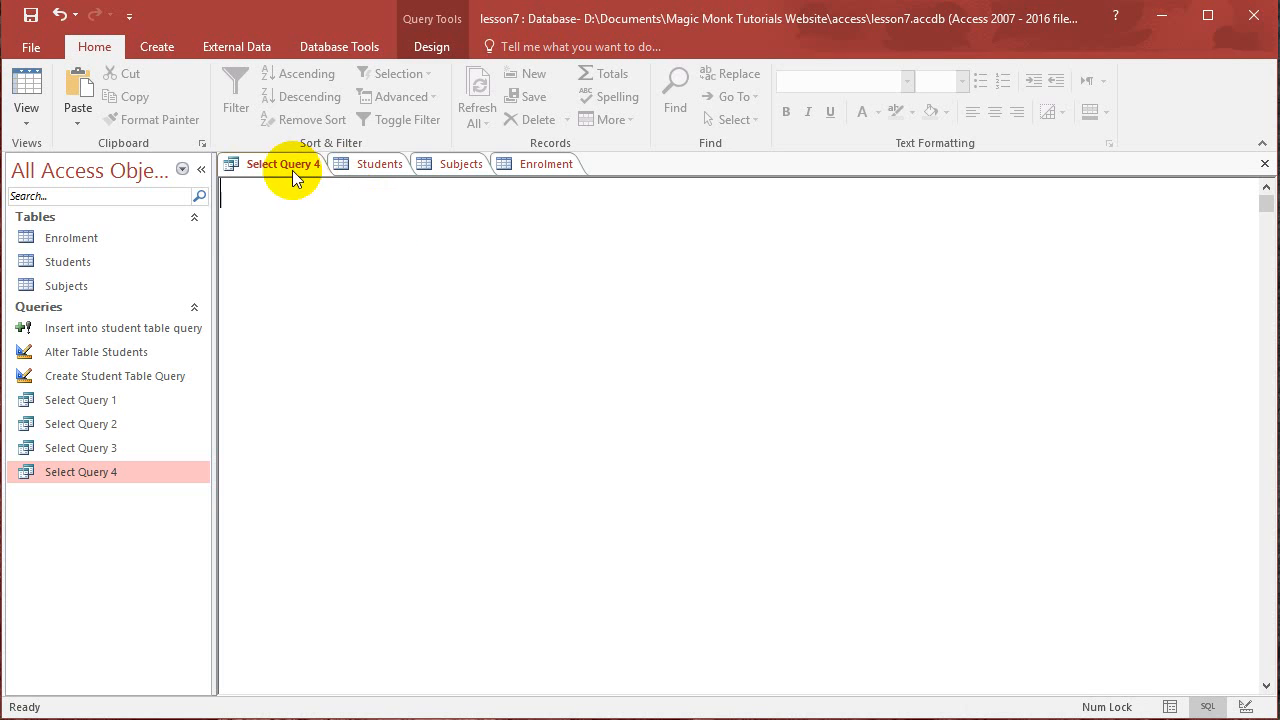
left_click(380, 164)
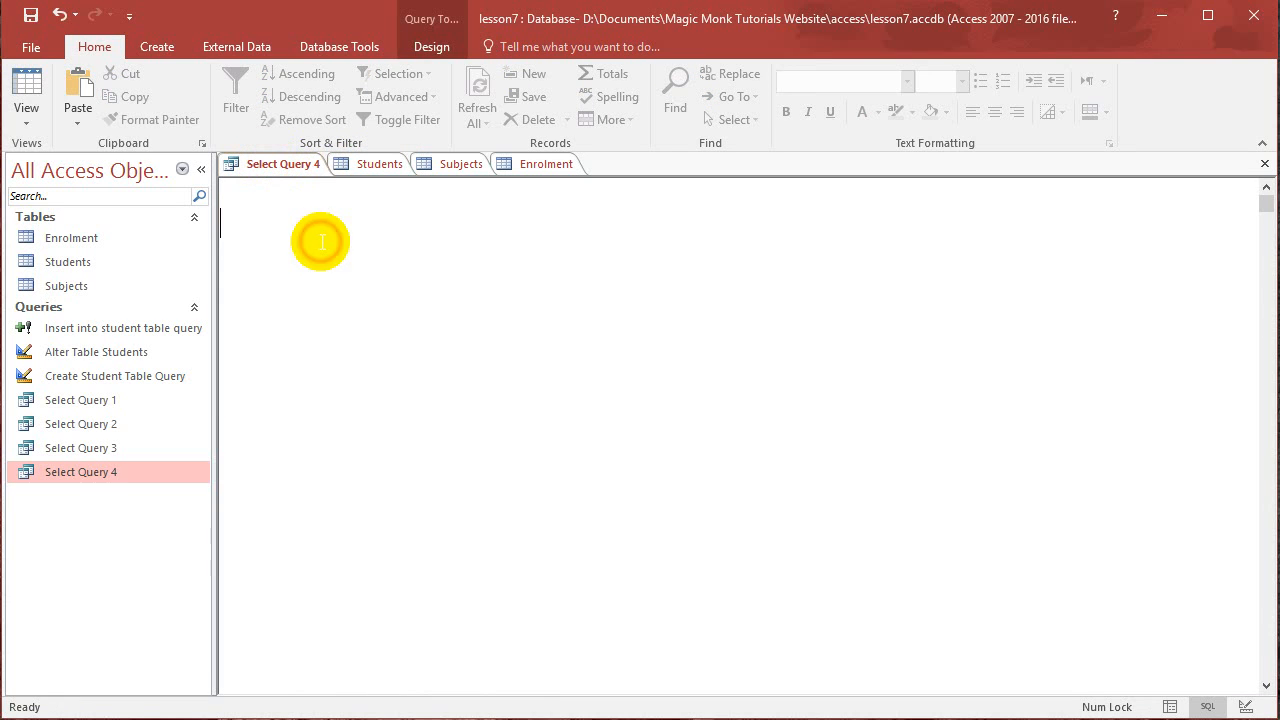
- Write 'select S_Id, FirstName, LastName From Students' and run it to list all students
type("select S_")
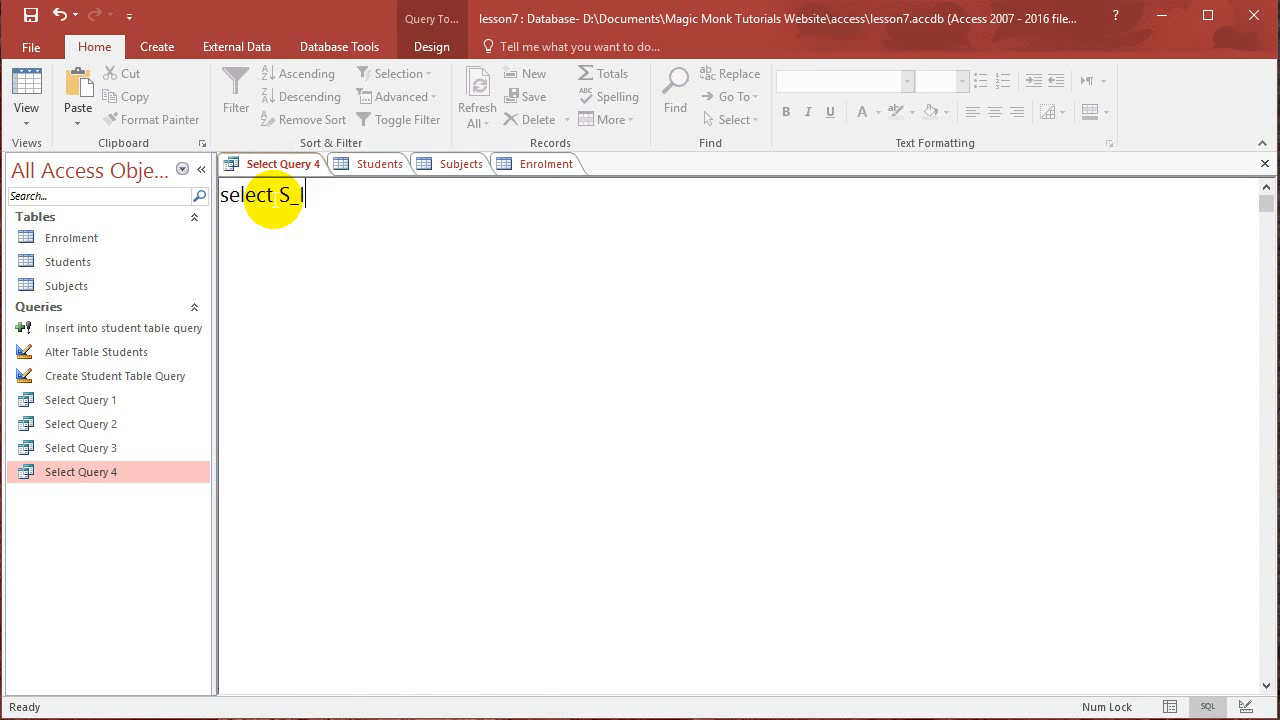
type("Id,")
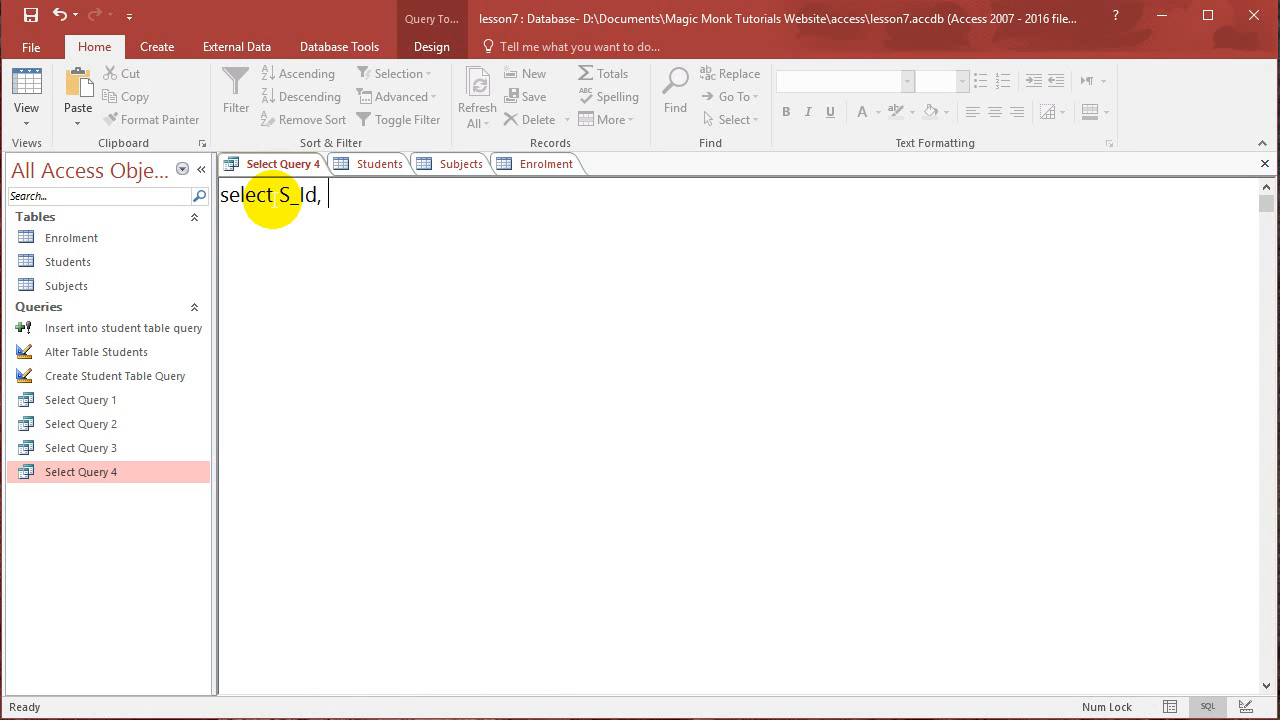
type("FirstNam")
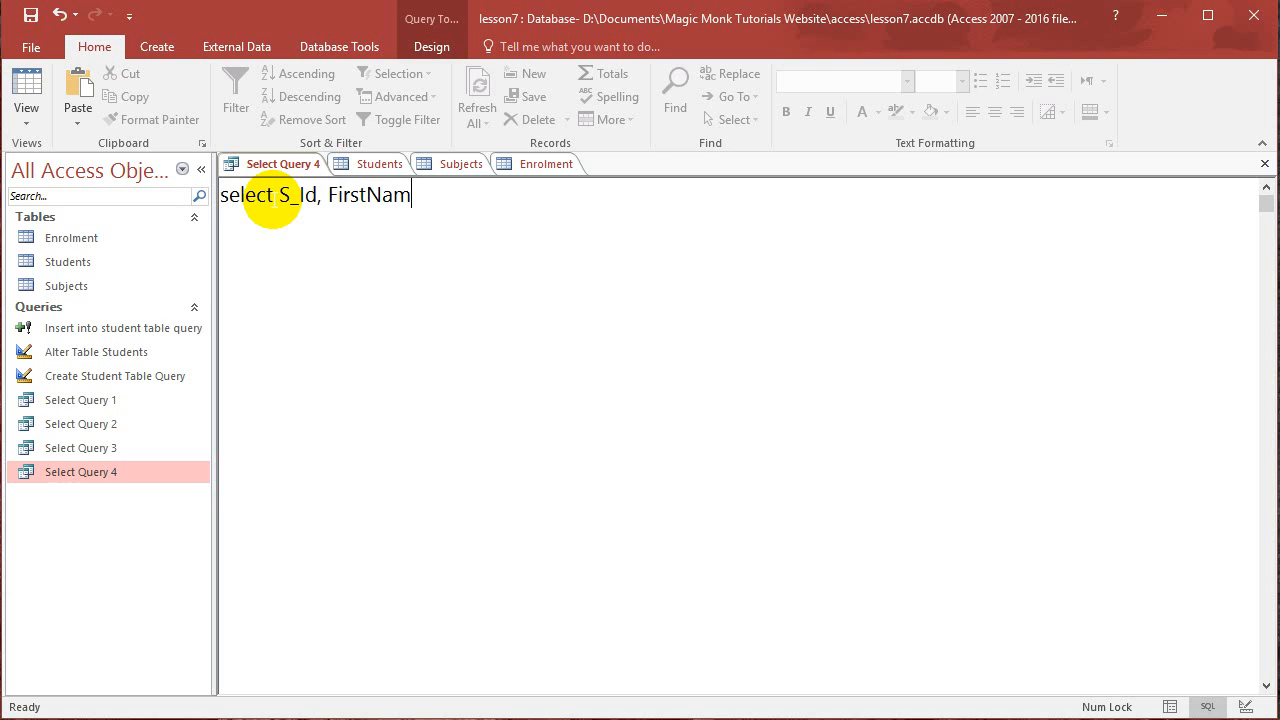
type("e, LastName")
type("From Students")
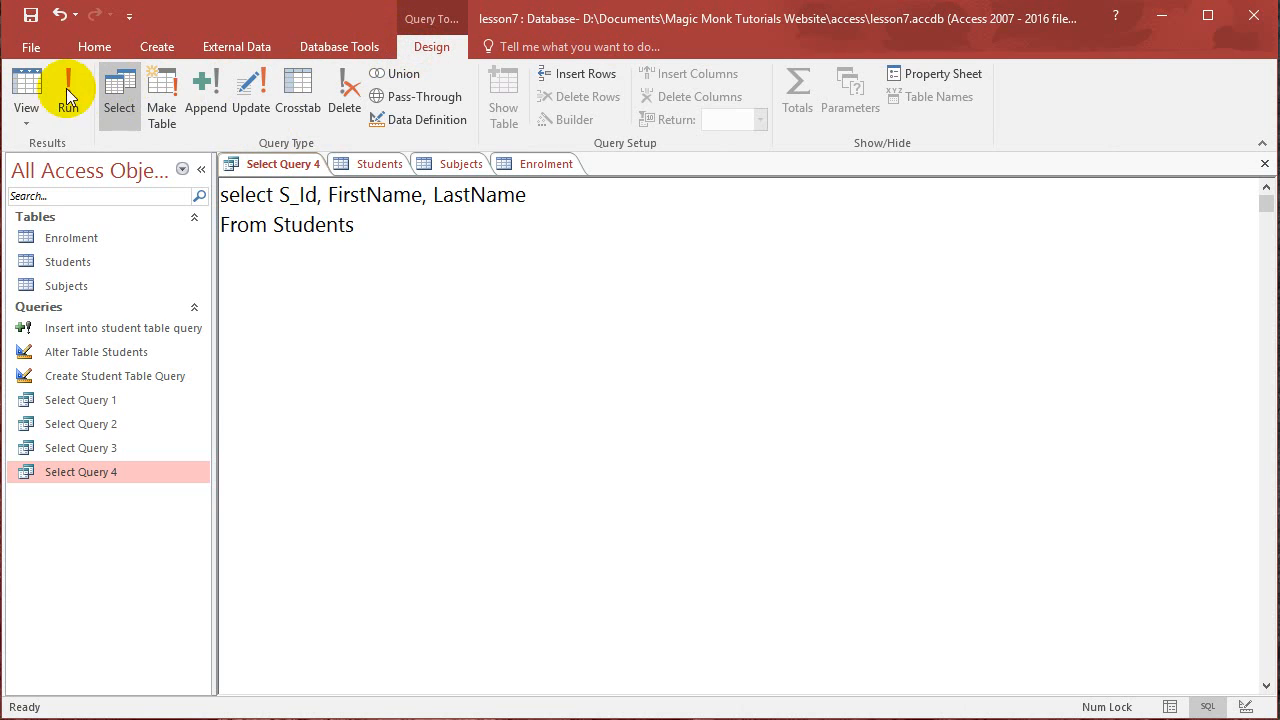
left_click(68, 90)
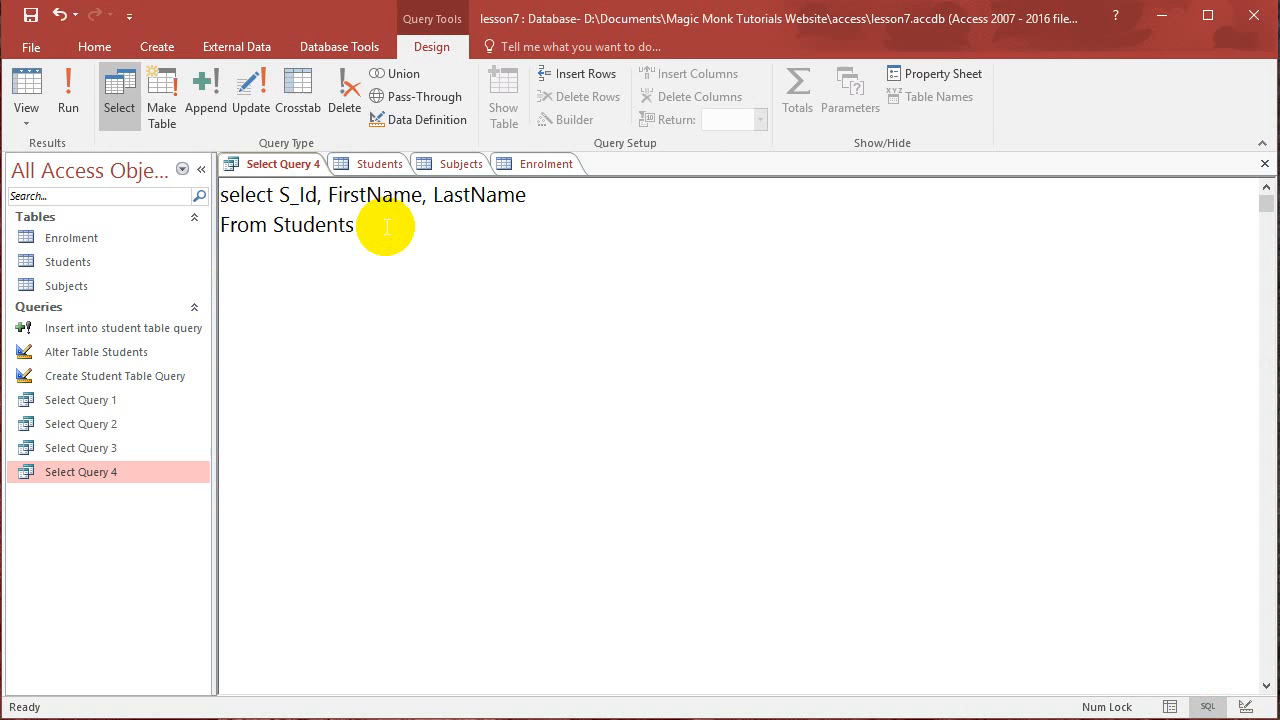
mouse_move(70, 236)
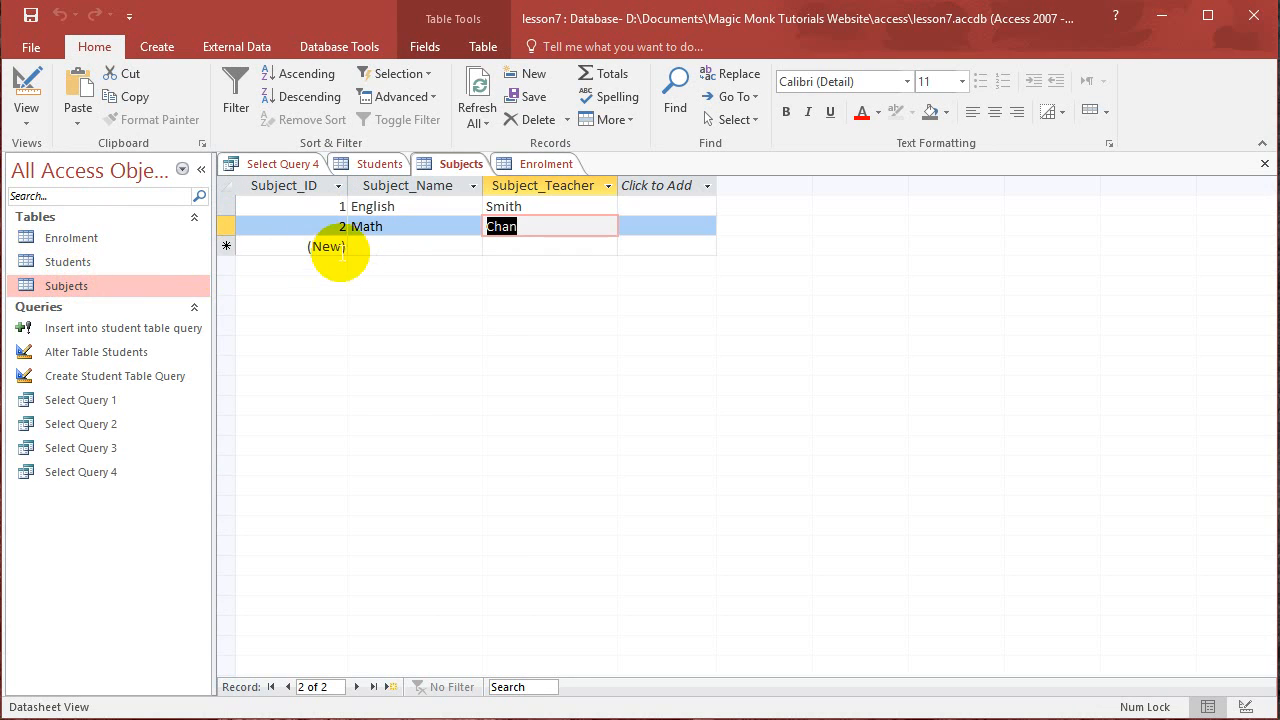
- Add 'Where S_ID IN ( select' to start the enrolment subquery
left_click(546, 164)
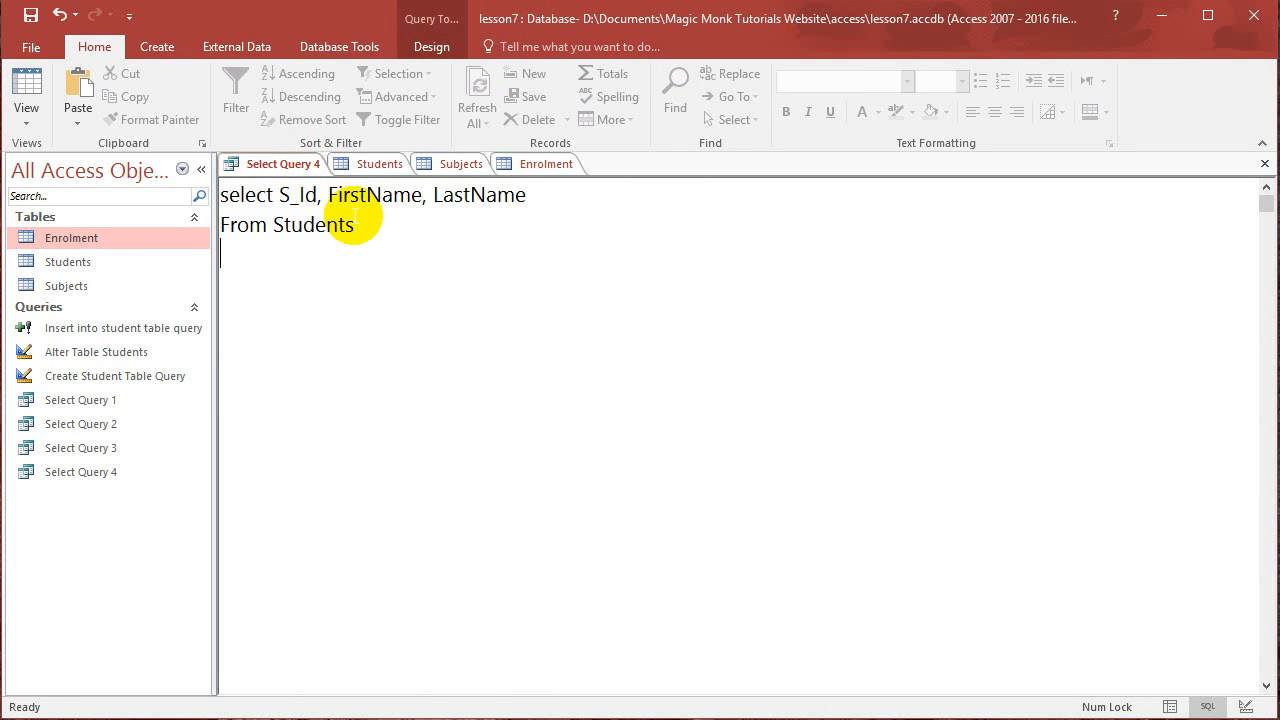
type("W")
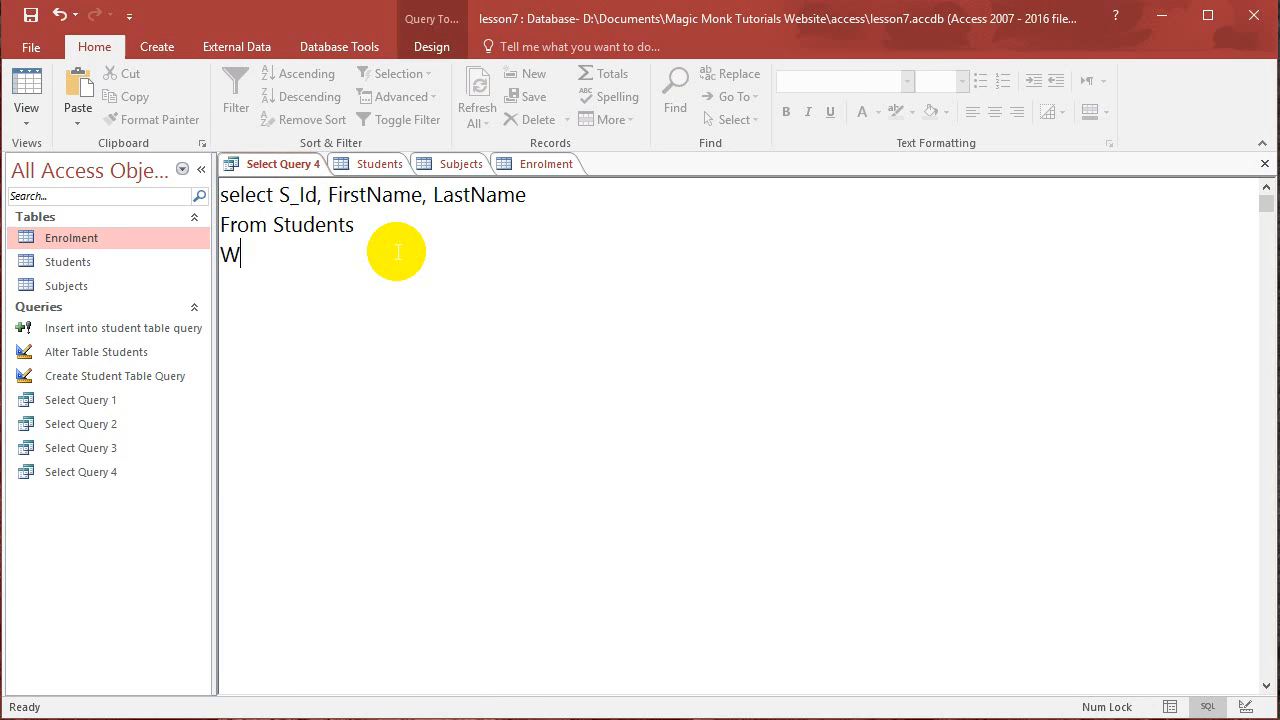
type("here S_ID")
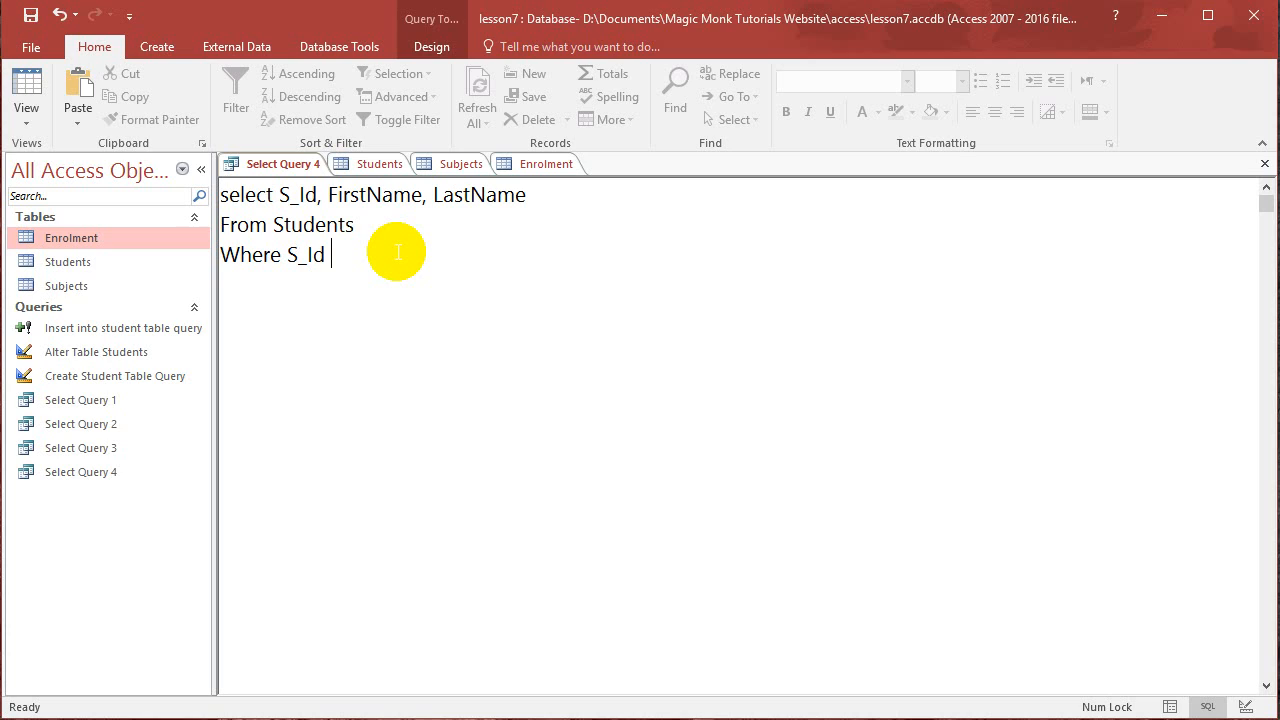
type("IN (")
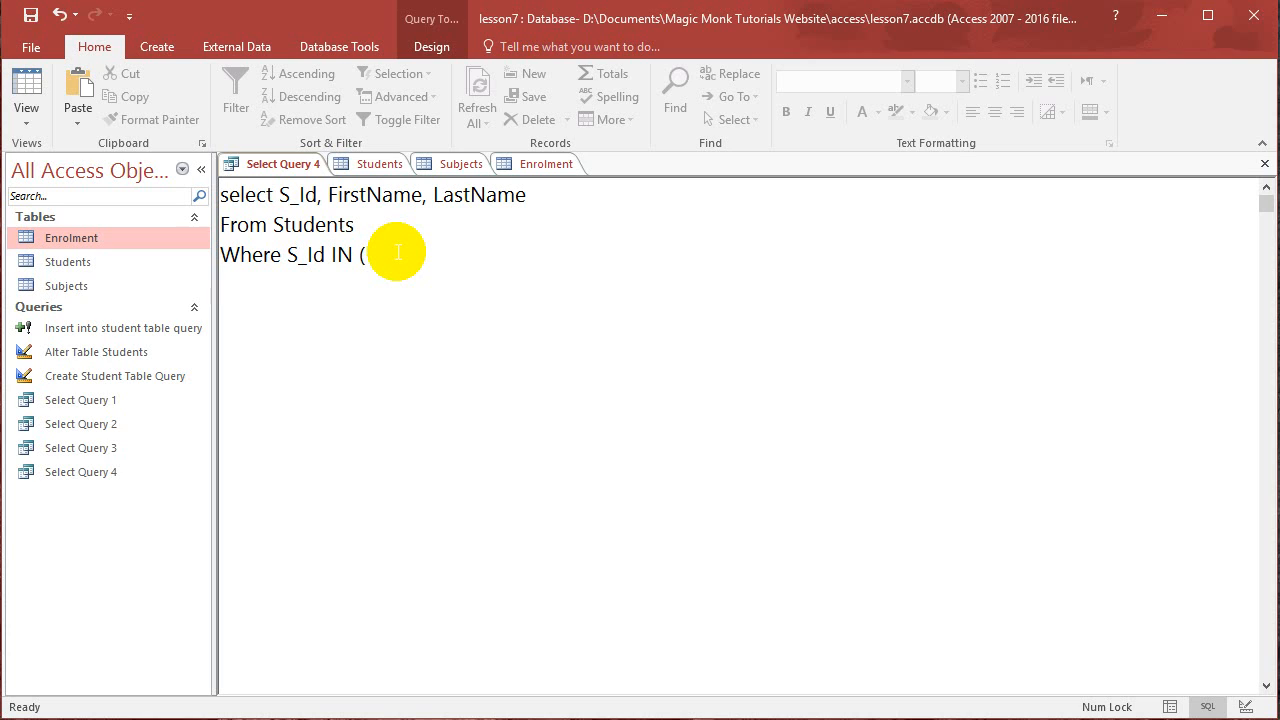
type("S")
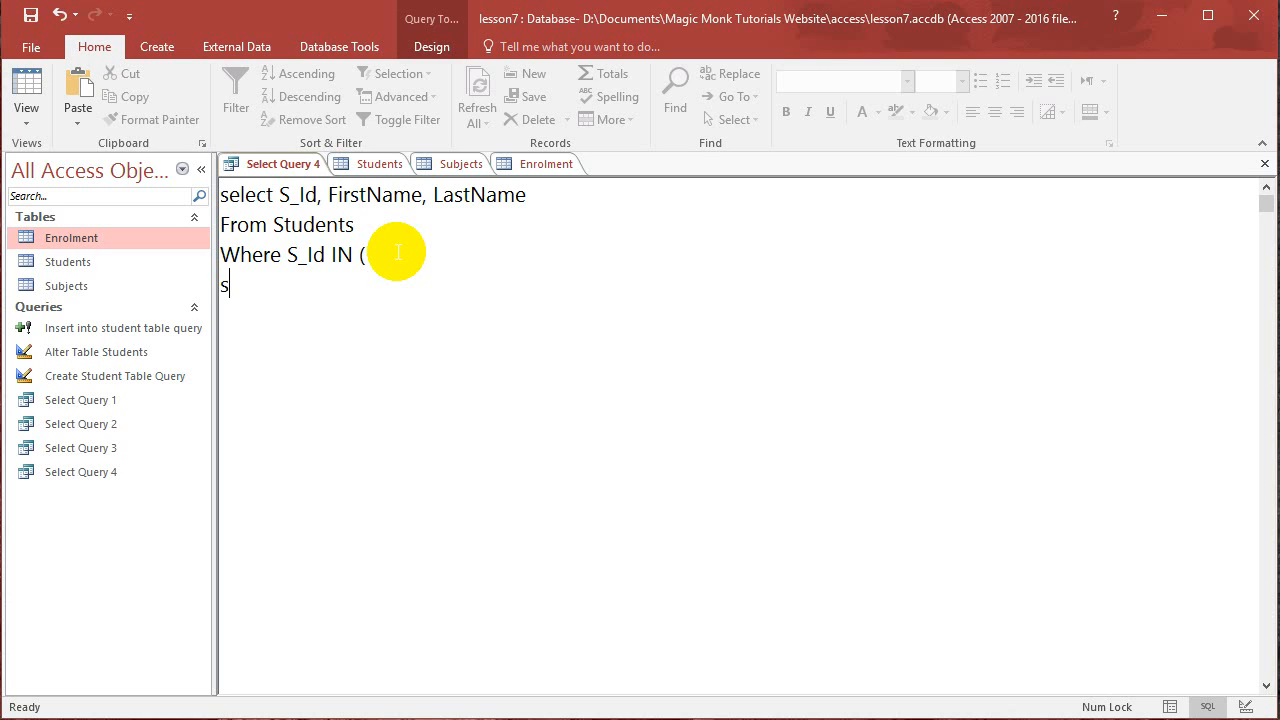
type("elect")
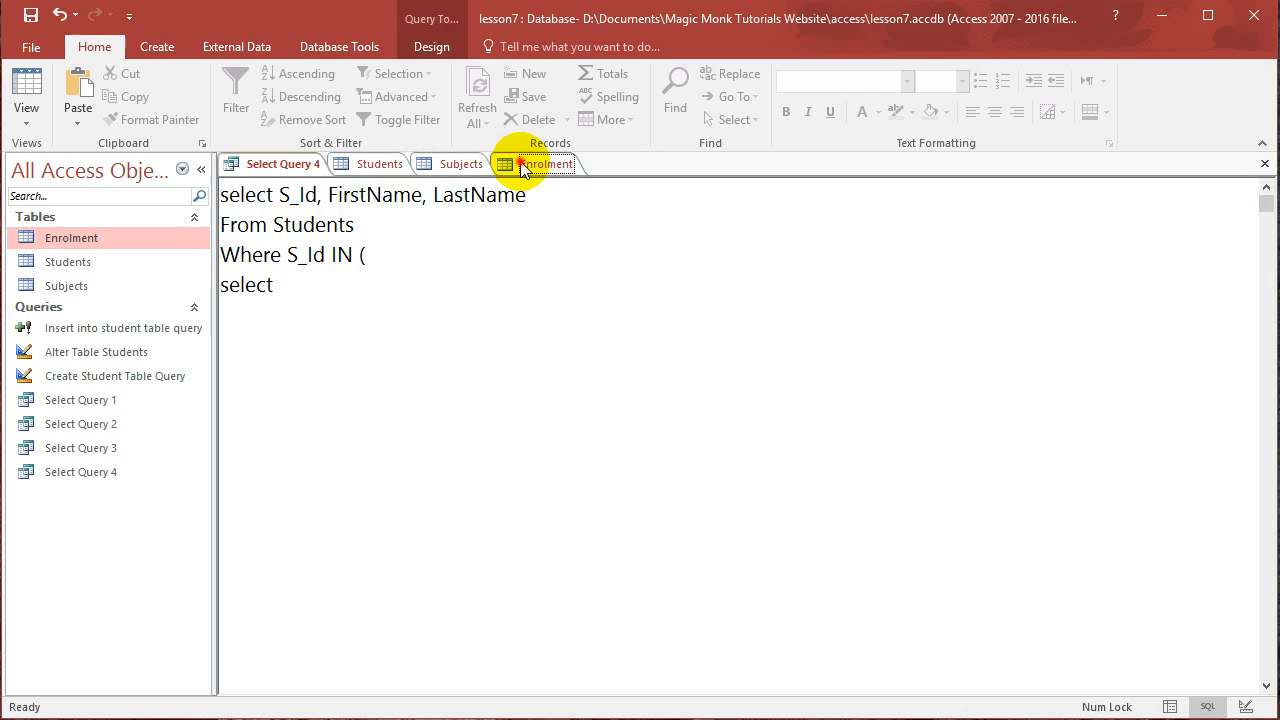
left_click(548, 164)
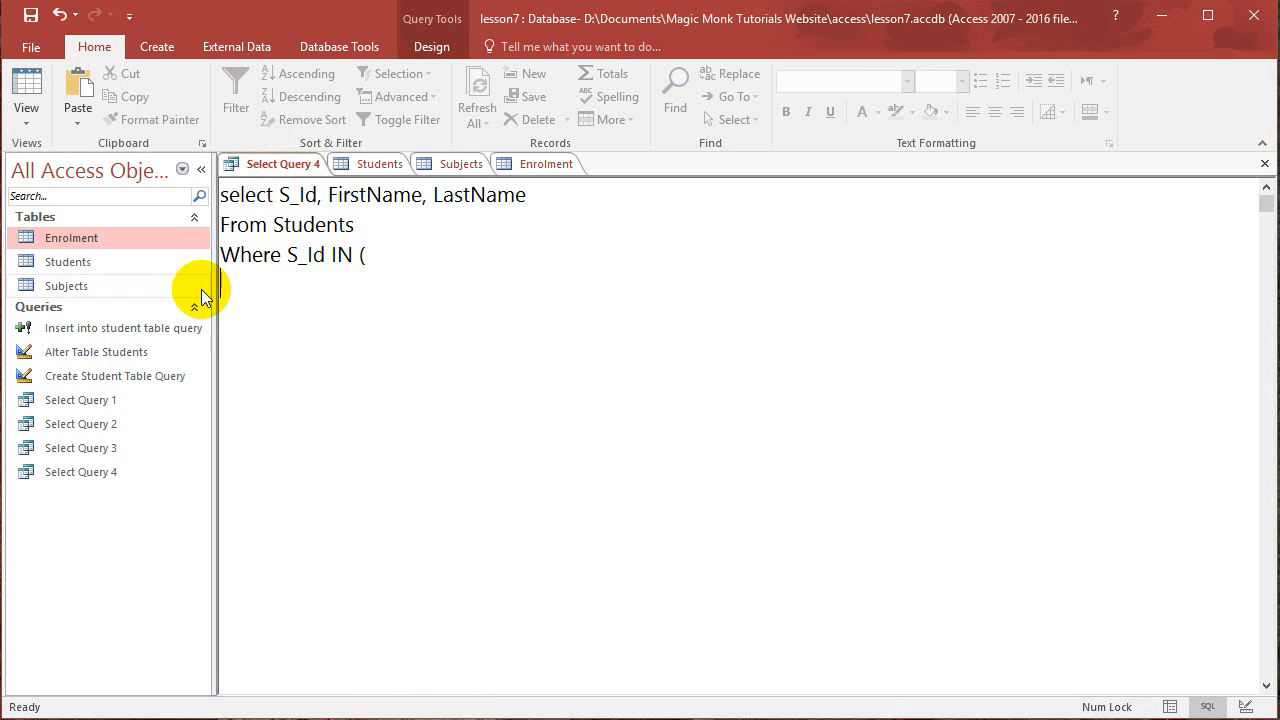
type("select")
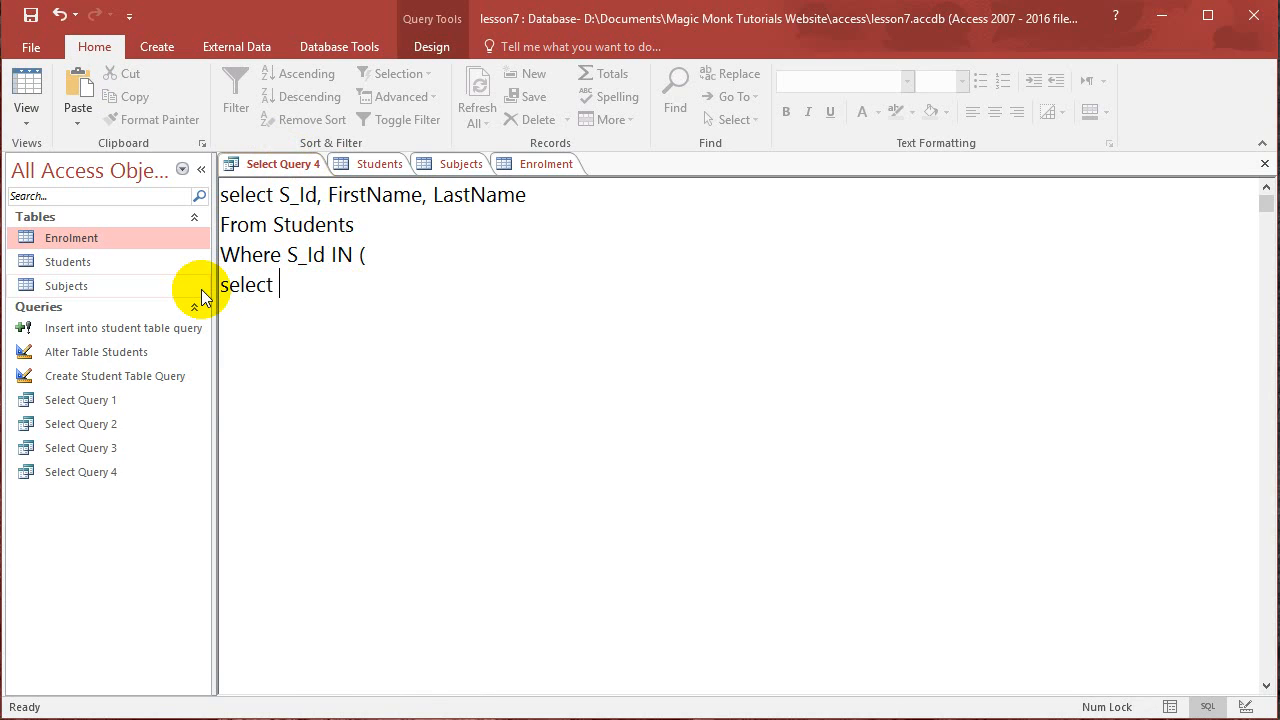
type("S")
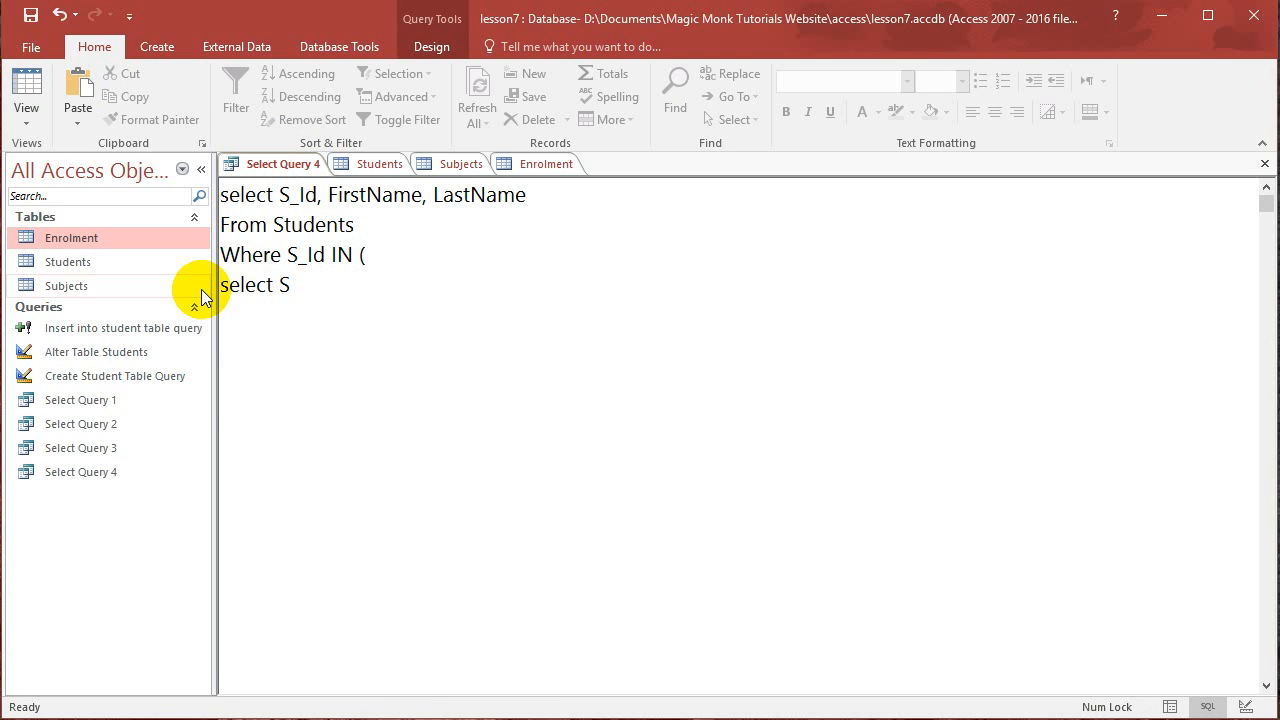
type("t")
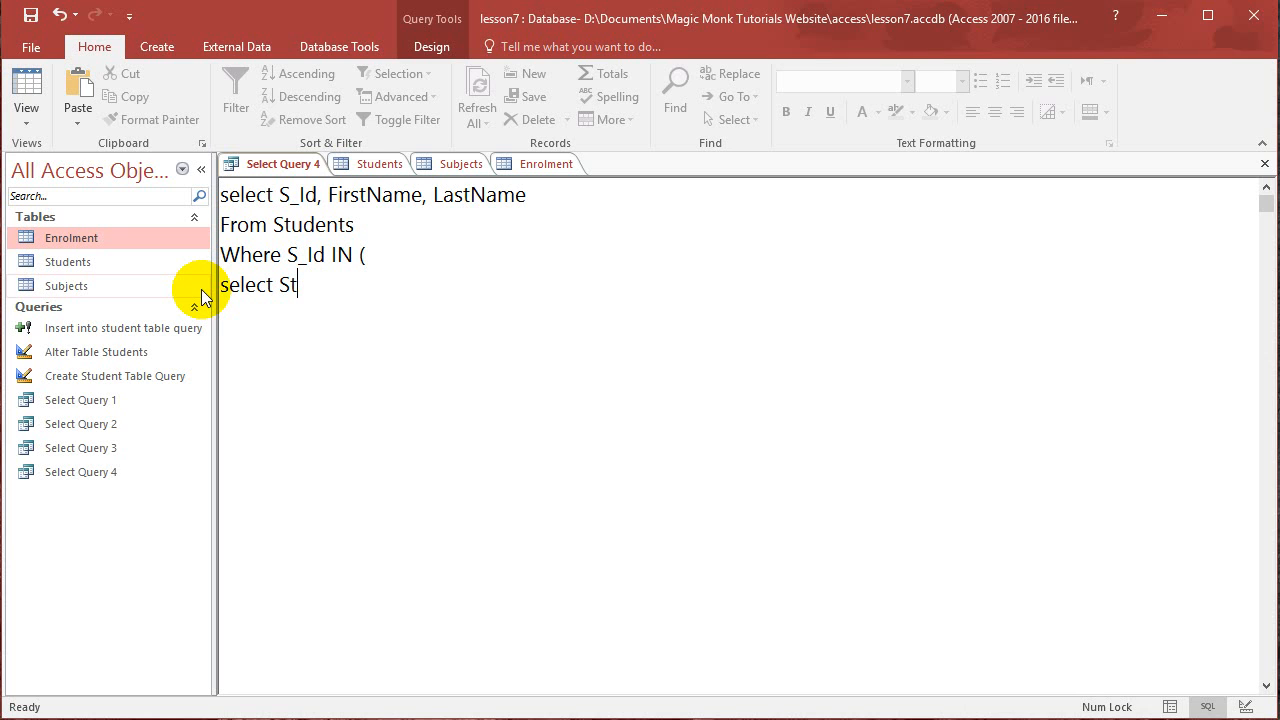
- Complete the subquery as 'Student_ID from Enrolment where Subject_ID=1)'
left_click(546, 164)
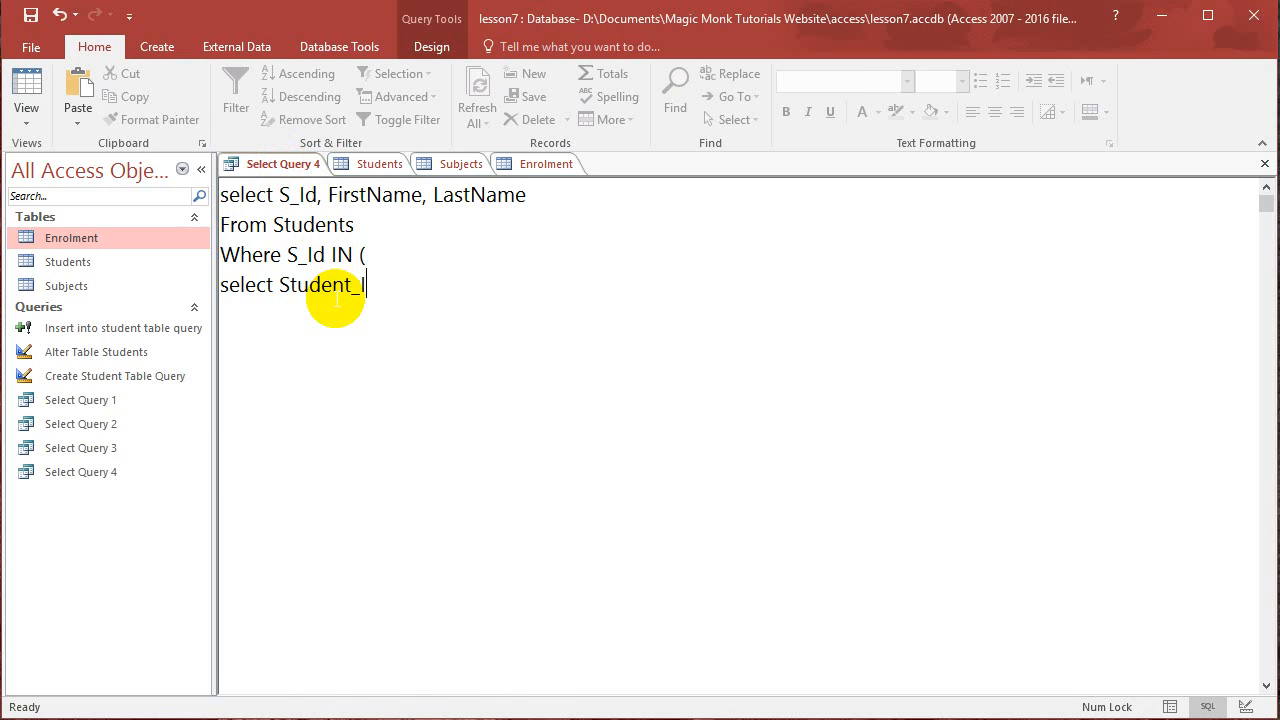
type("D")
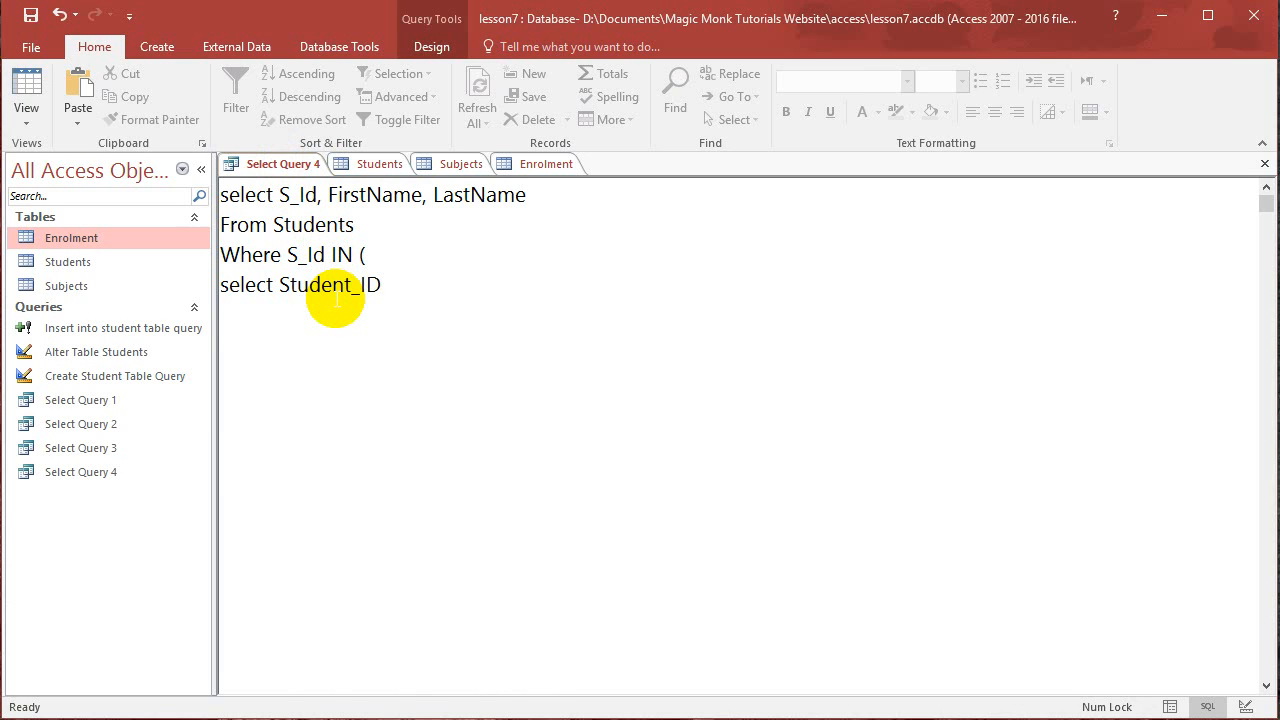
type("from En")
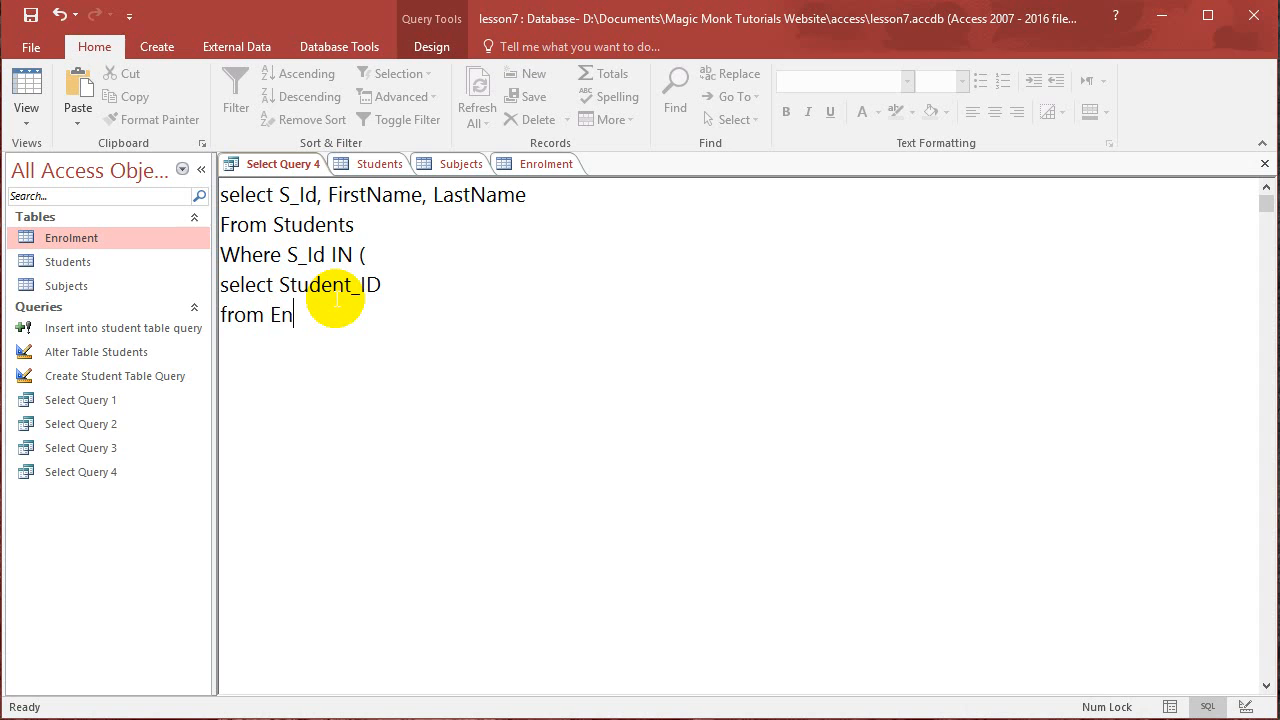
type("rolment")
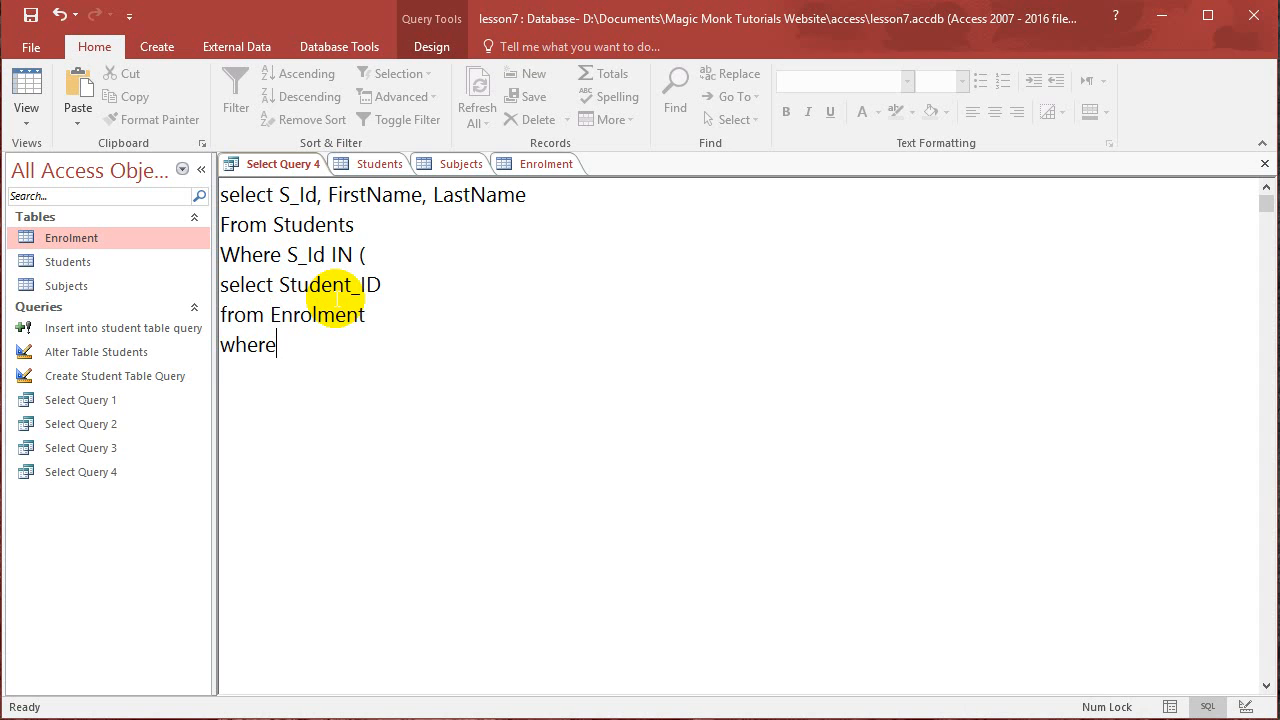
left_click(546, 164)
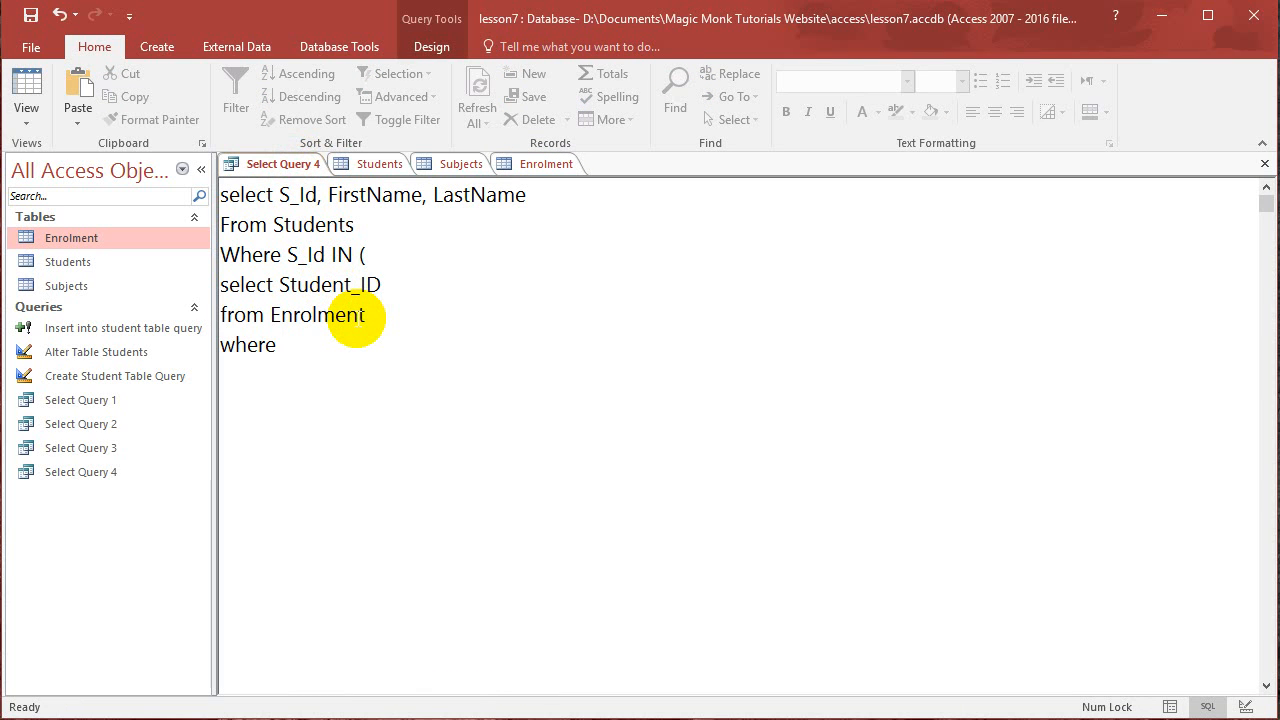
type("Subject_ID")
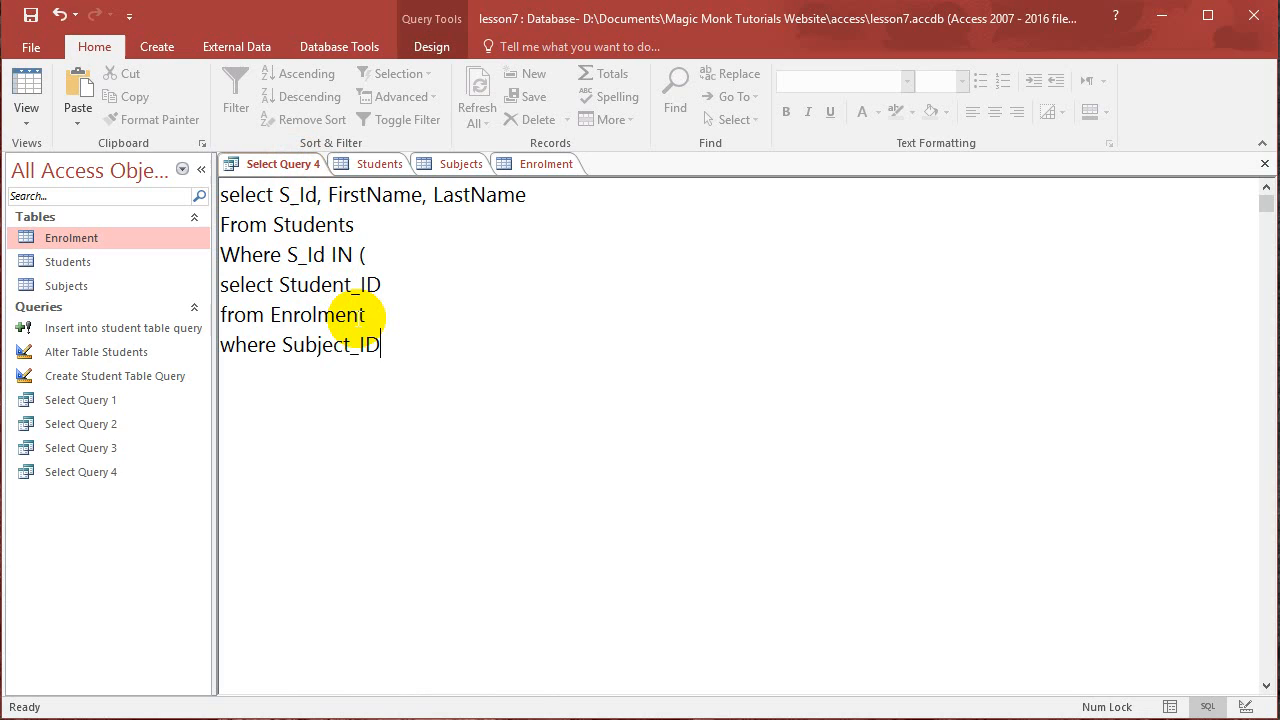
type("=1")
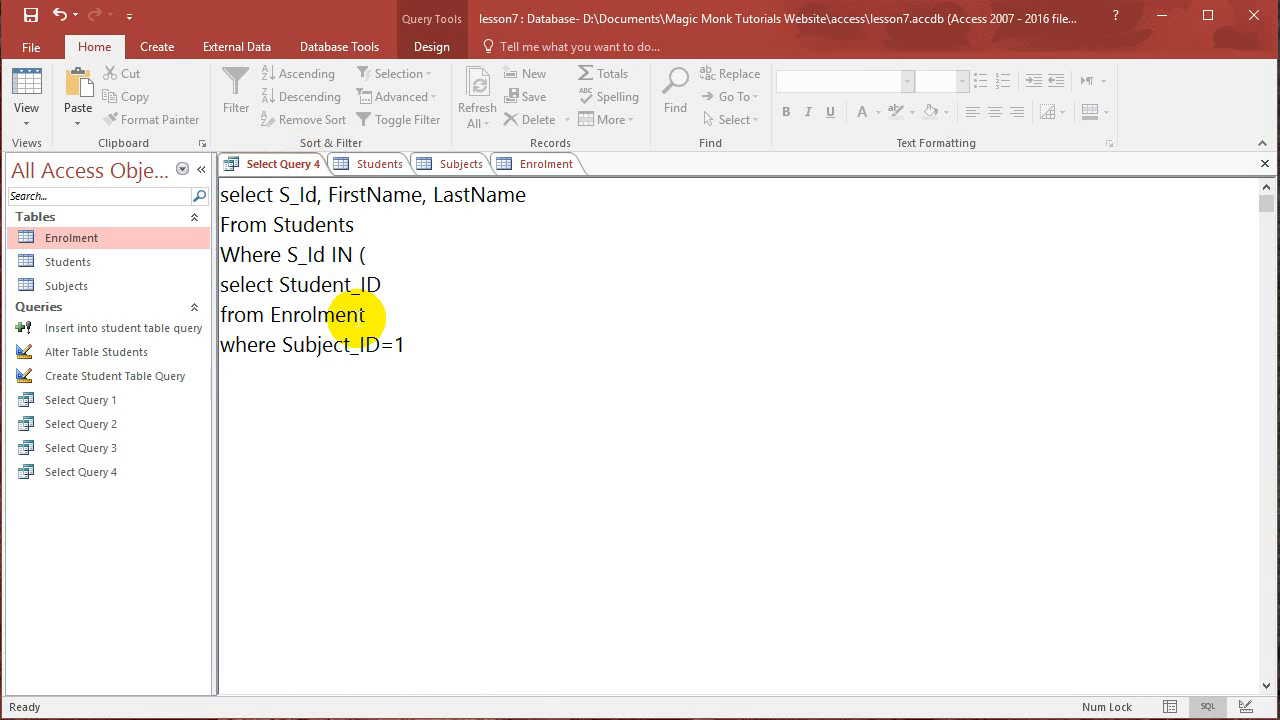
type(")")
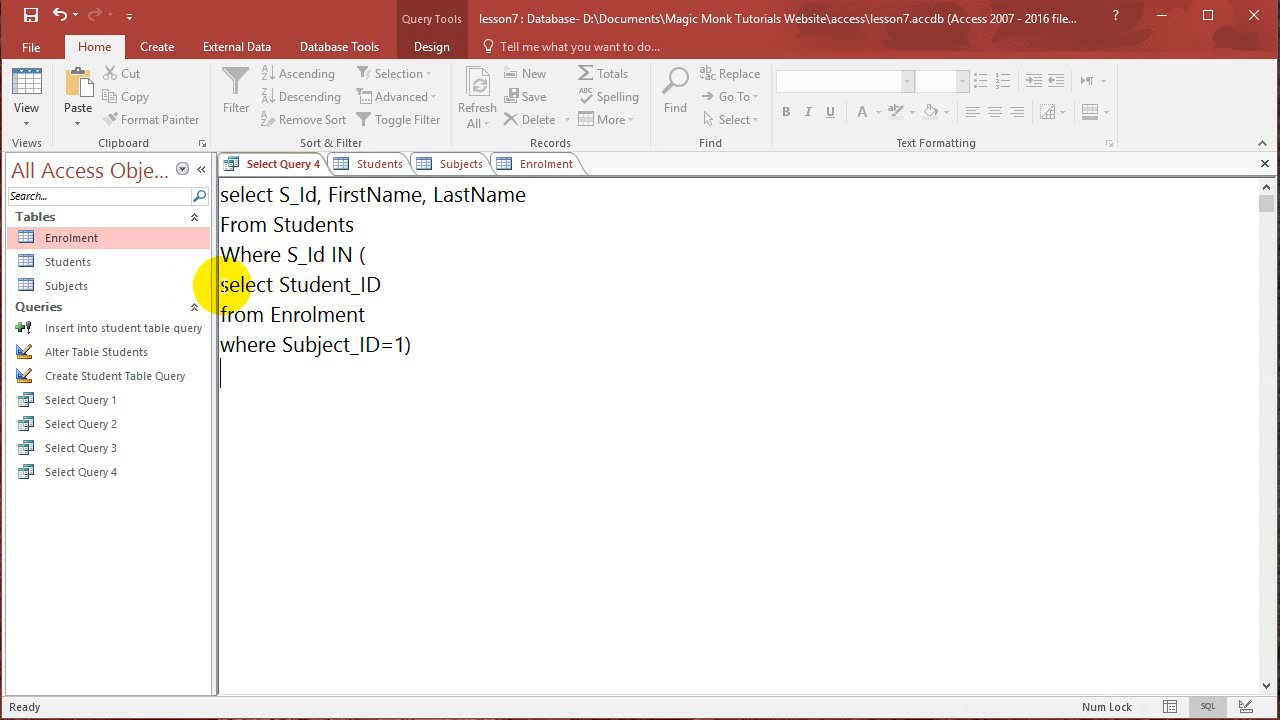
mouse_move(548, 164)
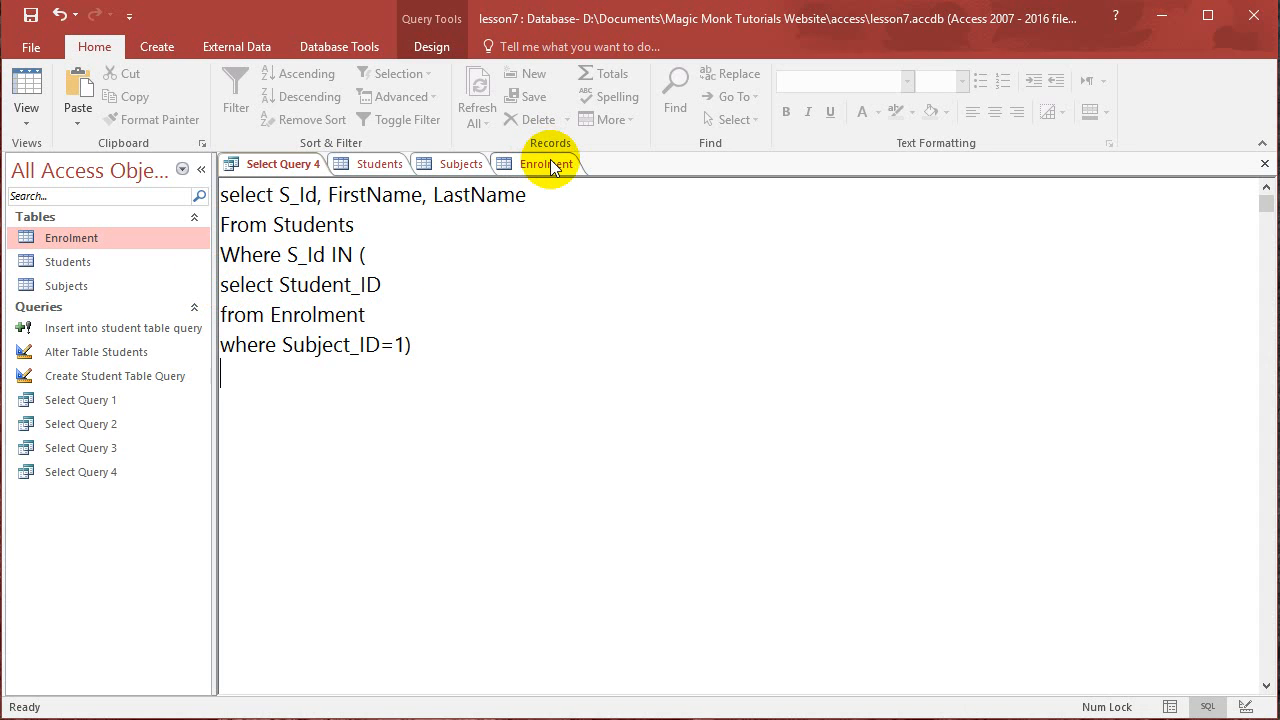
left_click(546, 164)
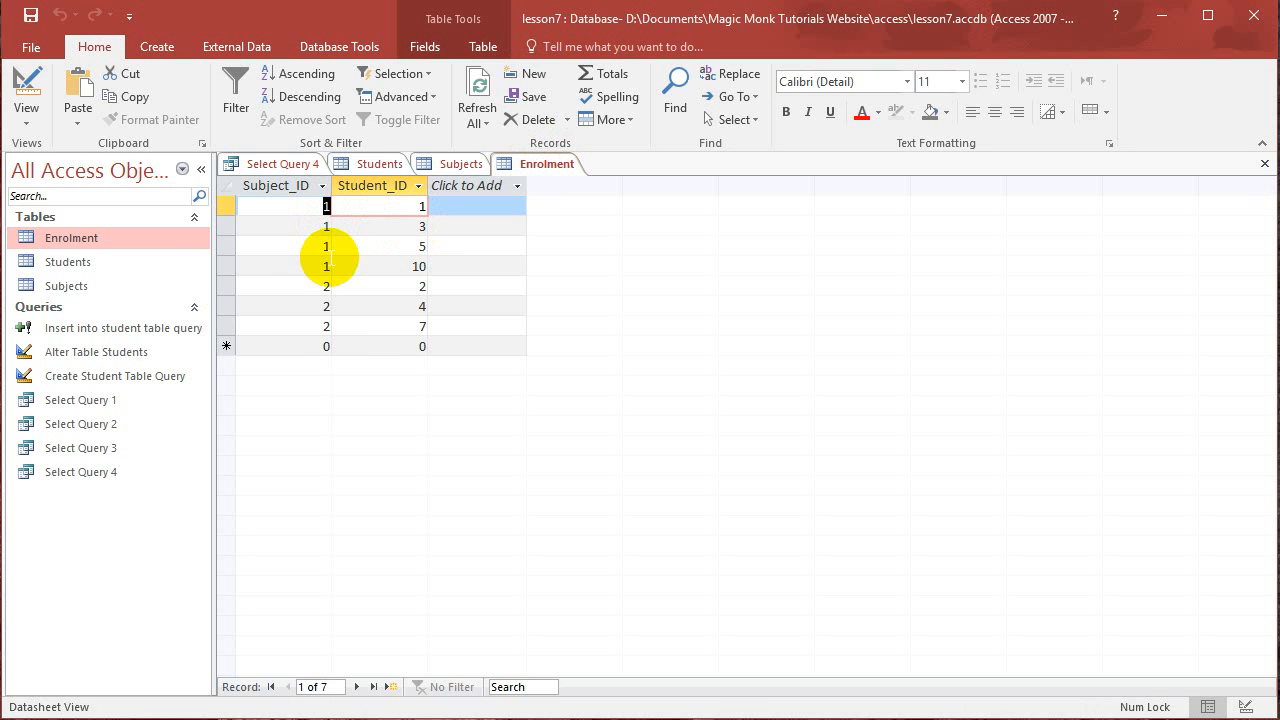
left_click(420, 206)
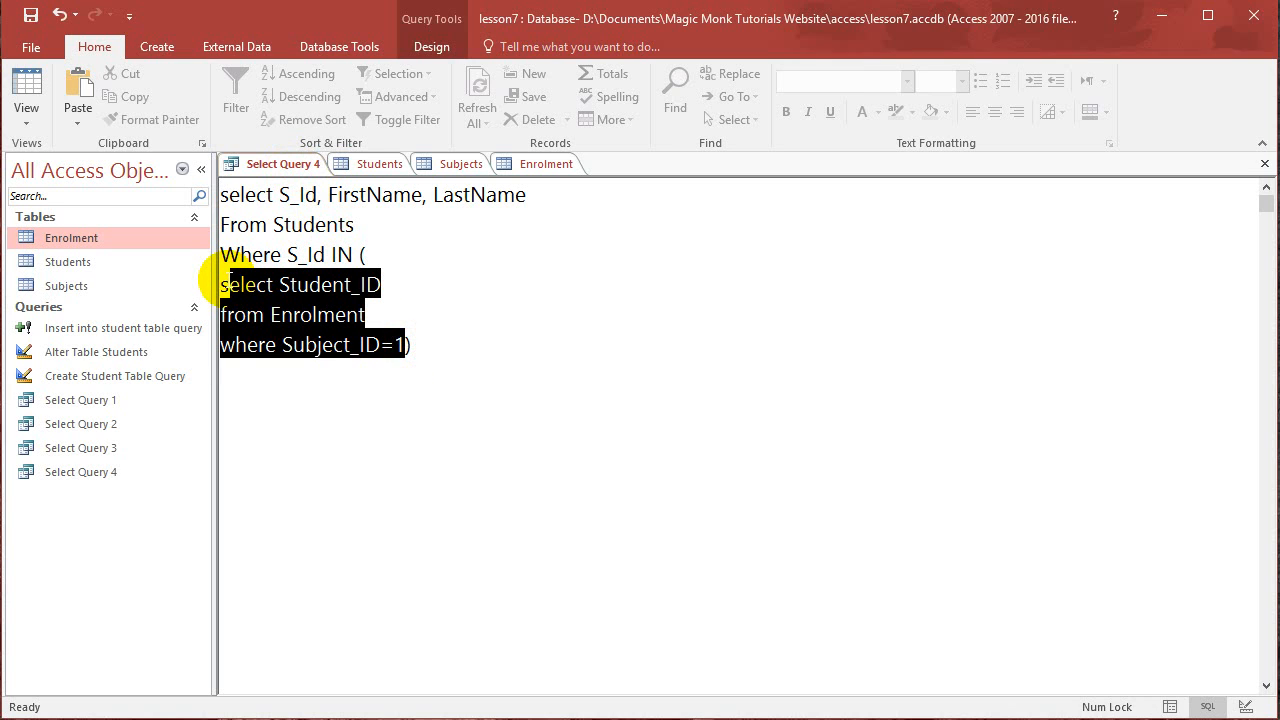
left_click(364, 254)
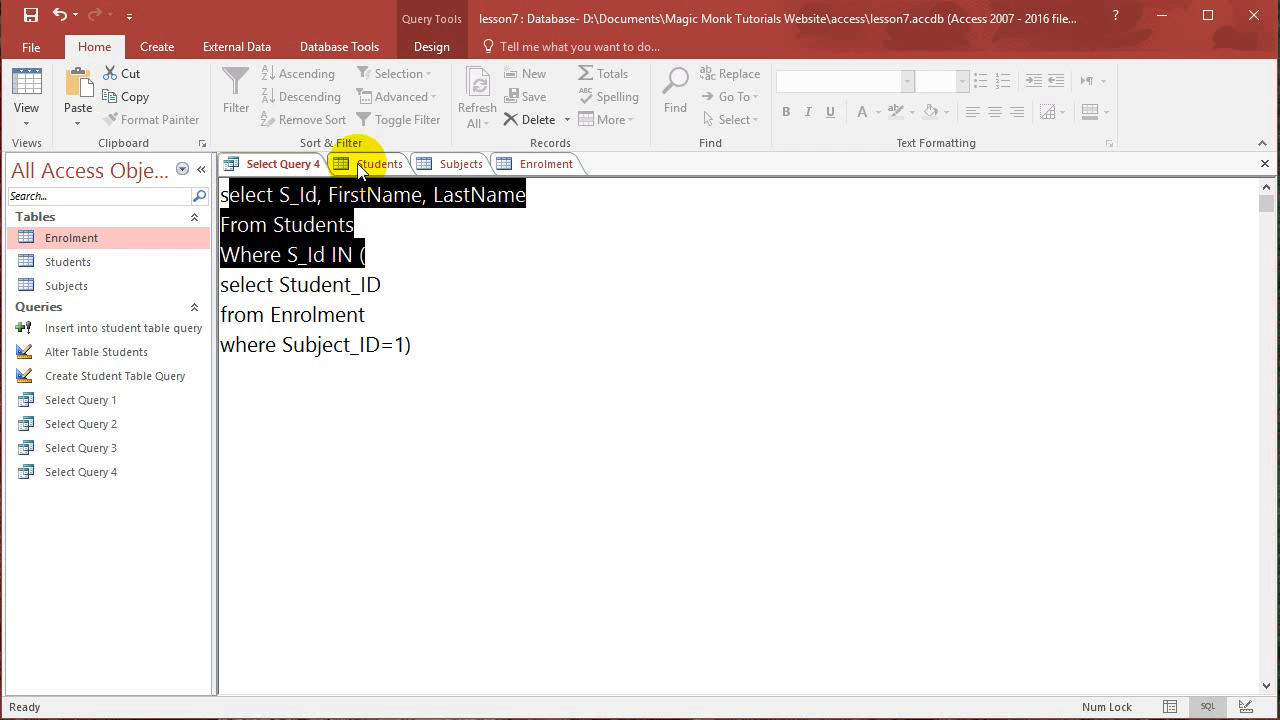
left_click(380, 164)
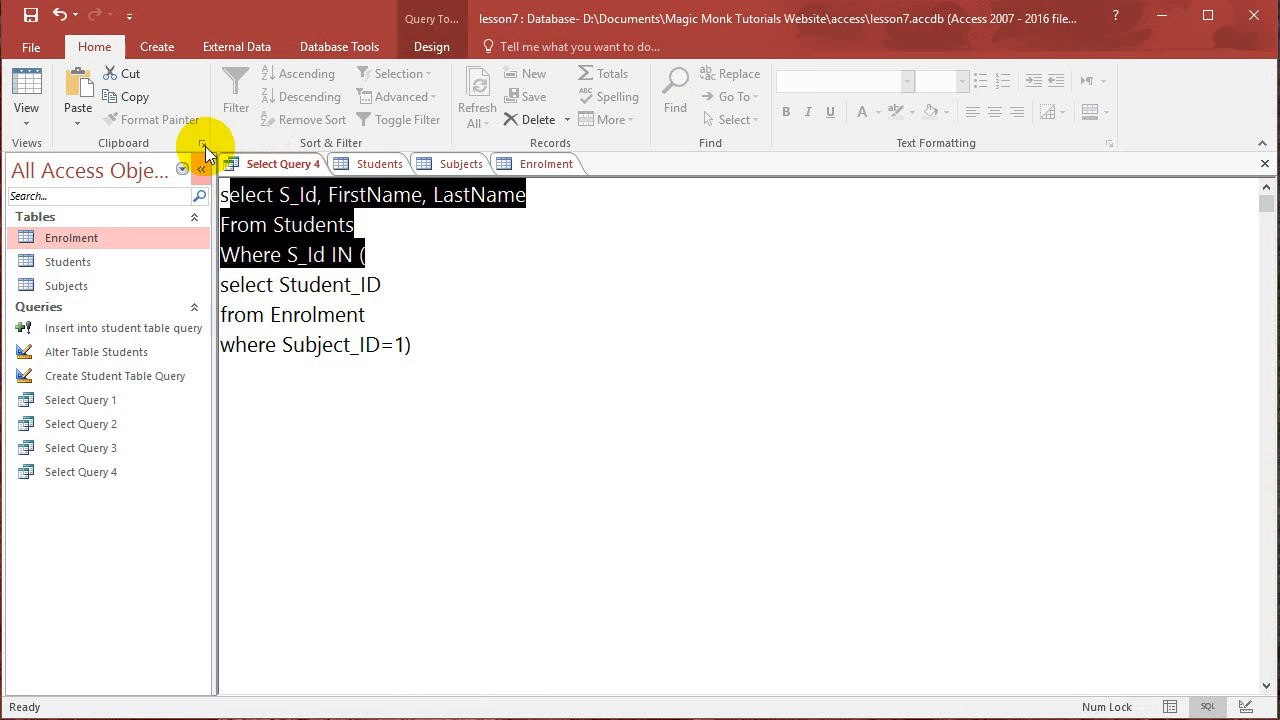
left_click(432, 46)
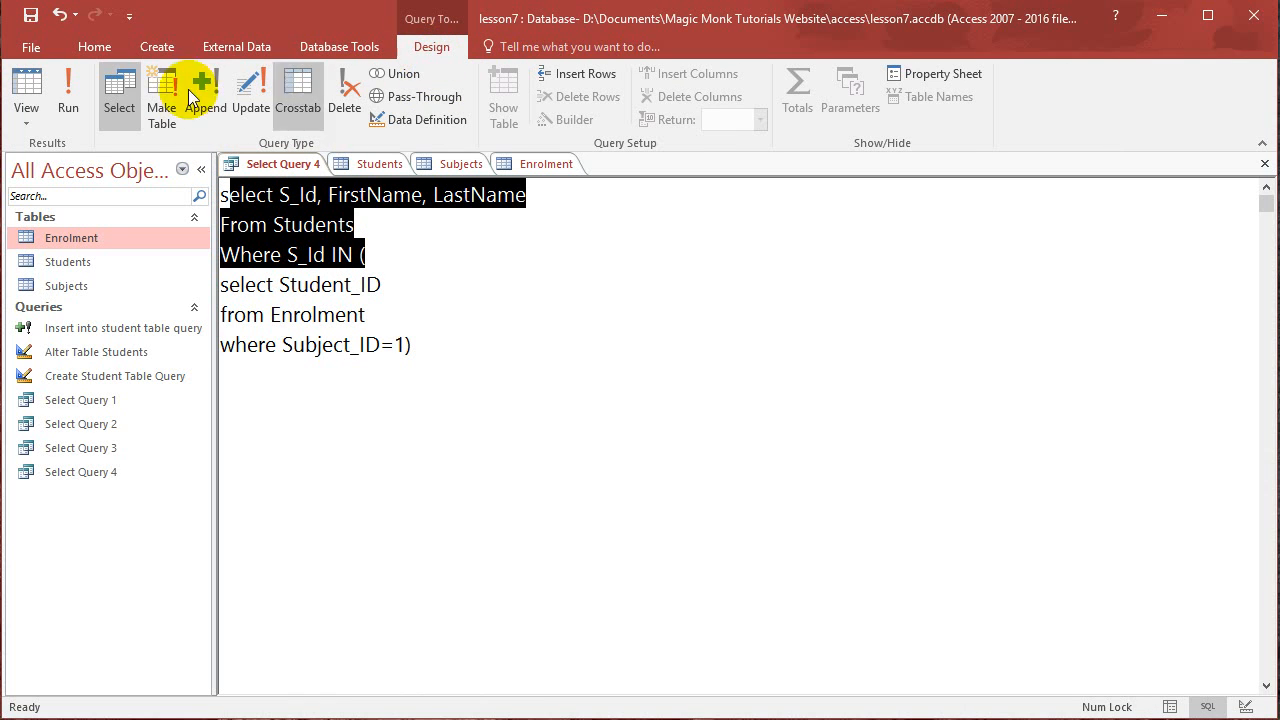
- Run the query showing the four subject 1 students, then return to its SQL view
left_click(68, 96)
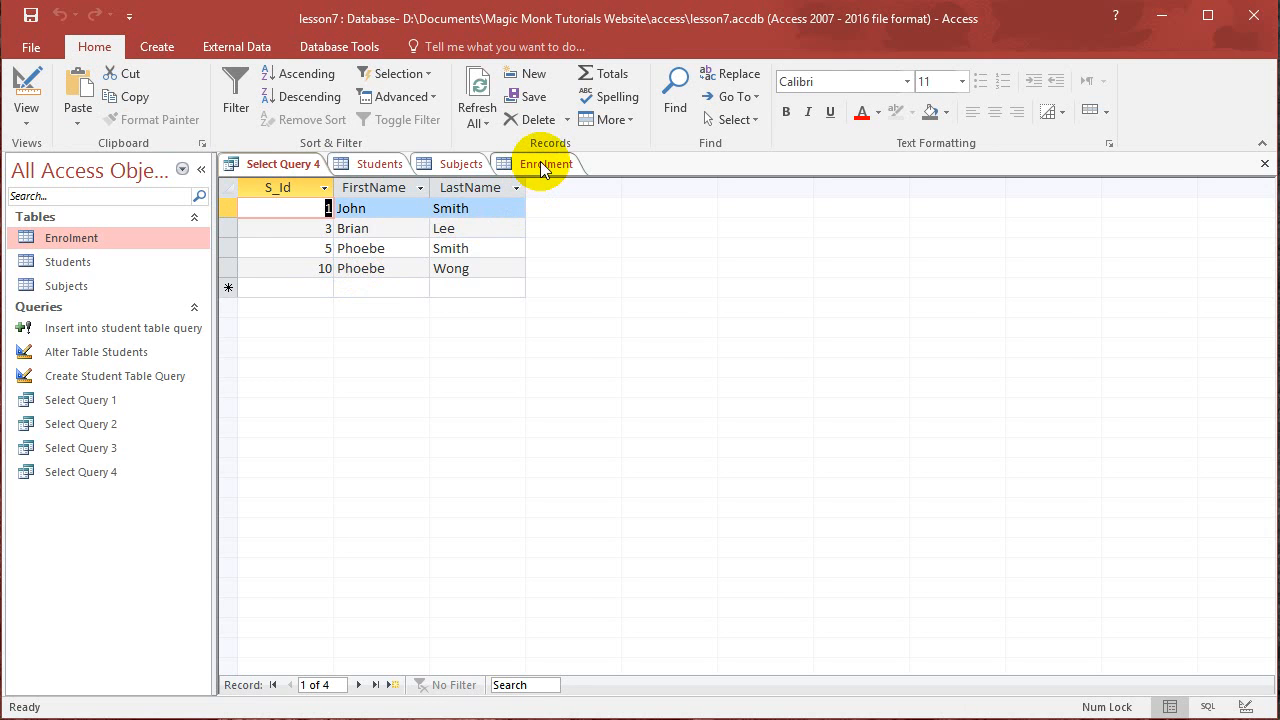
left_click(544, 164)
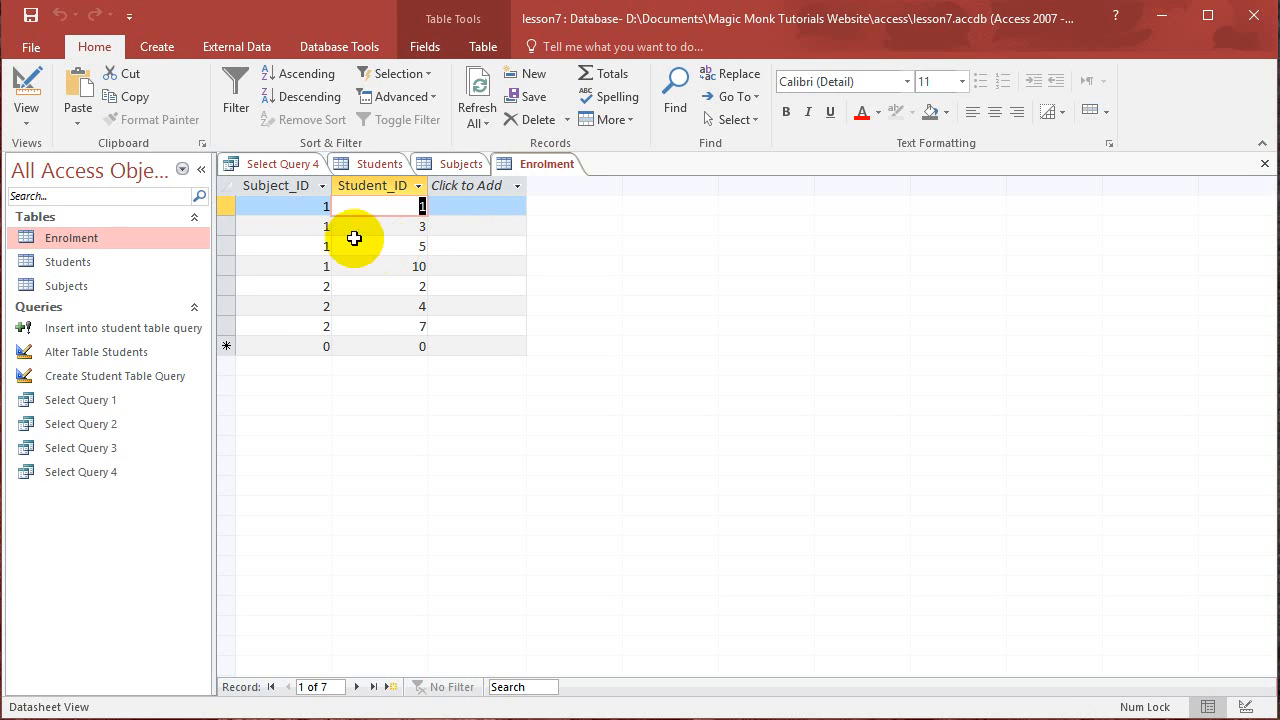
left_click(290, 204)
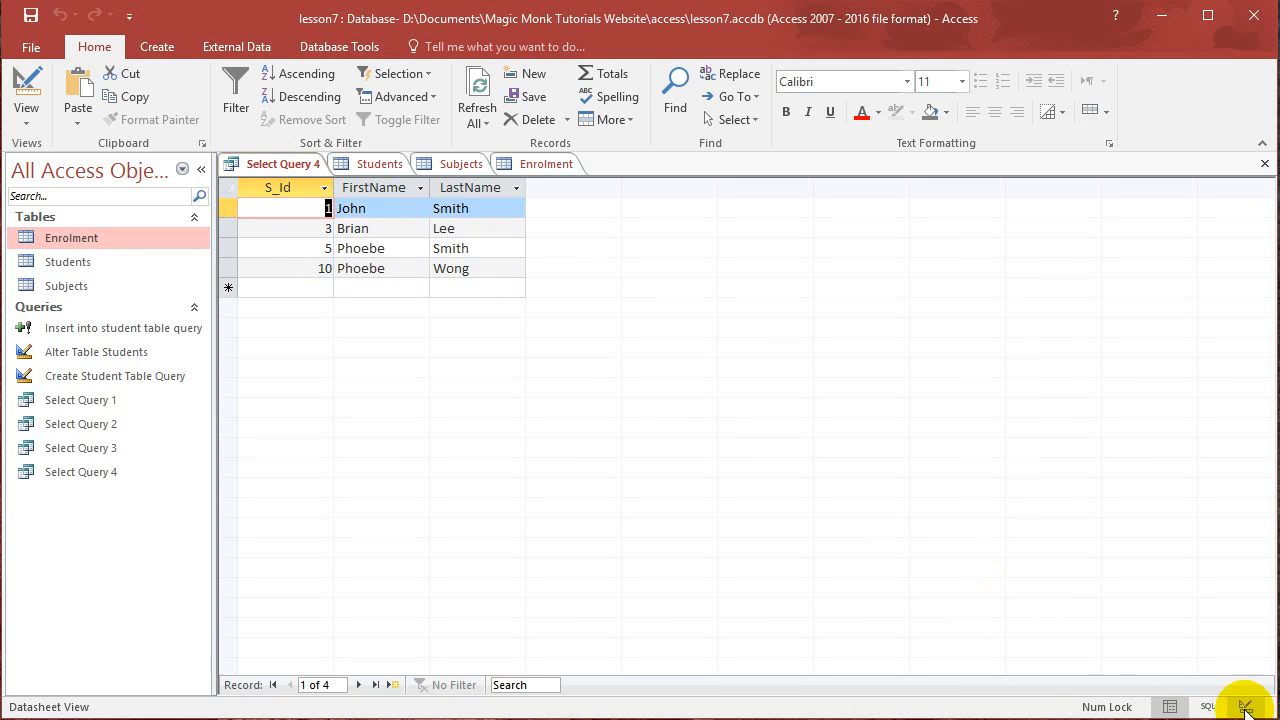
left_click(1208, 708)
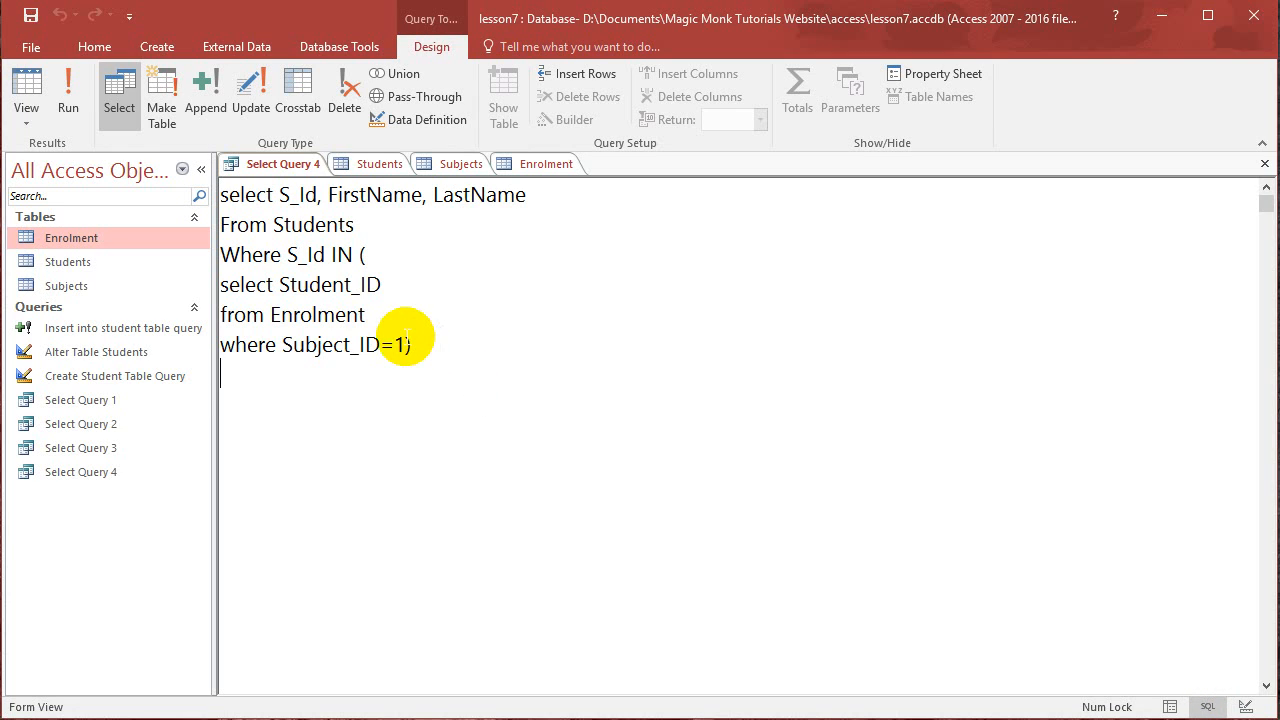
- Check the Subjects table for teacher Chan (Math) and start a new 'select' below the query
left_click_drag(222, 284, 406, 344)
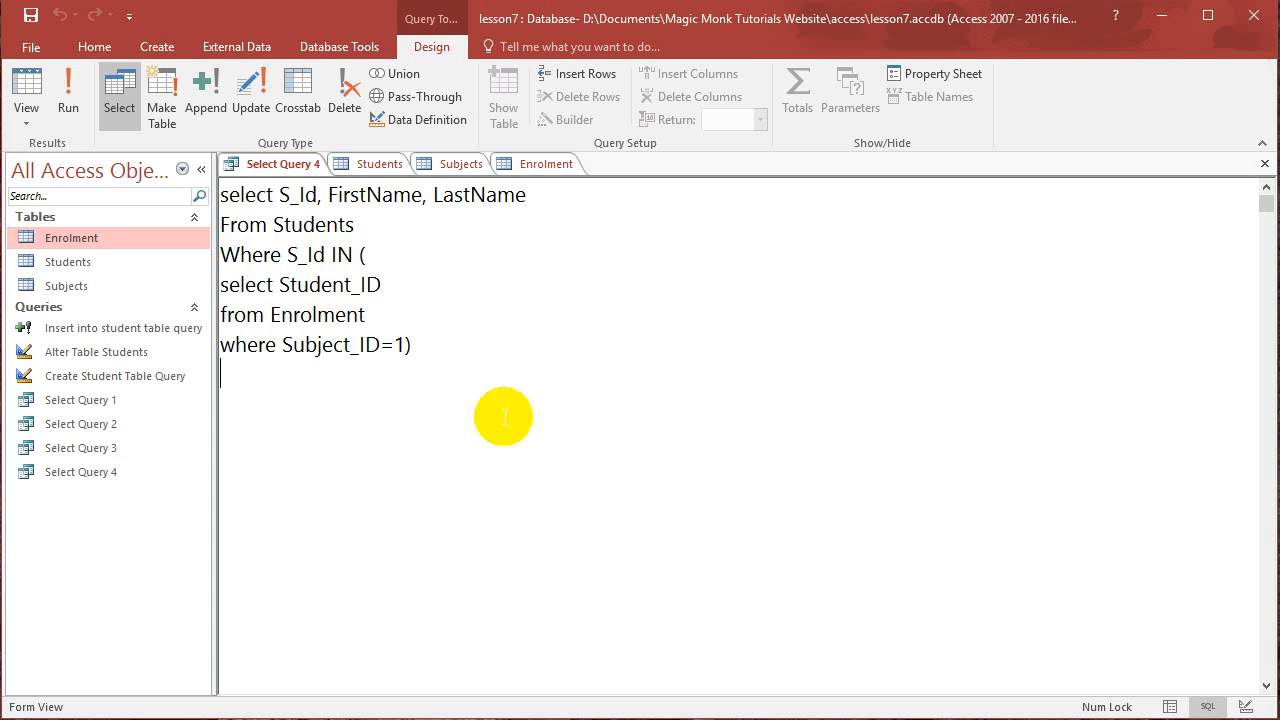
mouse_move(436, 344)
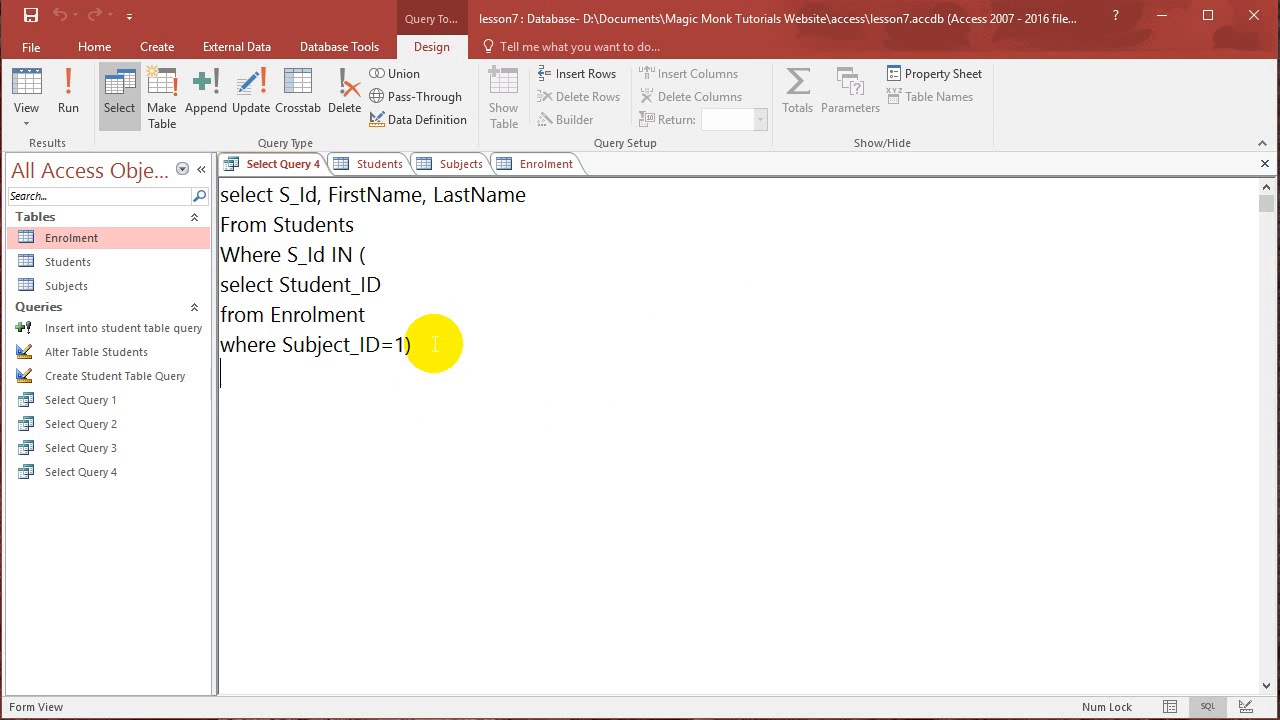
mouse_move(426, 348)
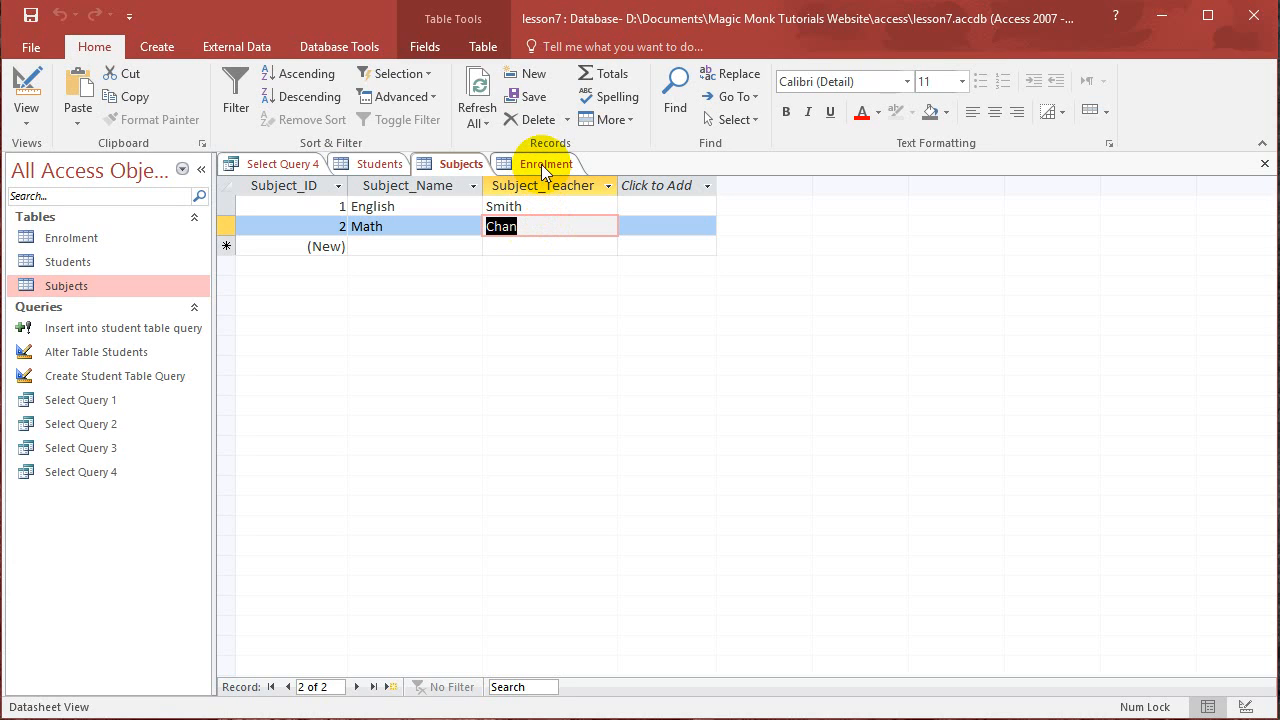
left_click(280, 164)
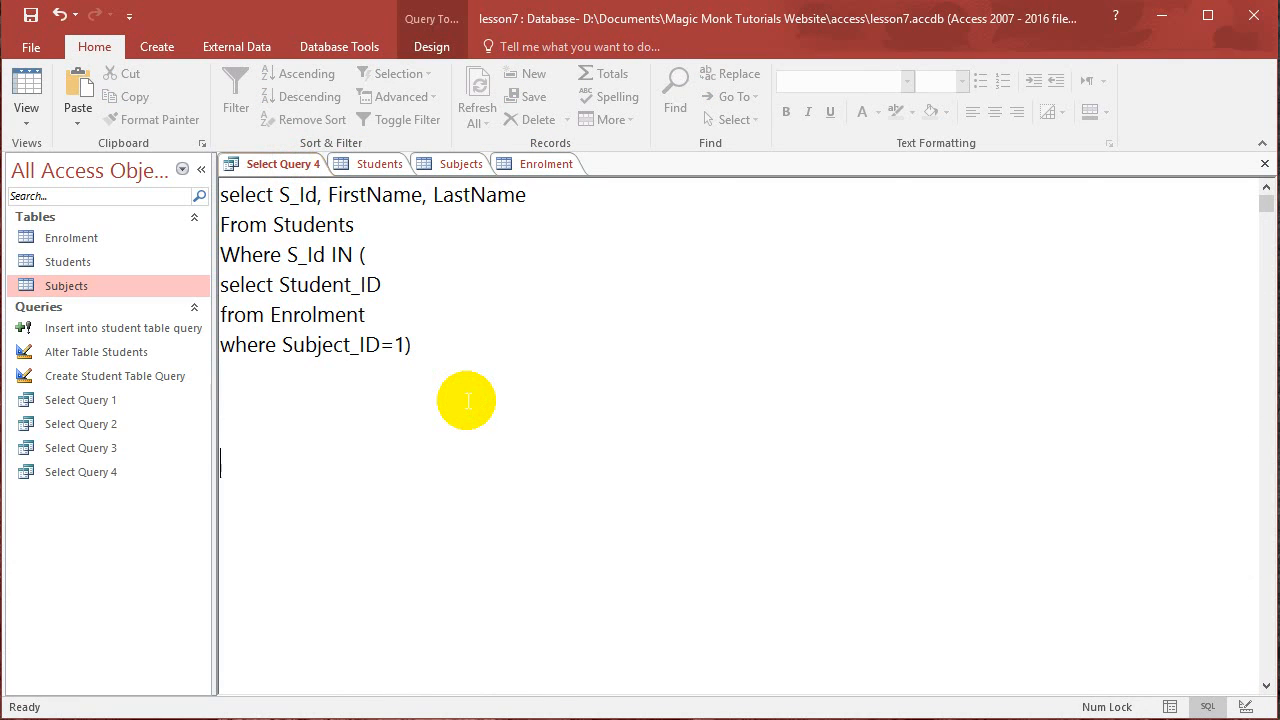
type("select")
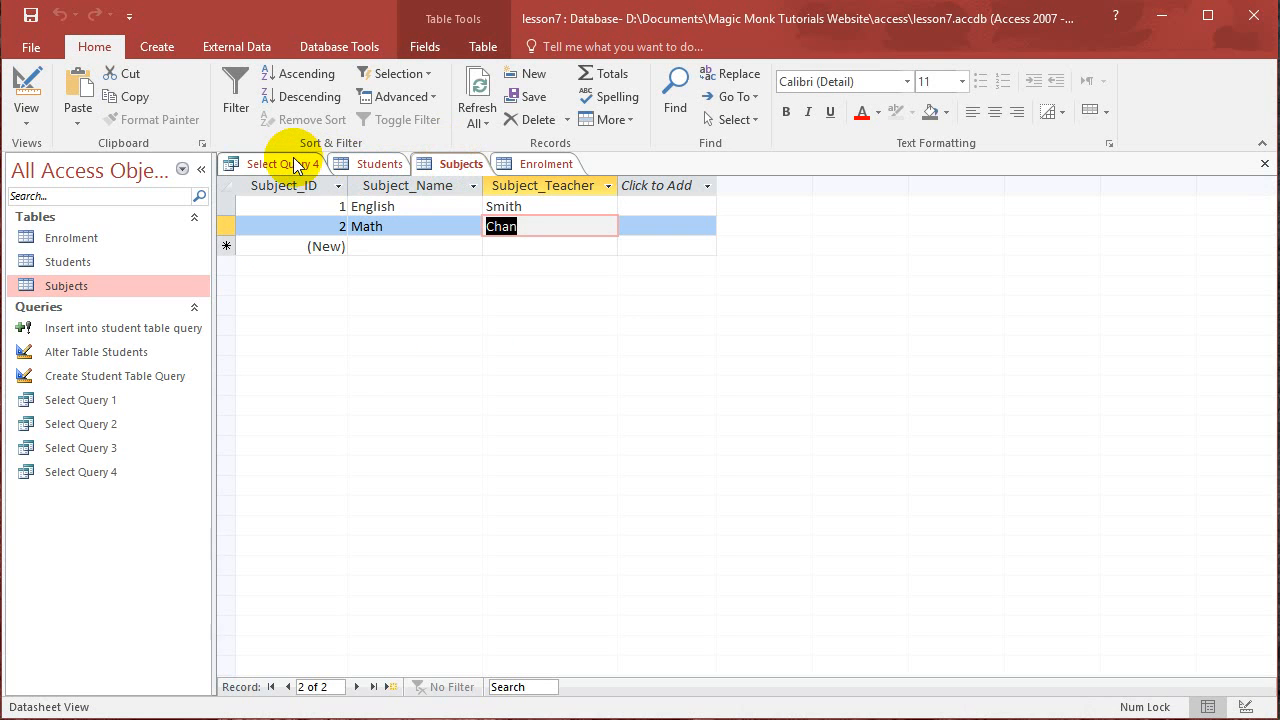
- Write 'select Subject_ID from Subjects where Subject_Teacher='Chan'' as a separate query
left_click(460, 164)
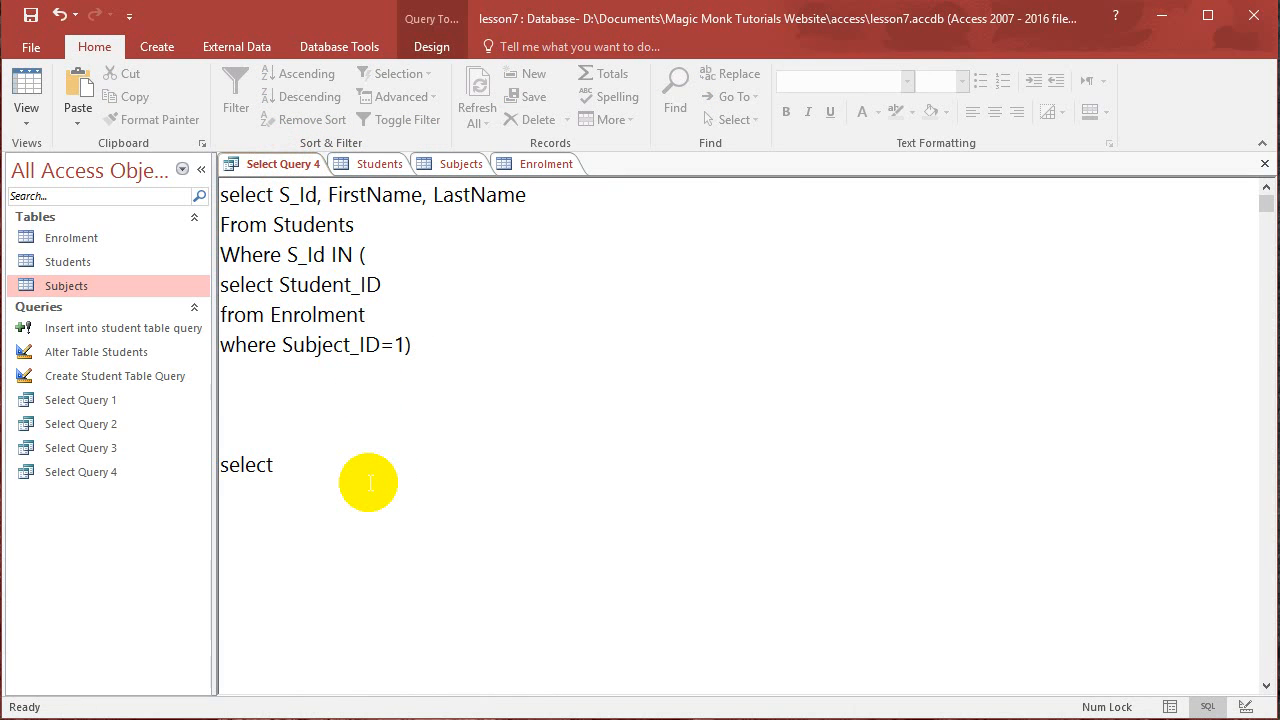
type("Subject_ID")
type("from")
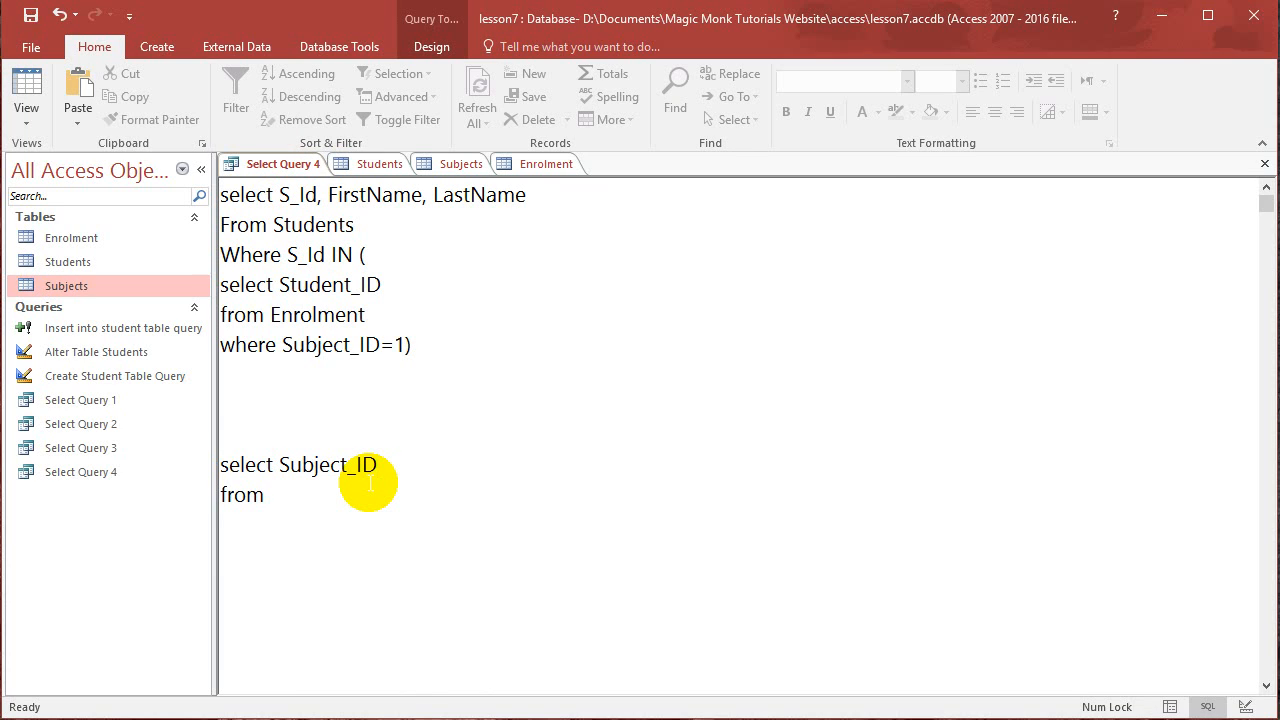
type("Subjects")
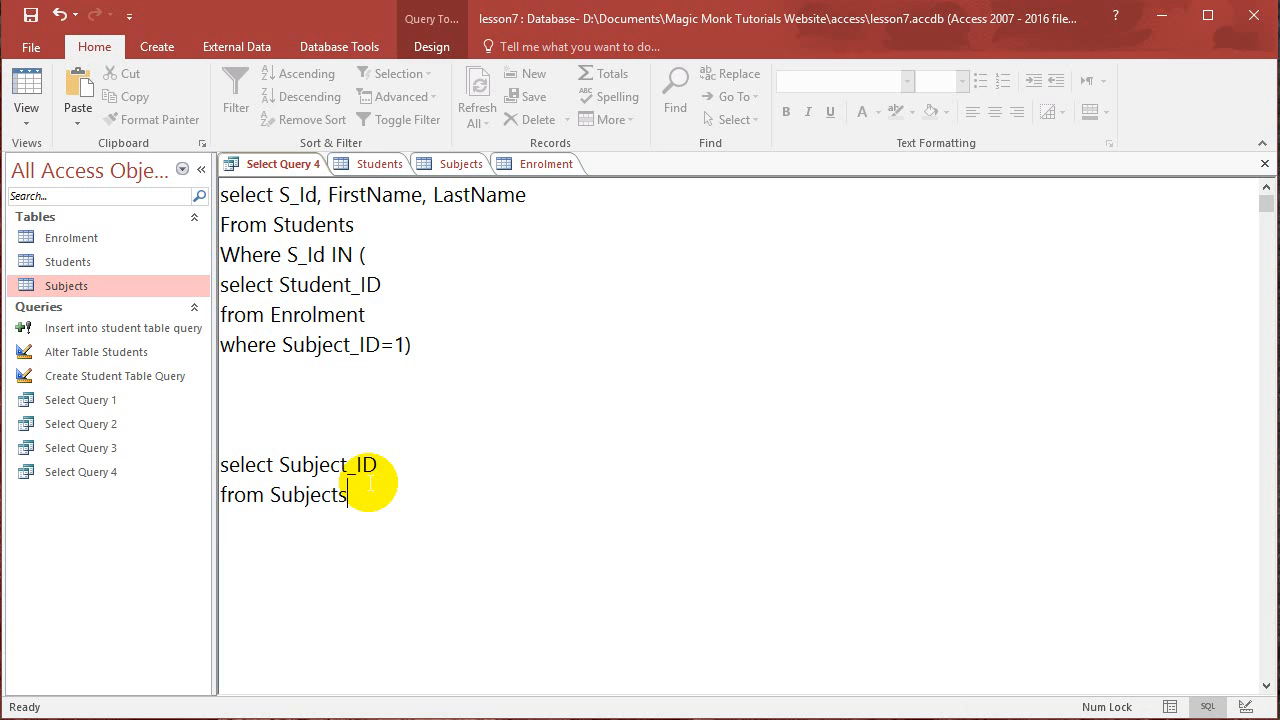
type("where")
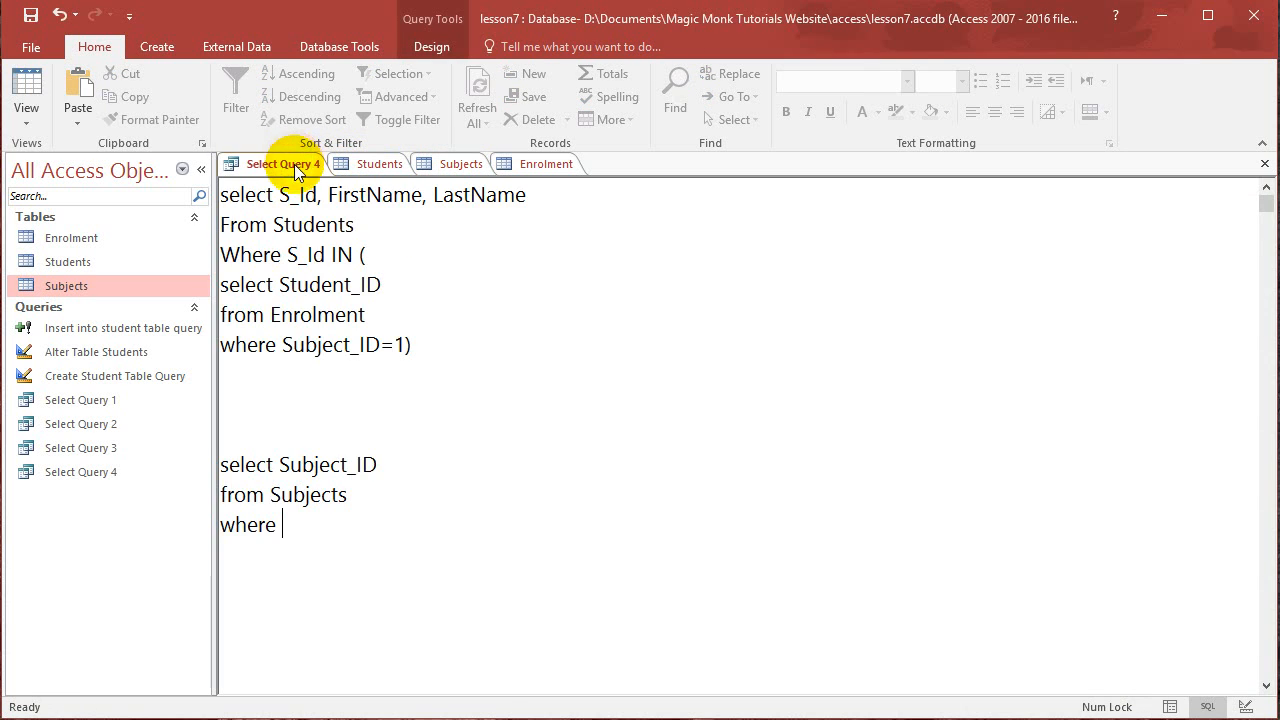
type("Subject_Teacher")
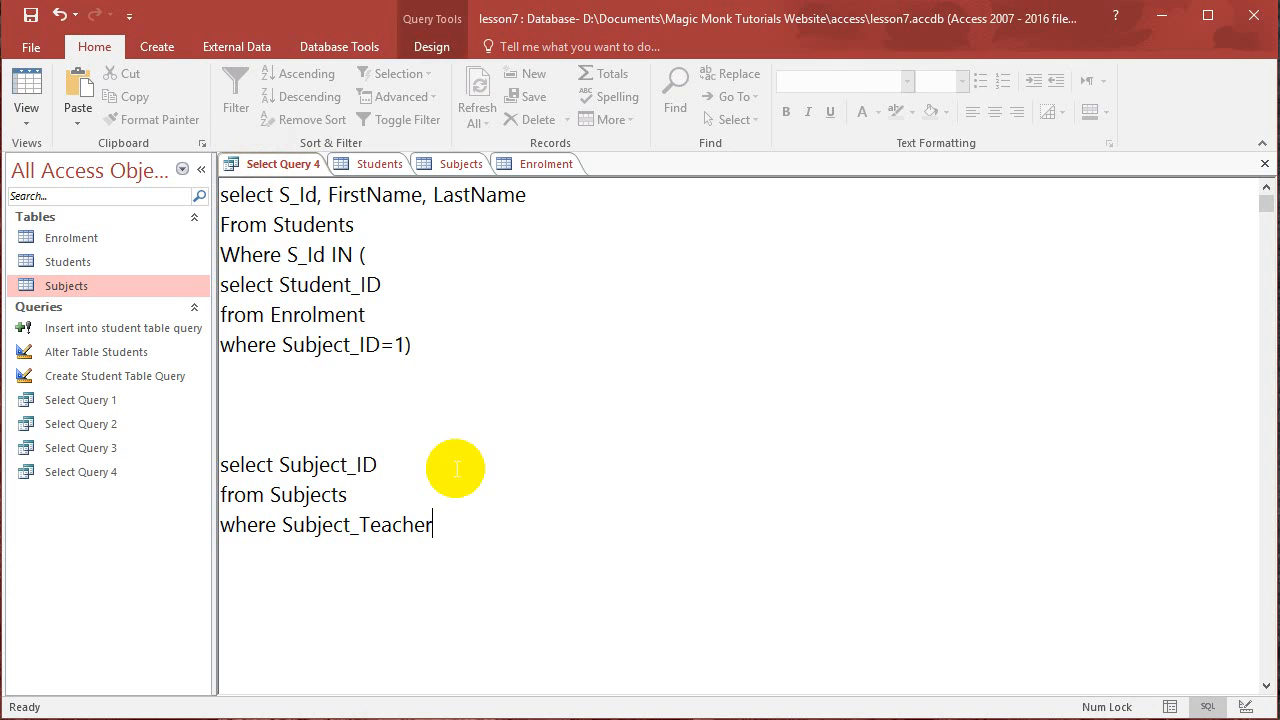
type("='Chan")
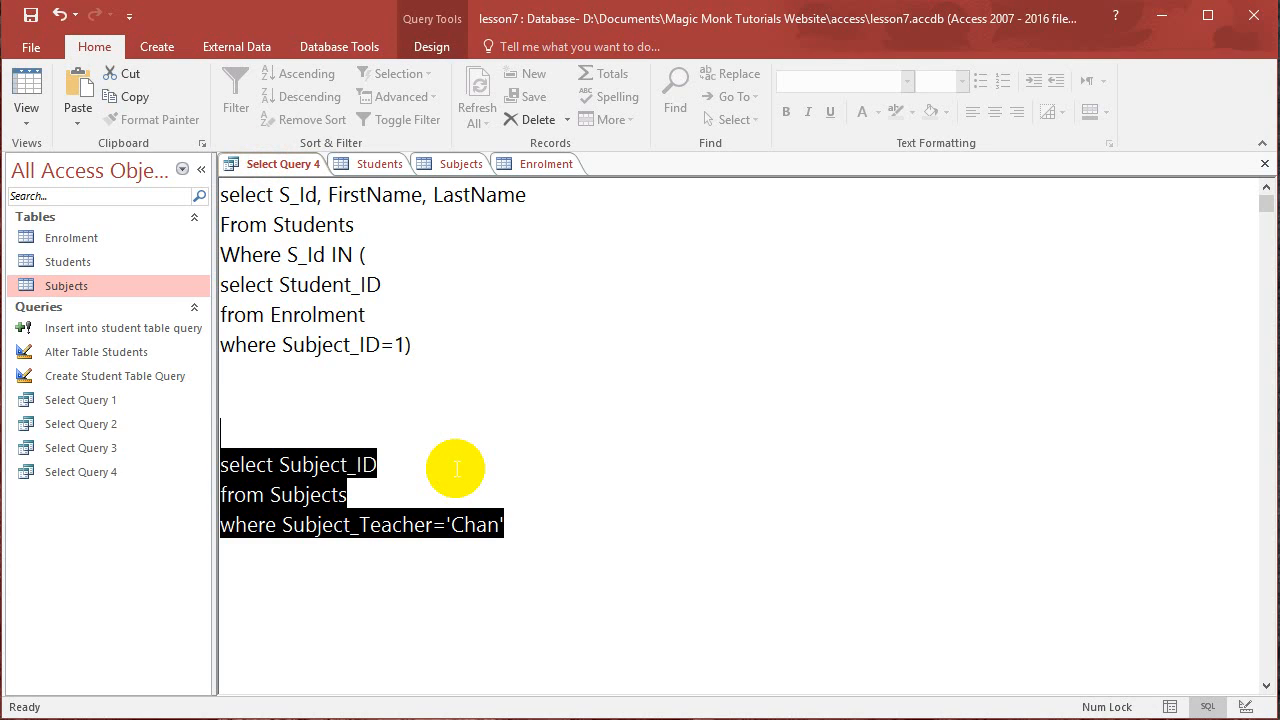
mouse_move(504, 504)
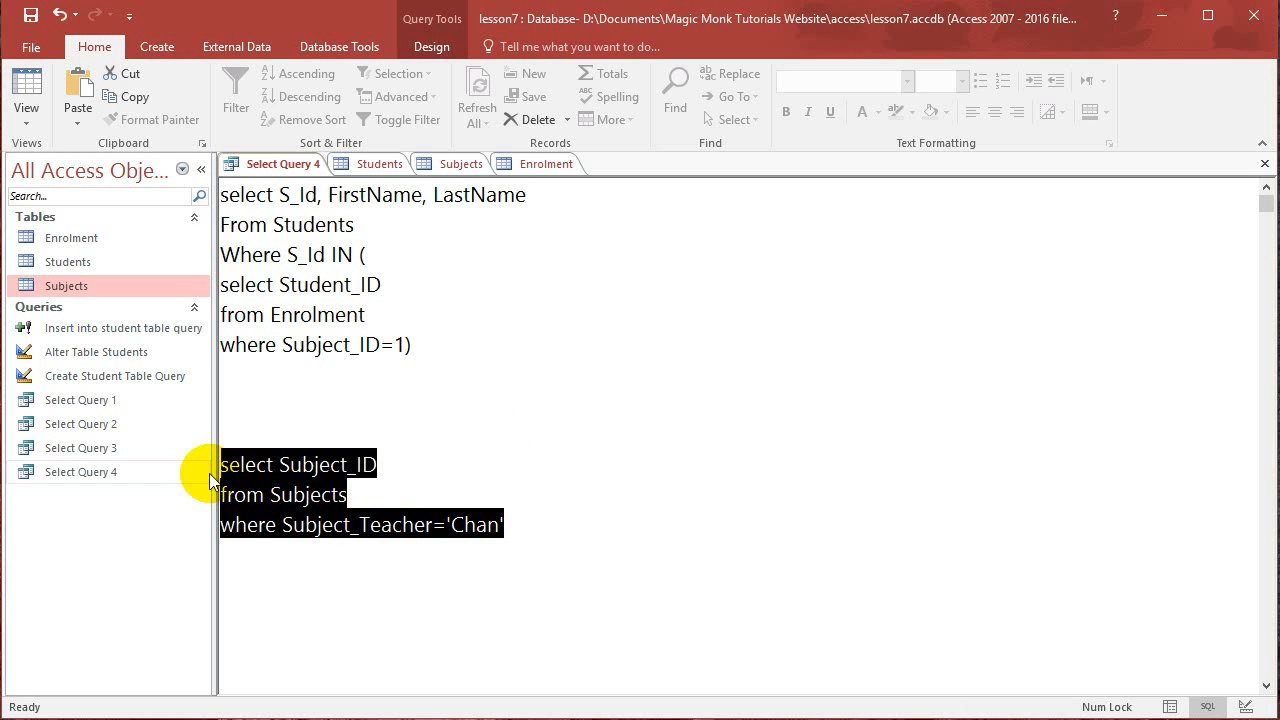
left_click(460, 164)
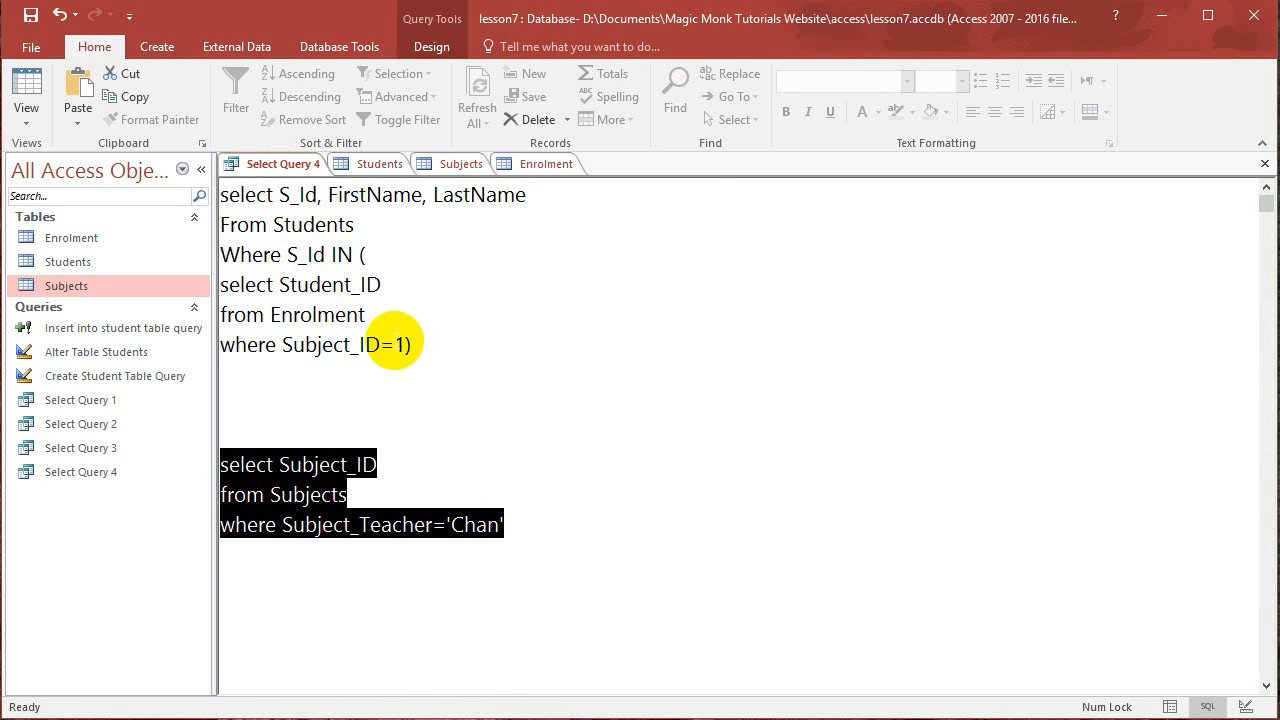
- Replace '=1)' with 'IN (' the Chan subject query and closing '))', then view Subjects
left_click(380, 344)
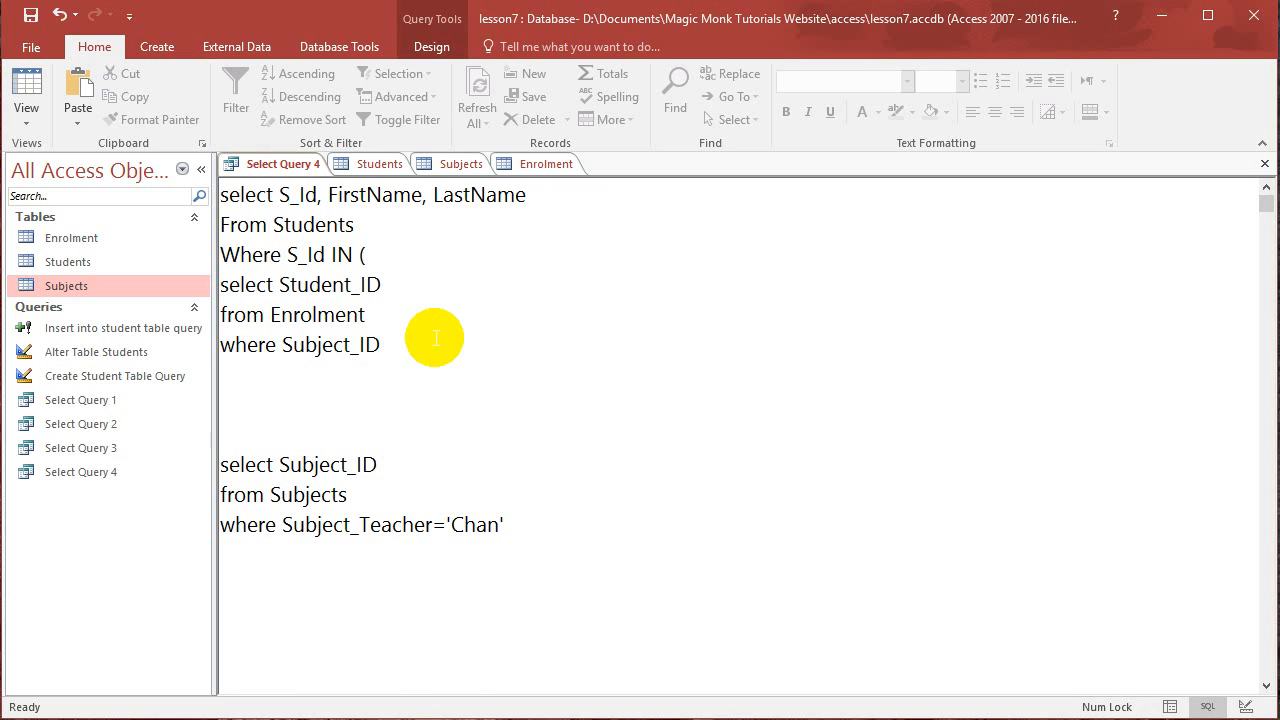
type("IN (")
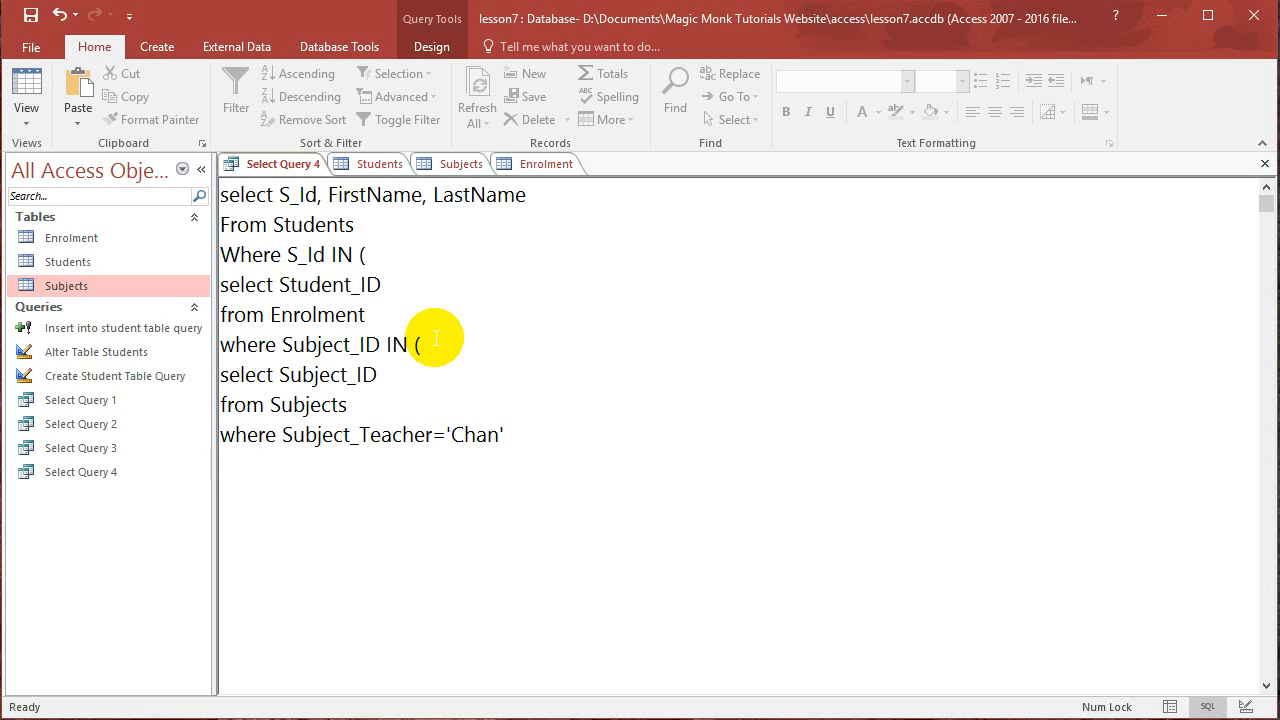
type(")")
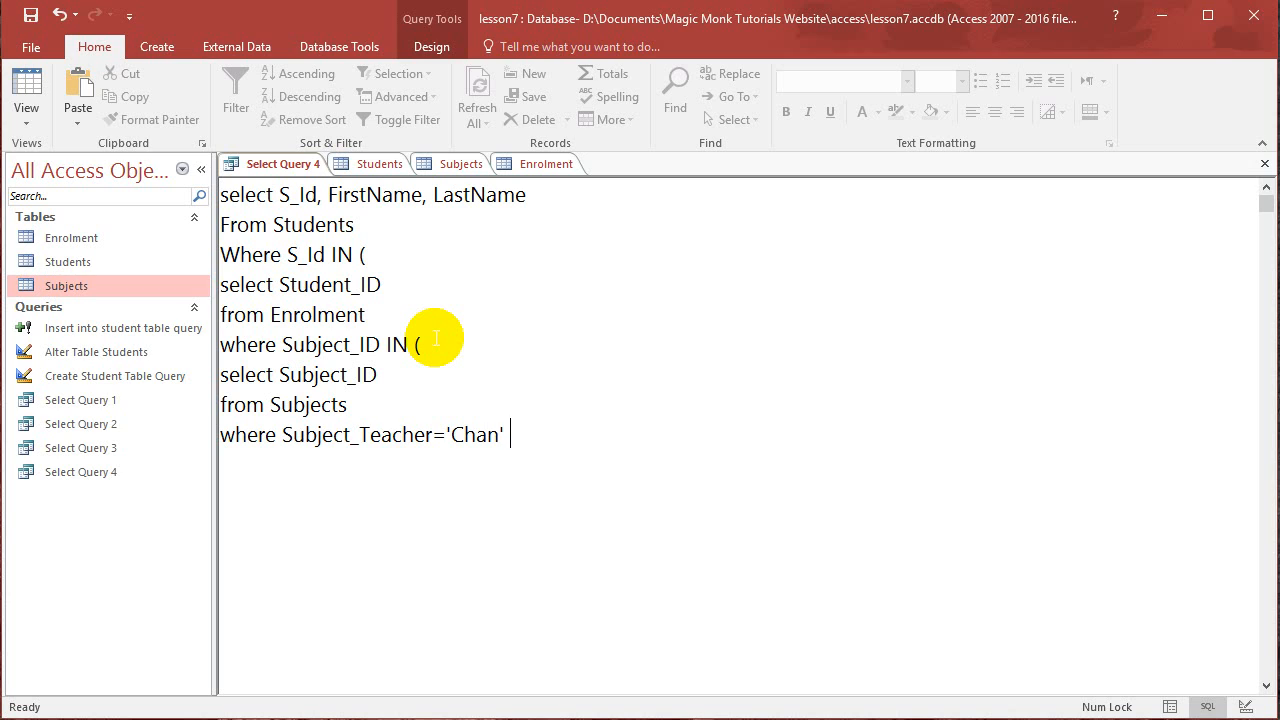
type("))")
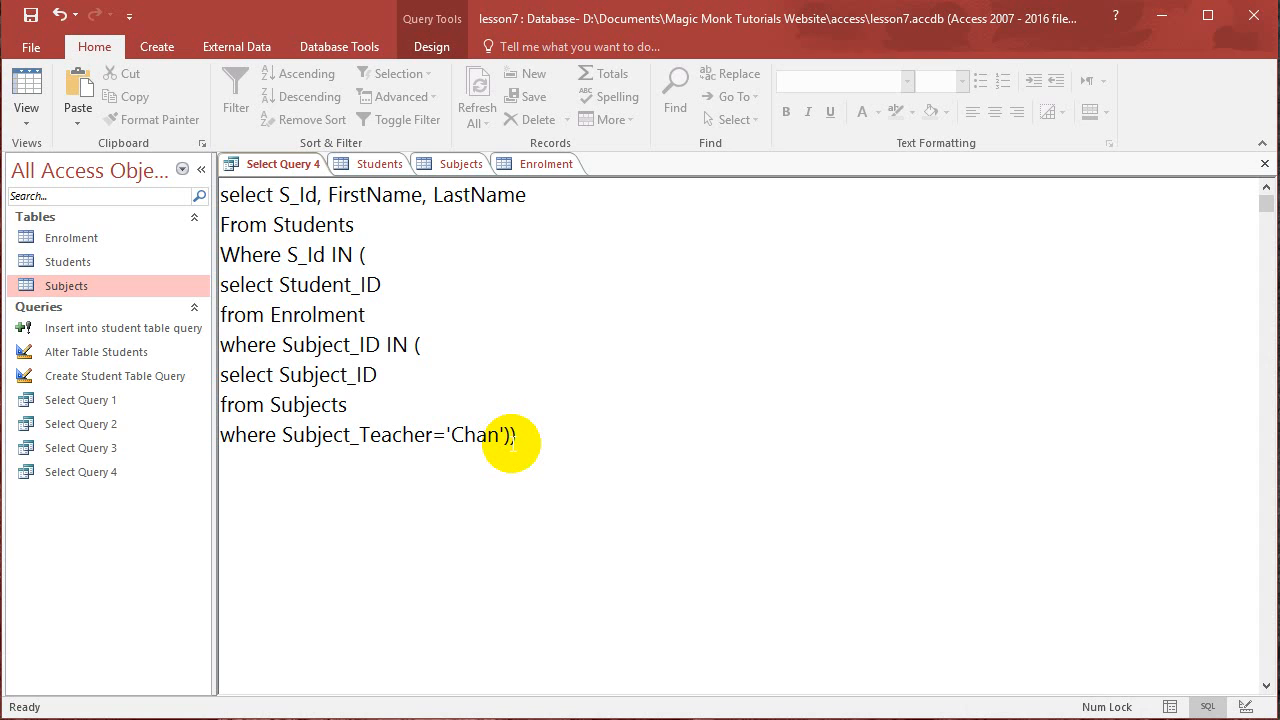
left_click(460, 164)
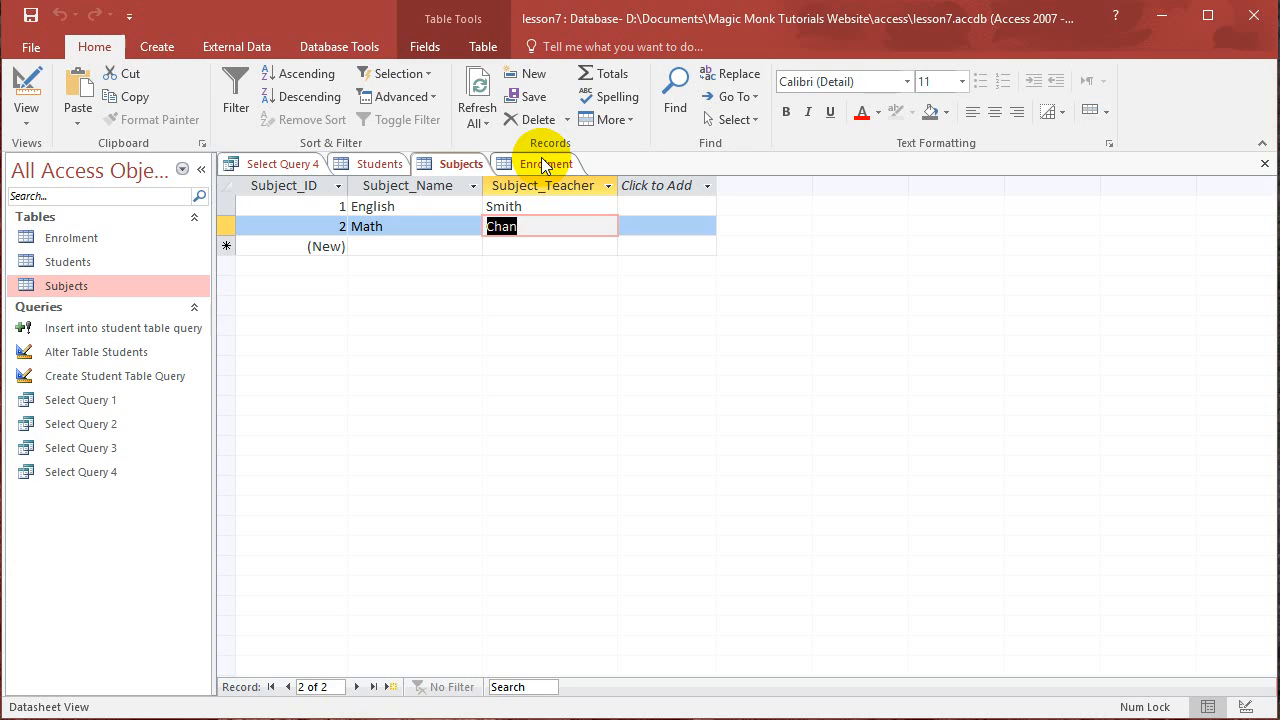
left_click(546, 164)
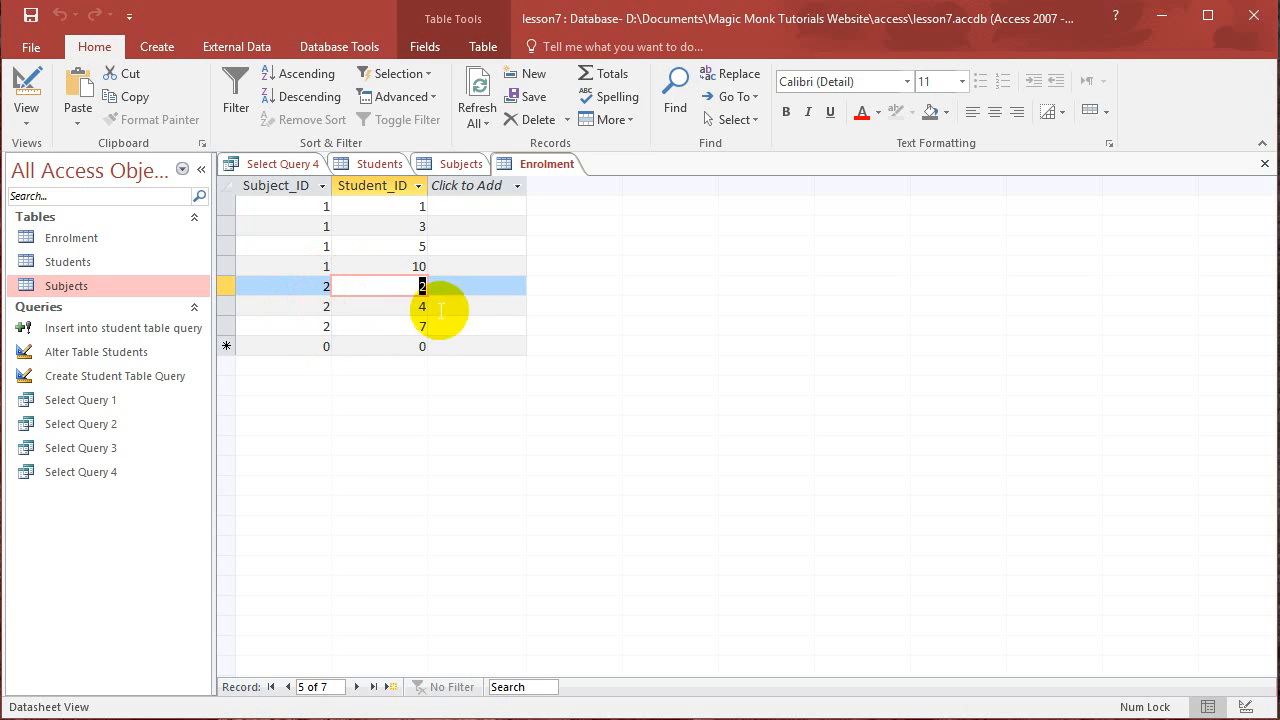
left_click(380, 164)
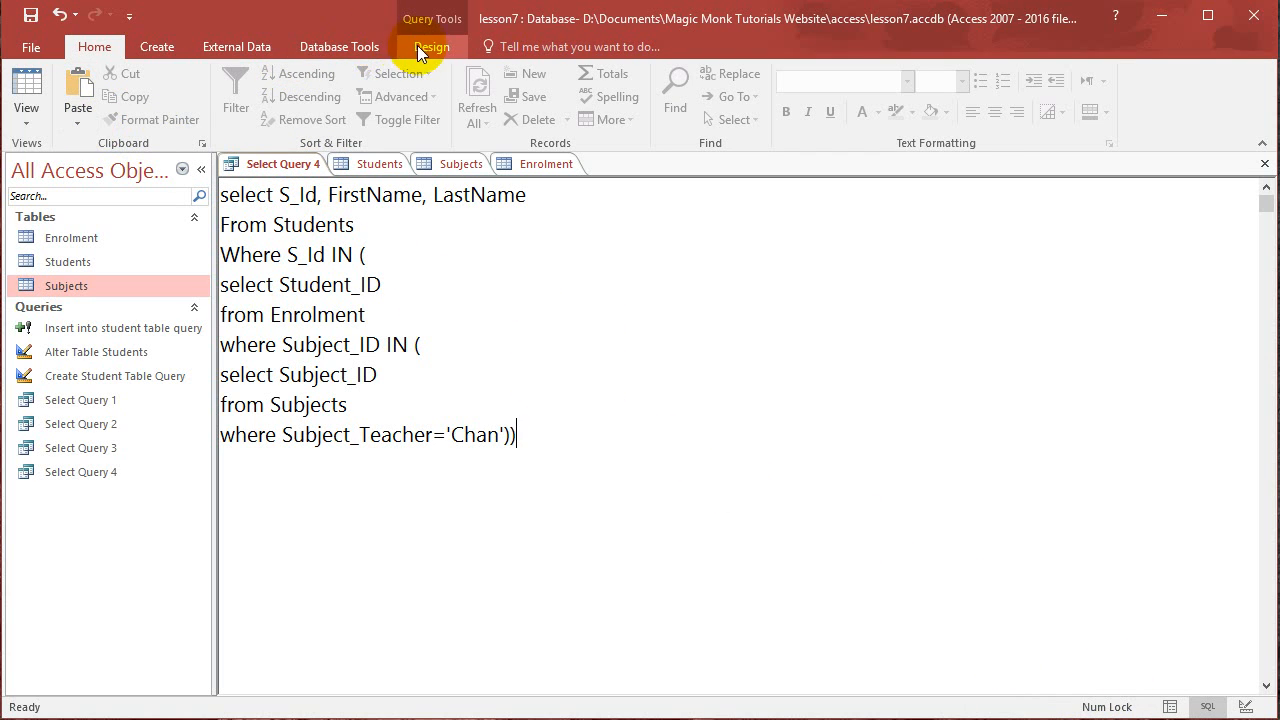
left_click(26, 90)
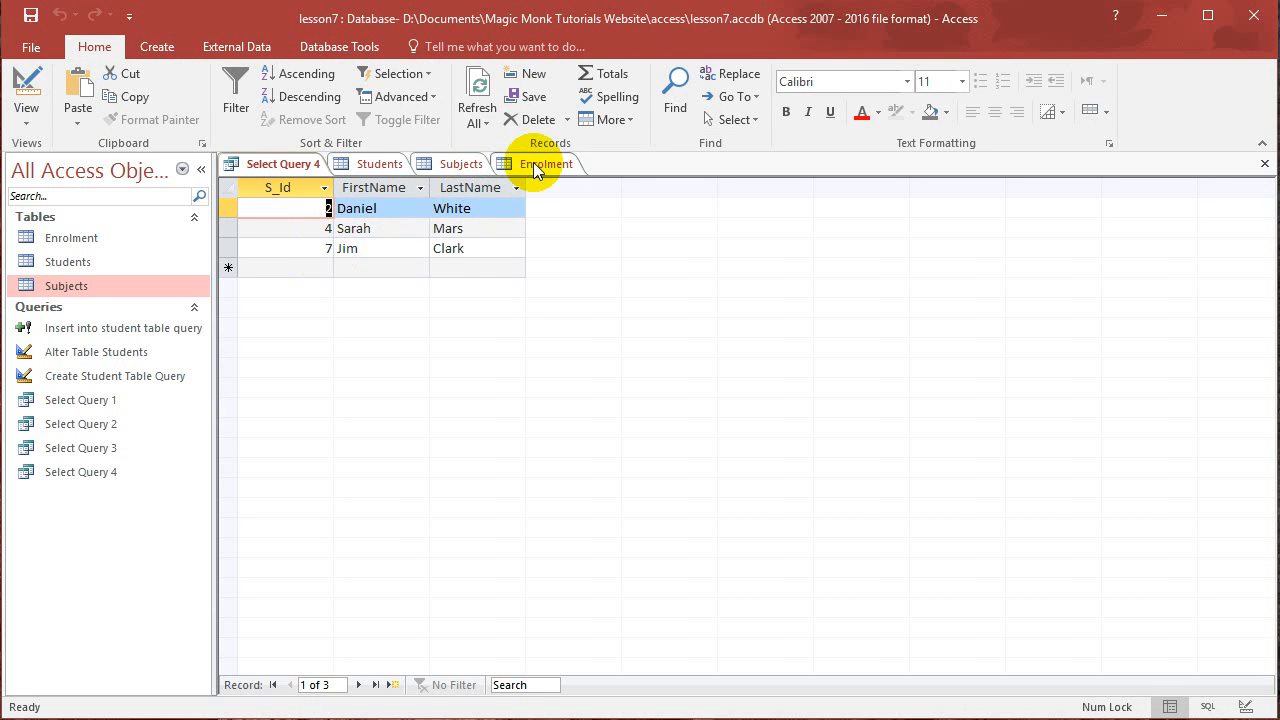
left_click(544, 164)
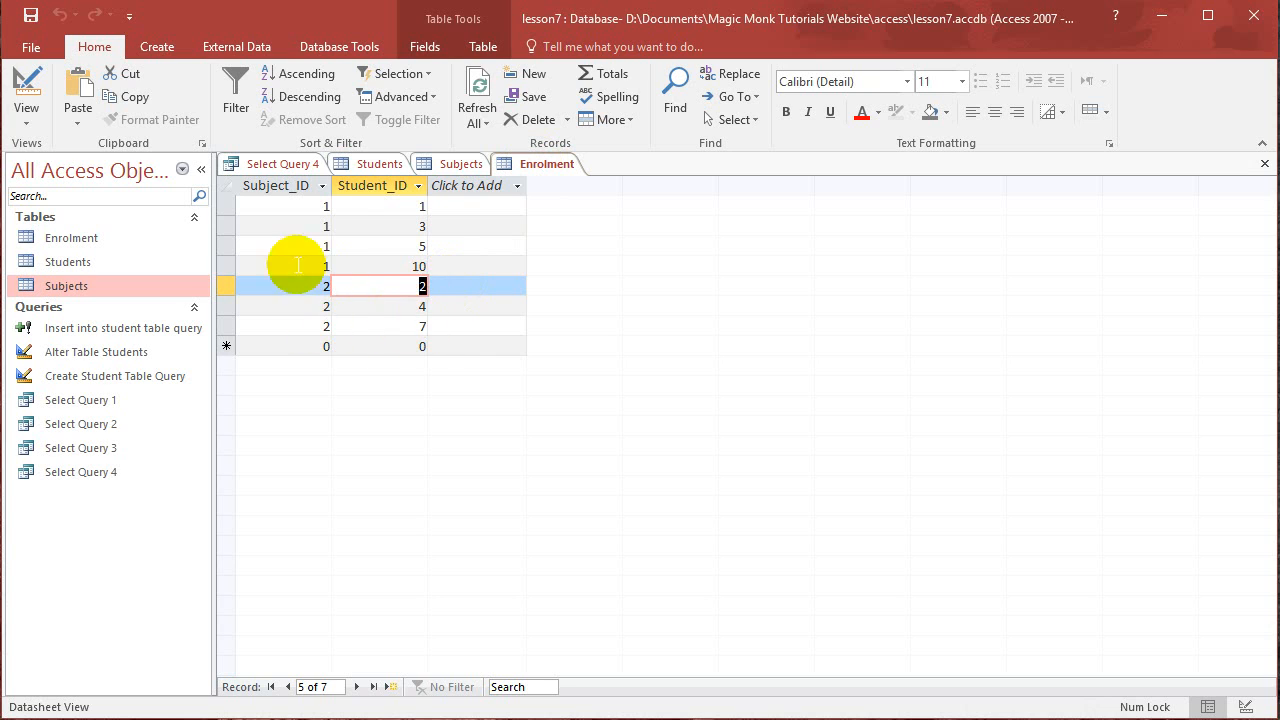